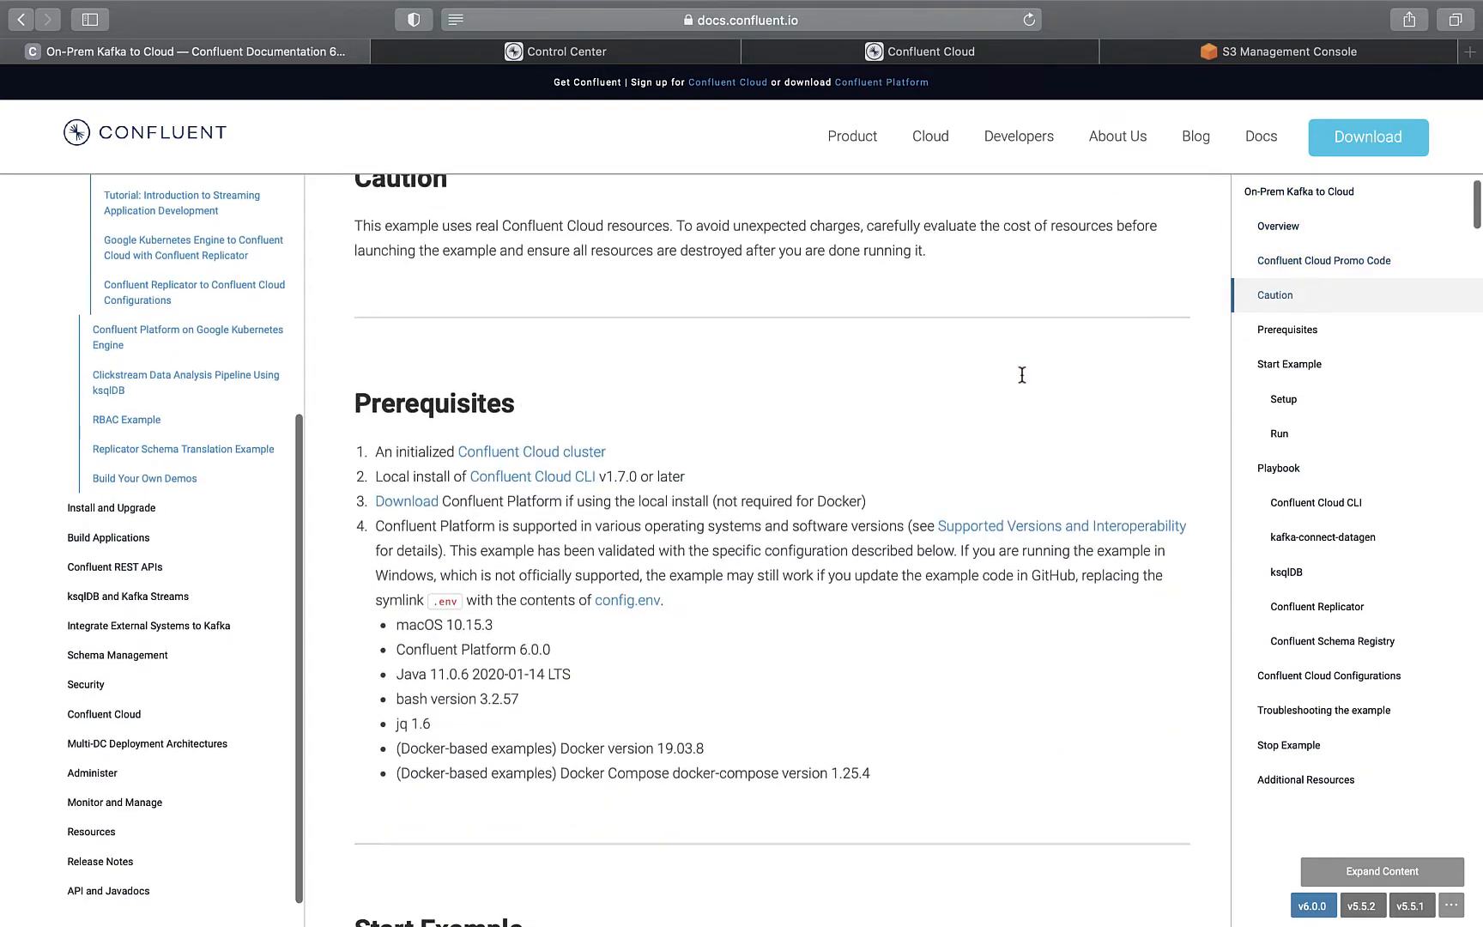
Step: In Control Center, view the local Connect cluster's datagen-pageviews connector details
scroll("down", 3)
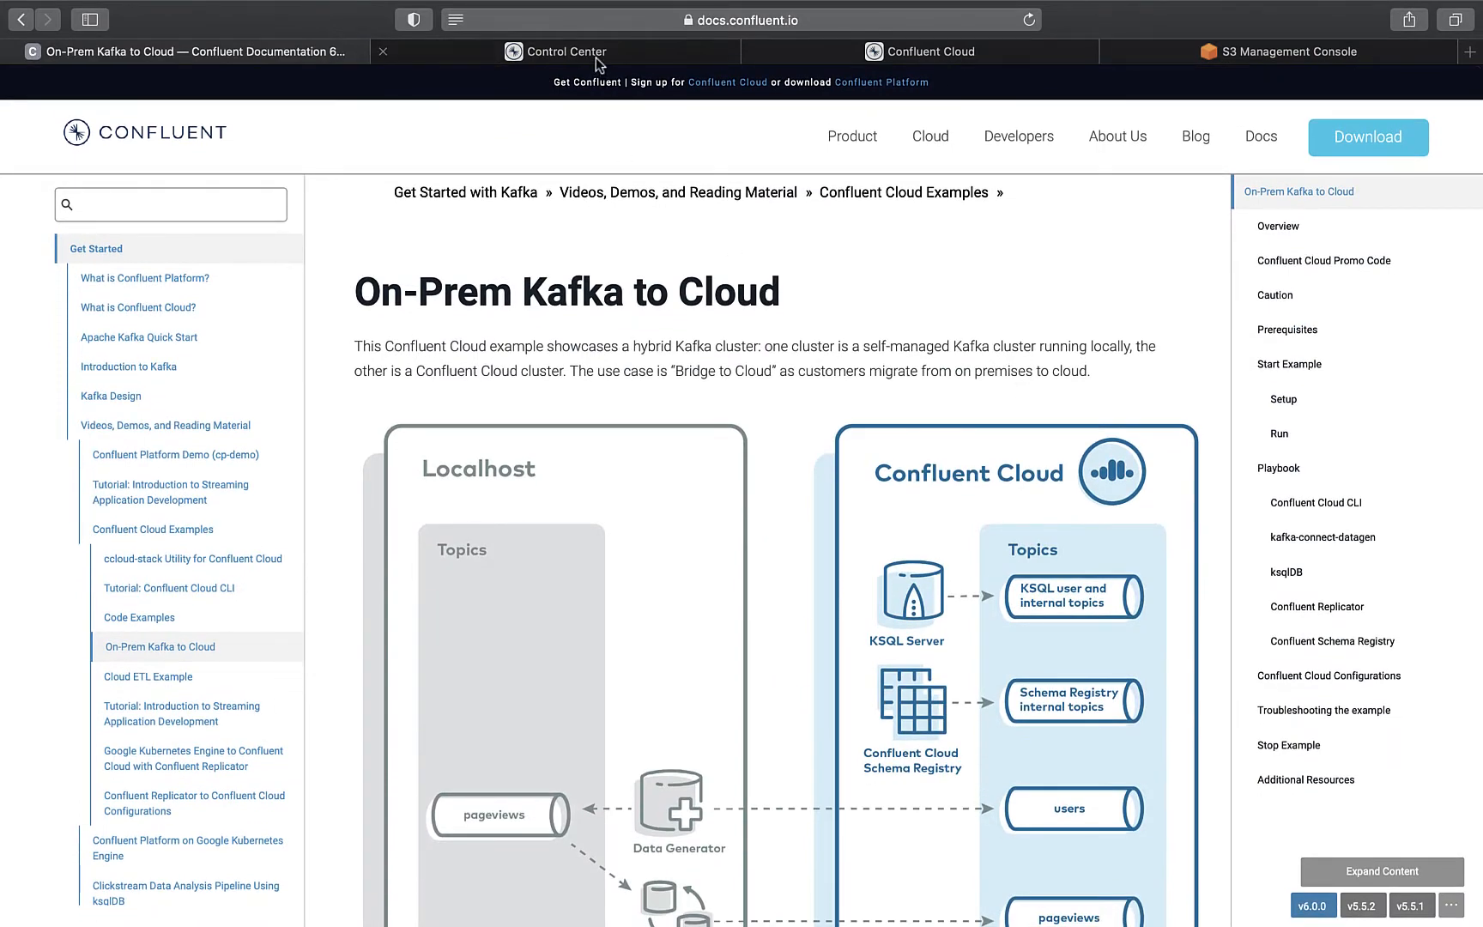
left_click(565, 52)
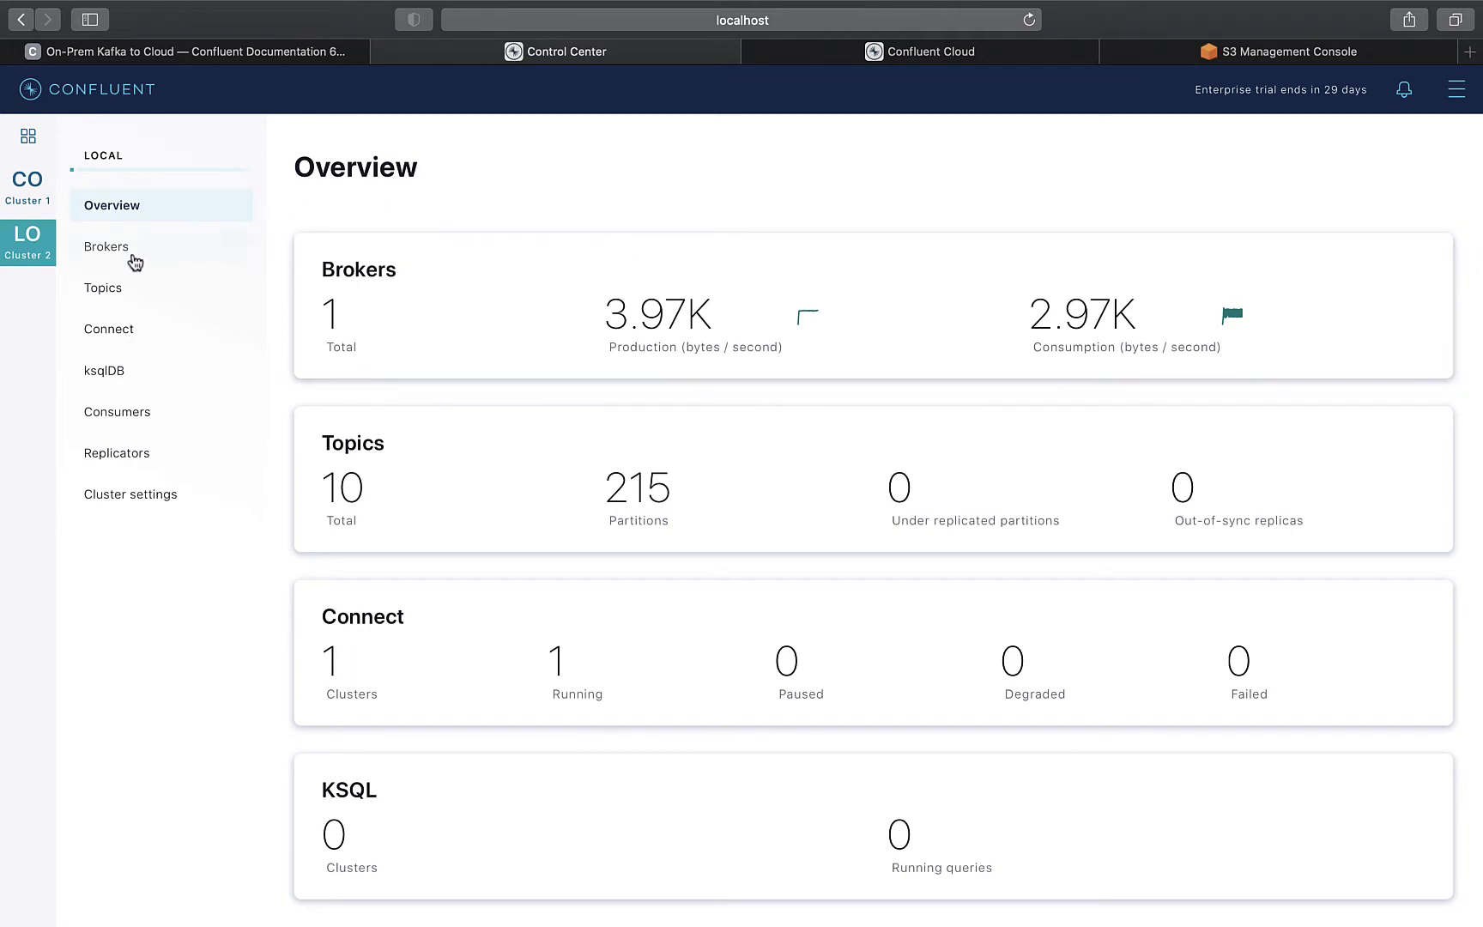
mouse_move(117, 338)
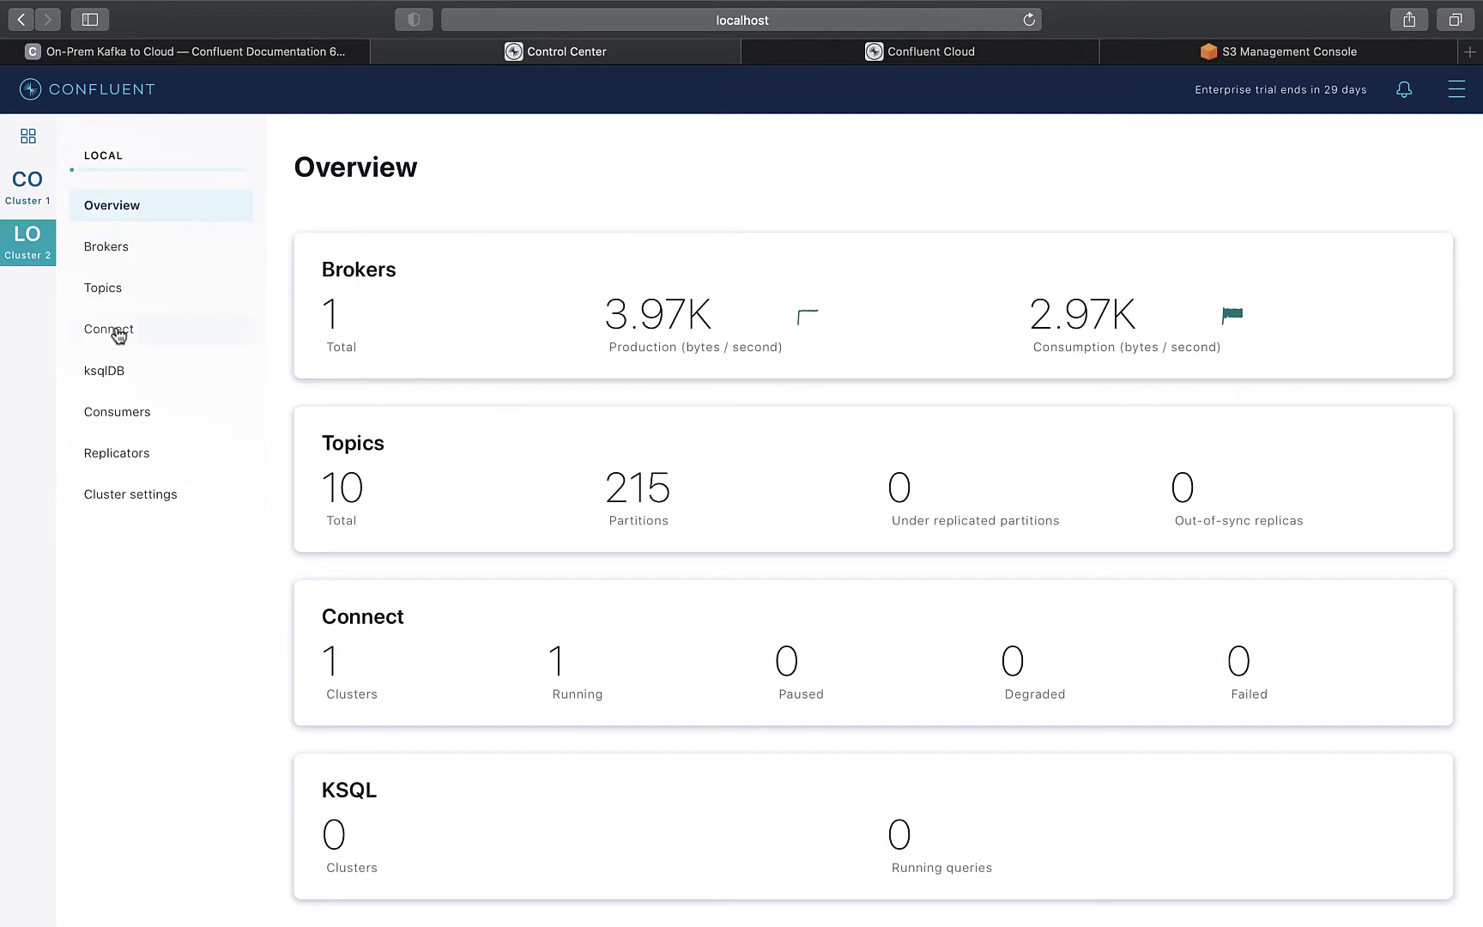
left_click(108, 329)
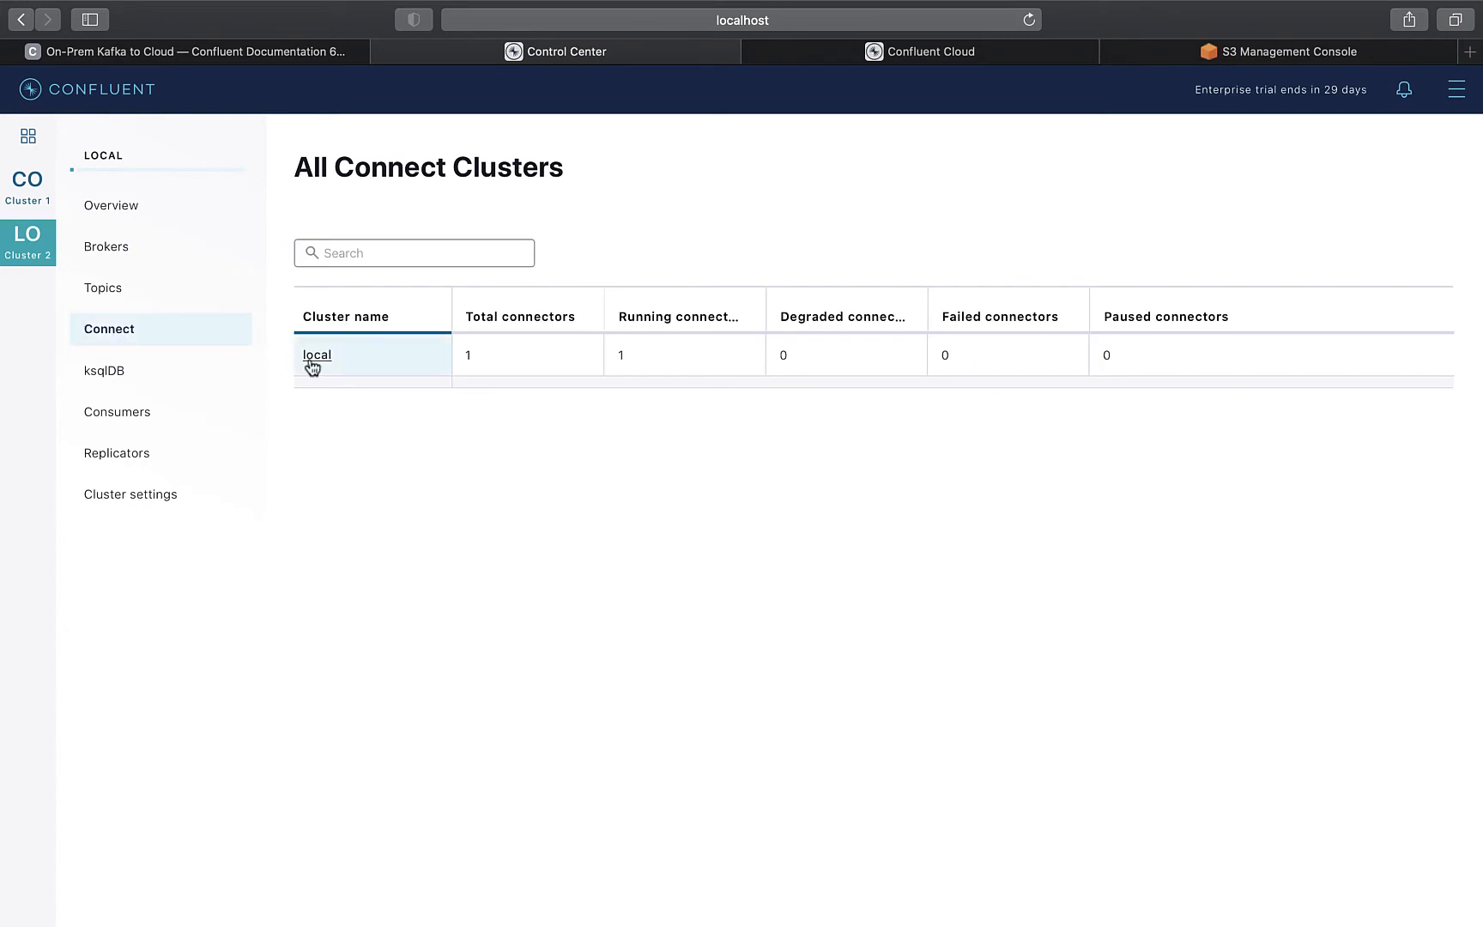
left_click(316, 355)
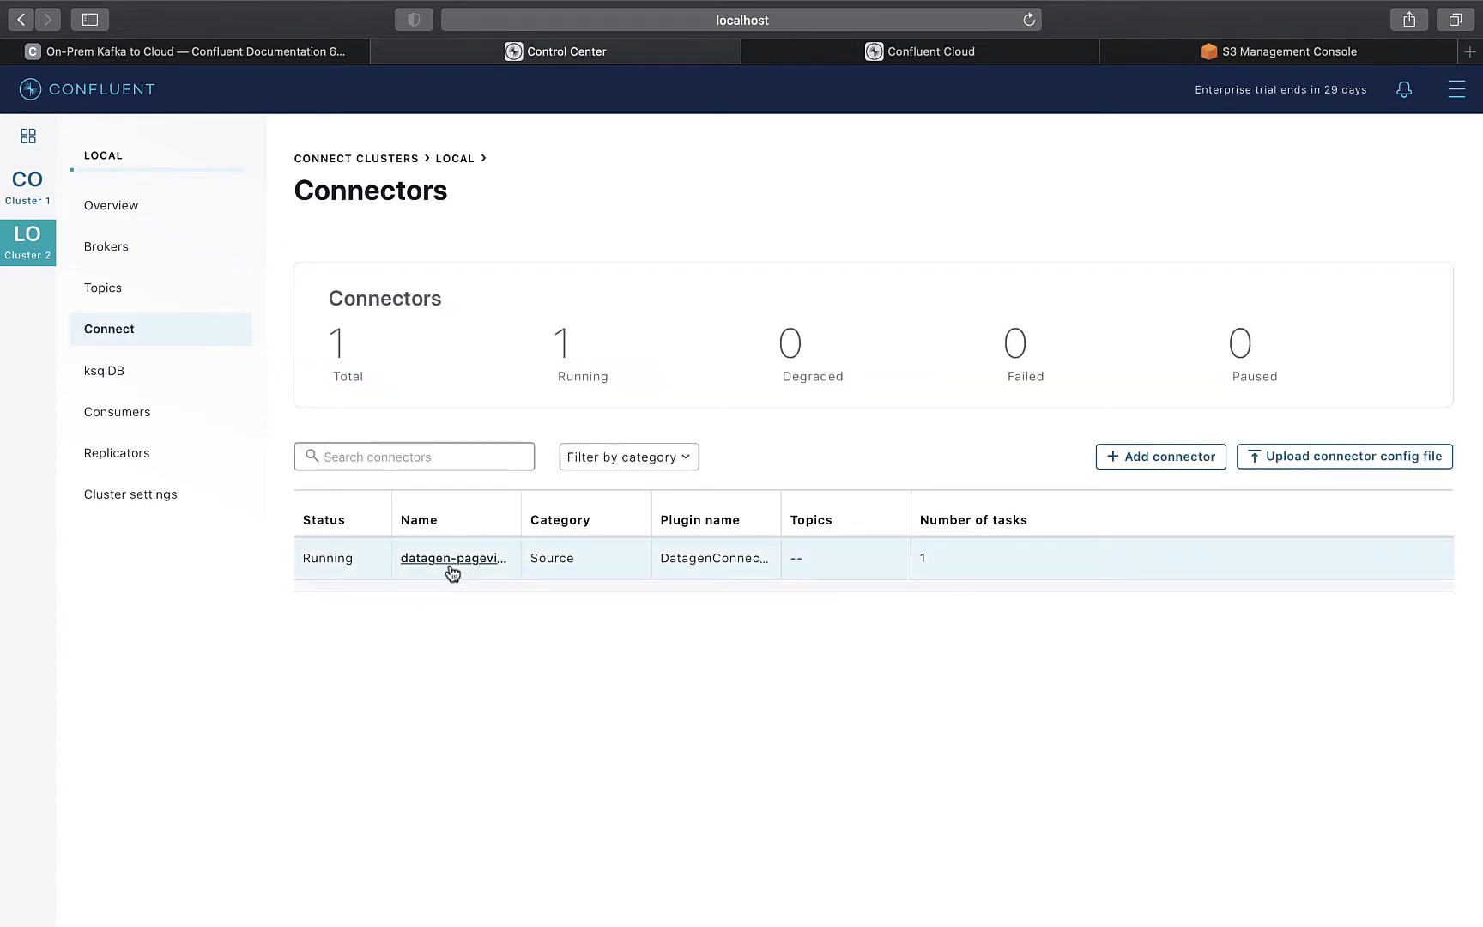
left_click(453, 558)
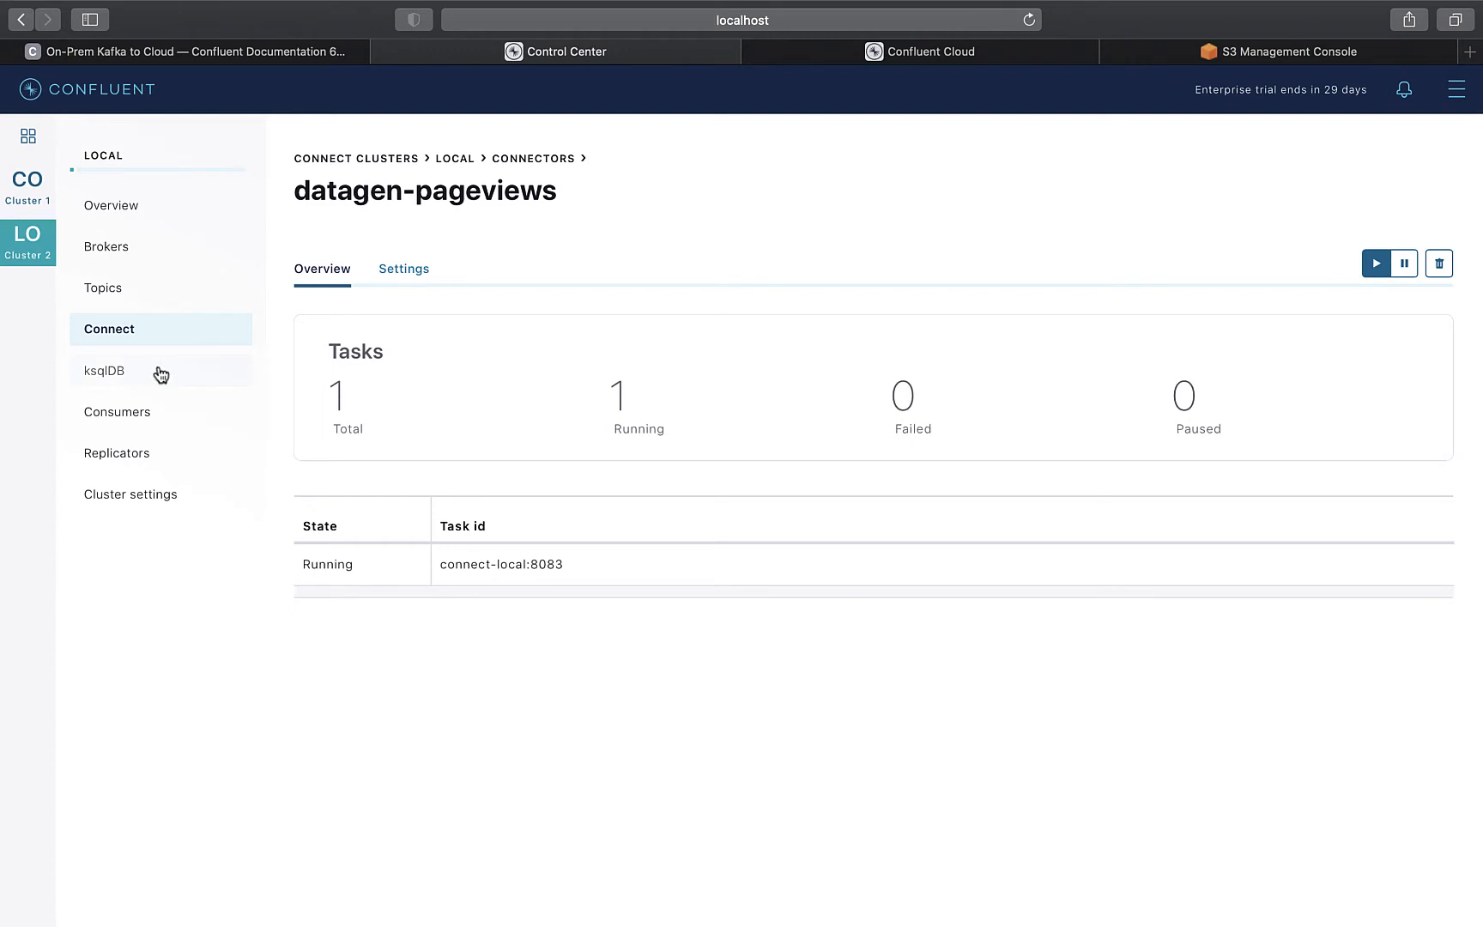
mouse_move(117, 453)
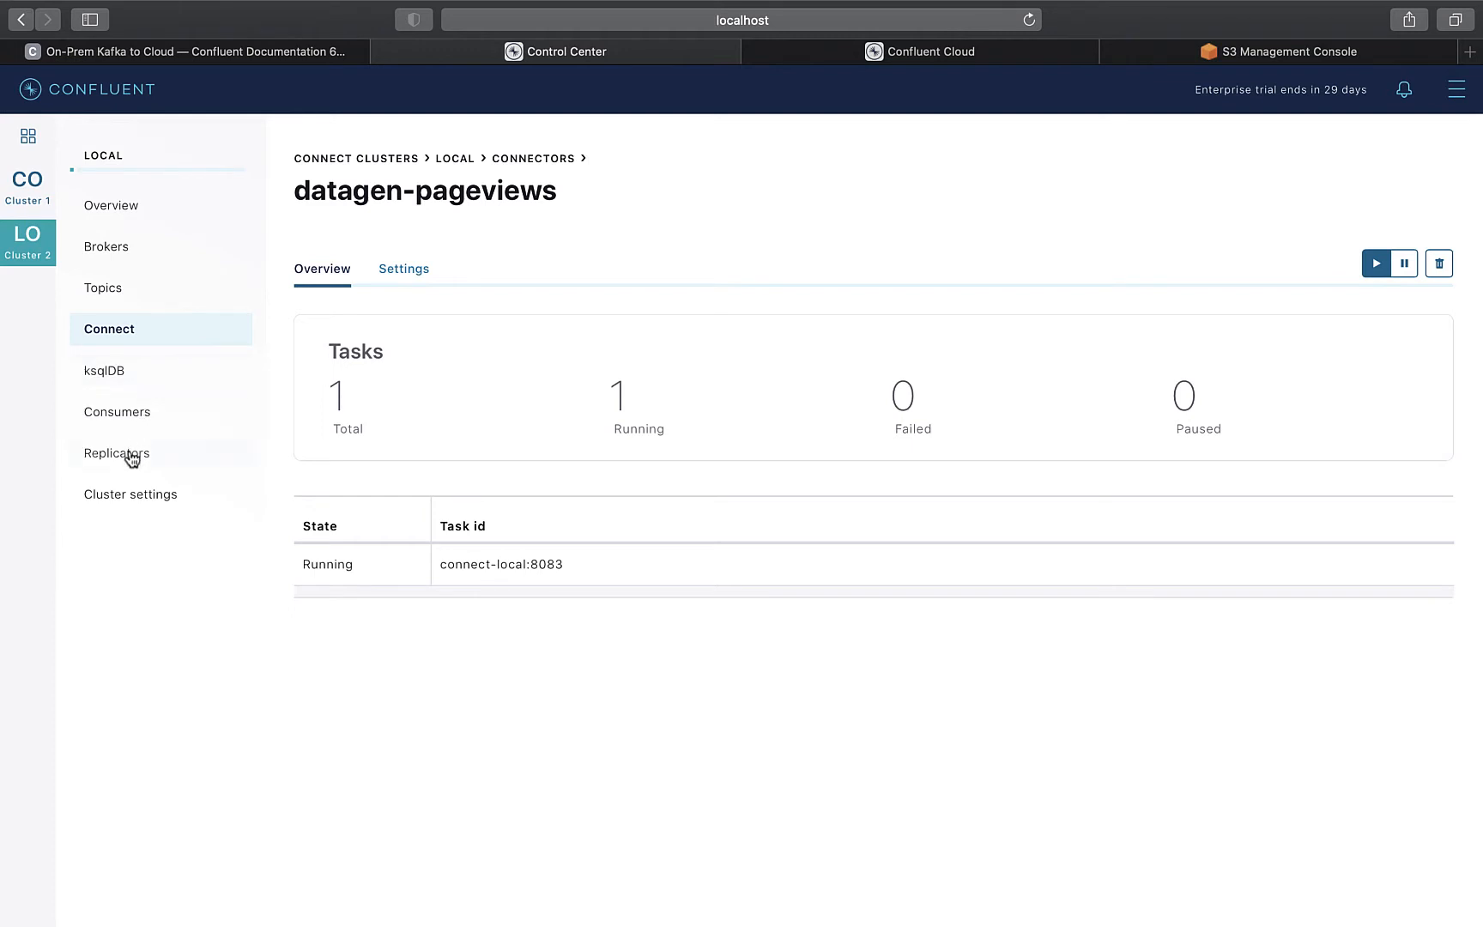
Step: List all replicators for the local cluster
left_click(117, 453)
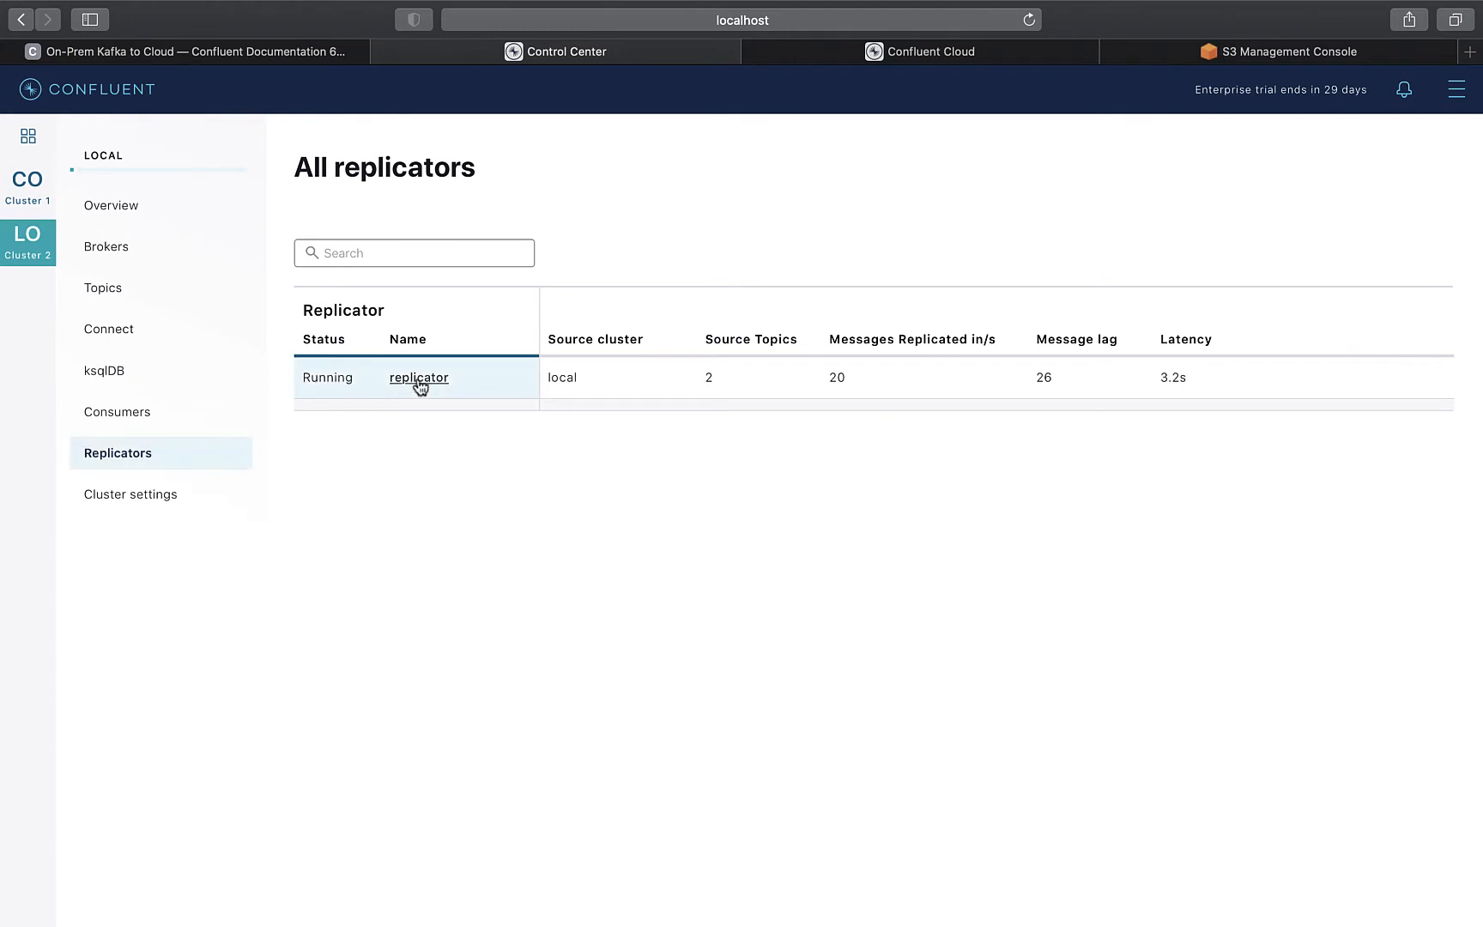
Step: View the replicator's status with its throughput, one running task and one worker
left_click(418, 378)
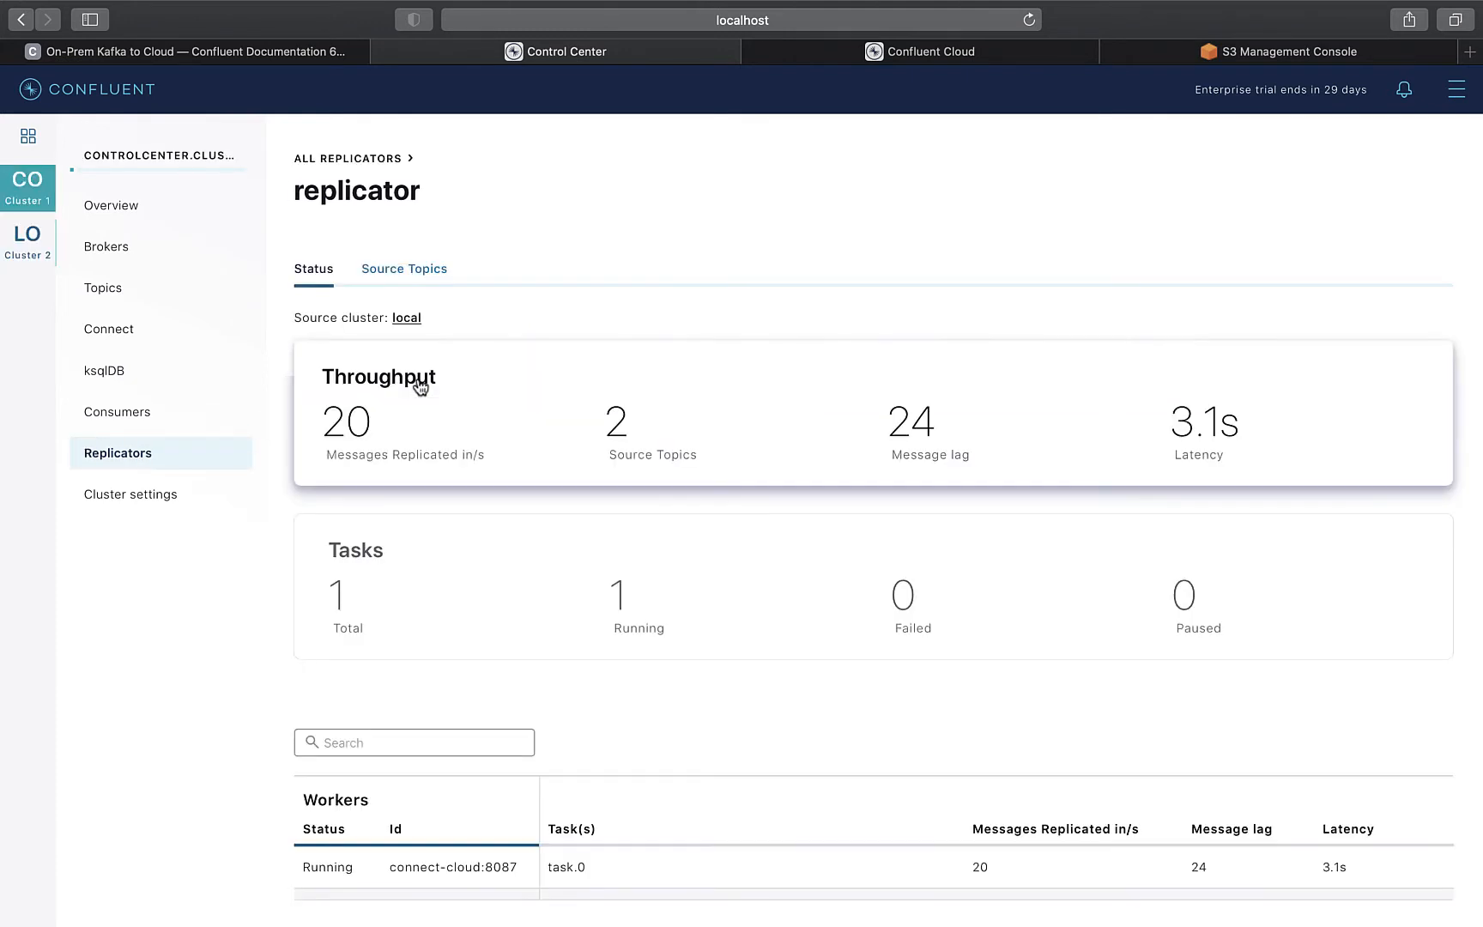
mouse_move(556, 573)
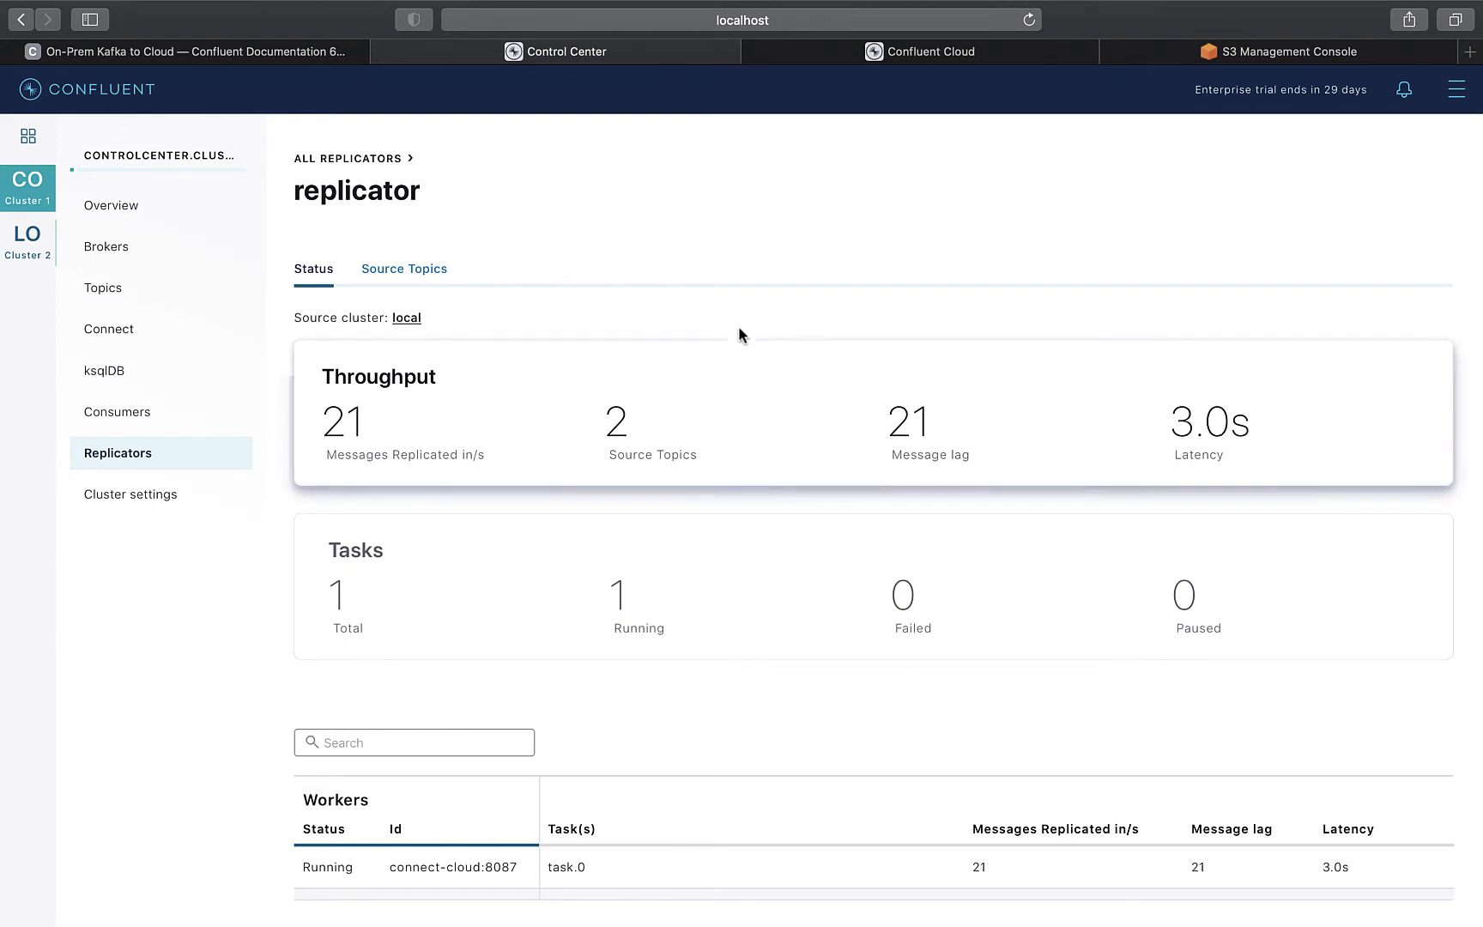
mouse_move(800, 257)
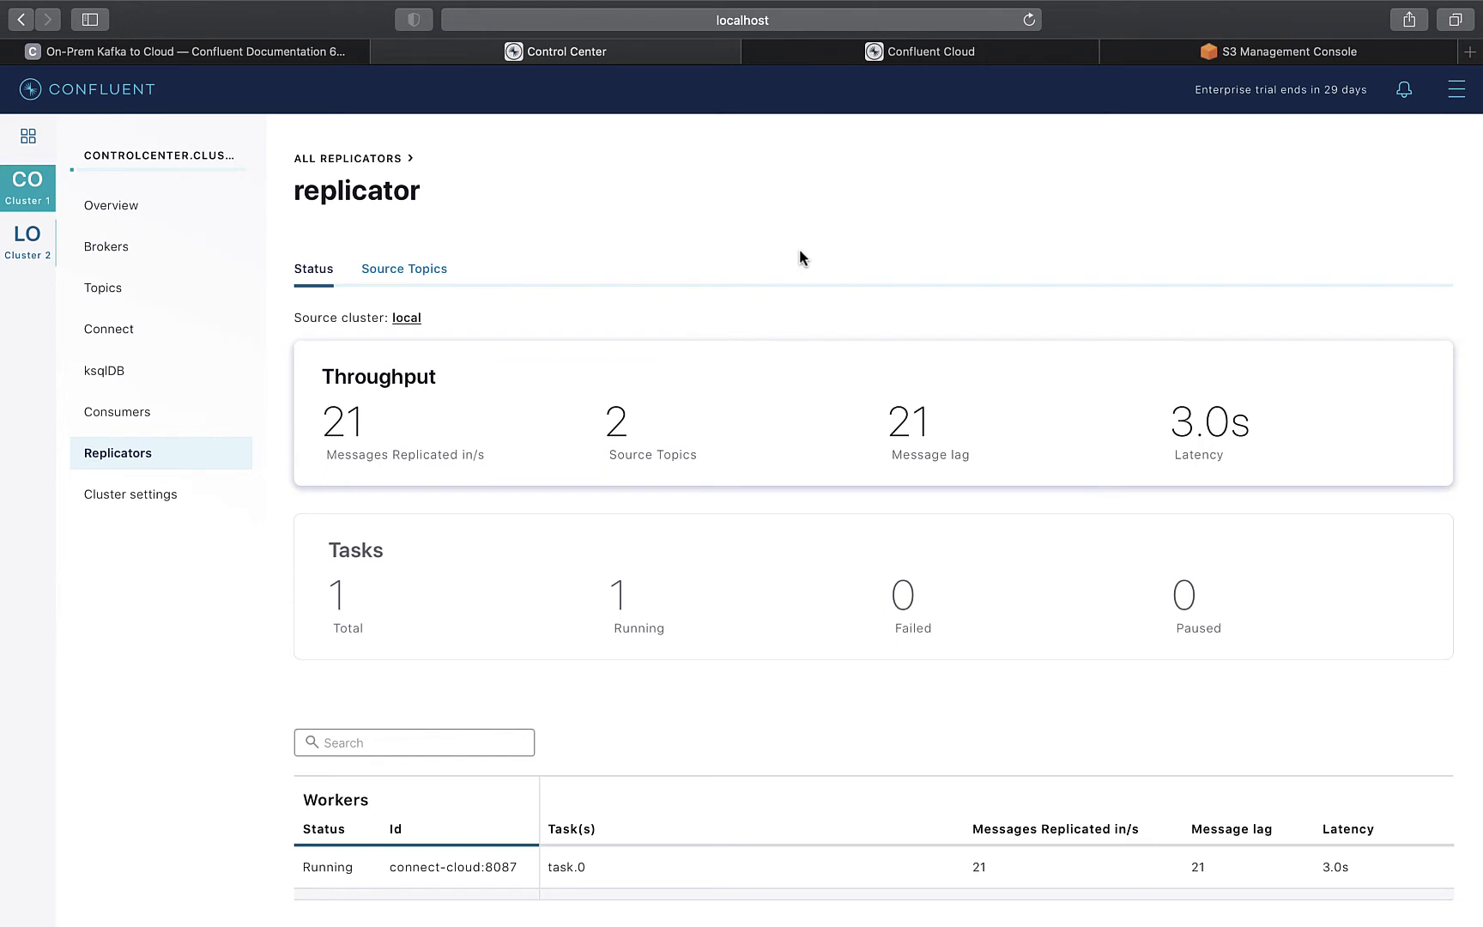
mouse_move(817, 236)
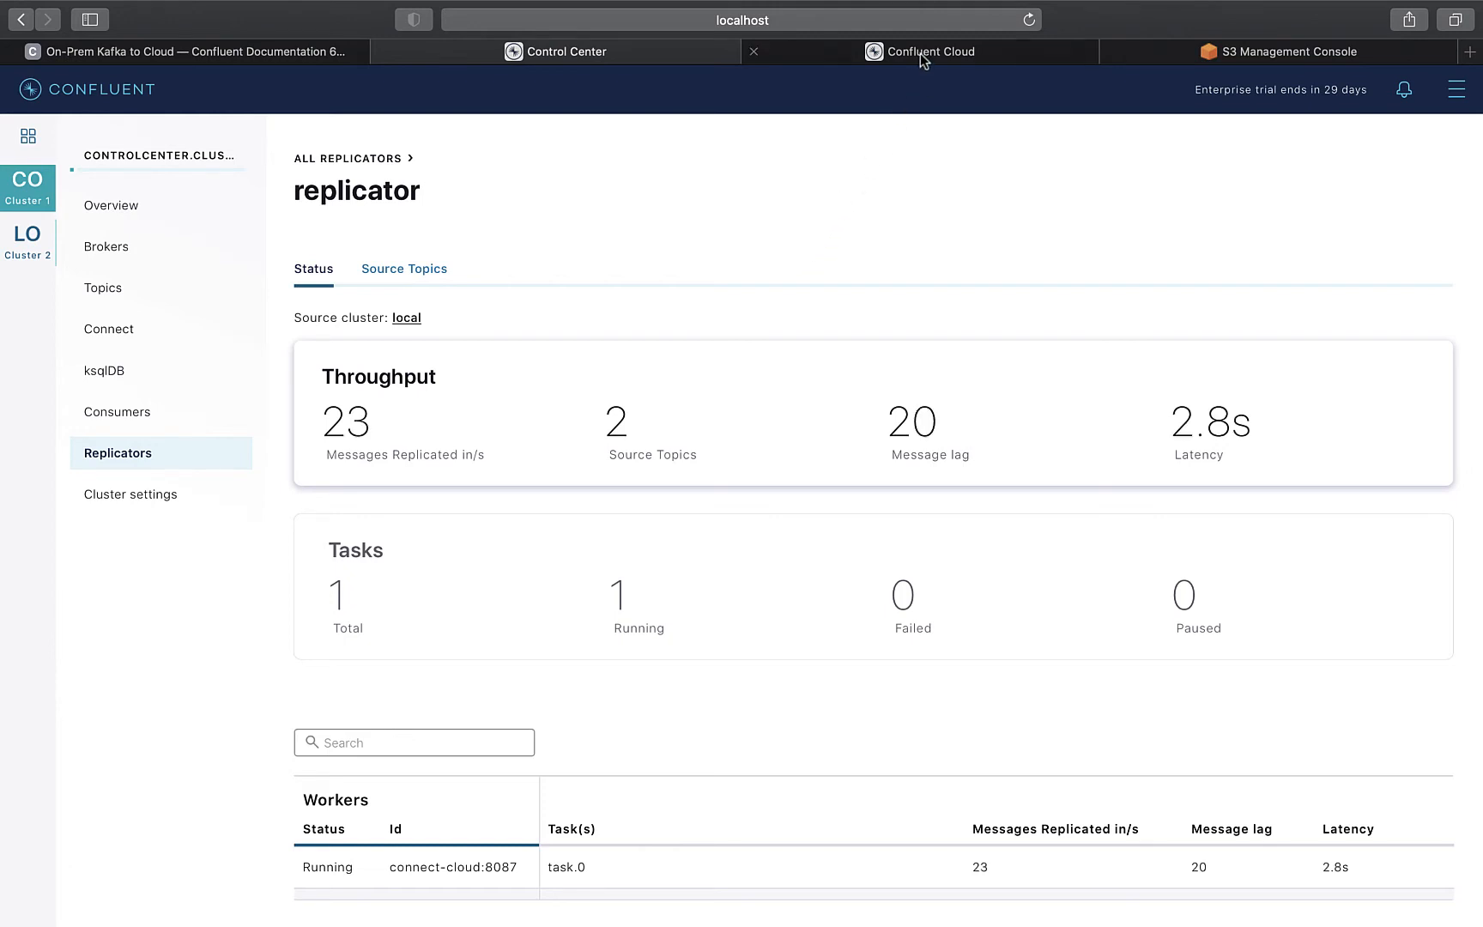
Step: In Confluent Cloud, view the demo-kafka-cluster-128006 overview with last-hour throughput charts
left_click(920, 52)
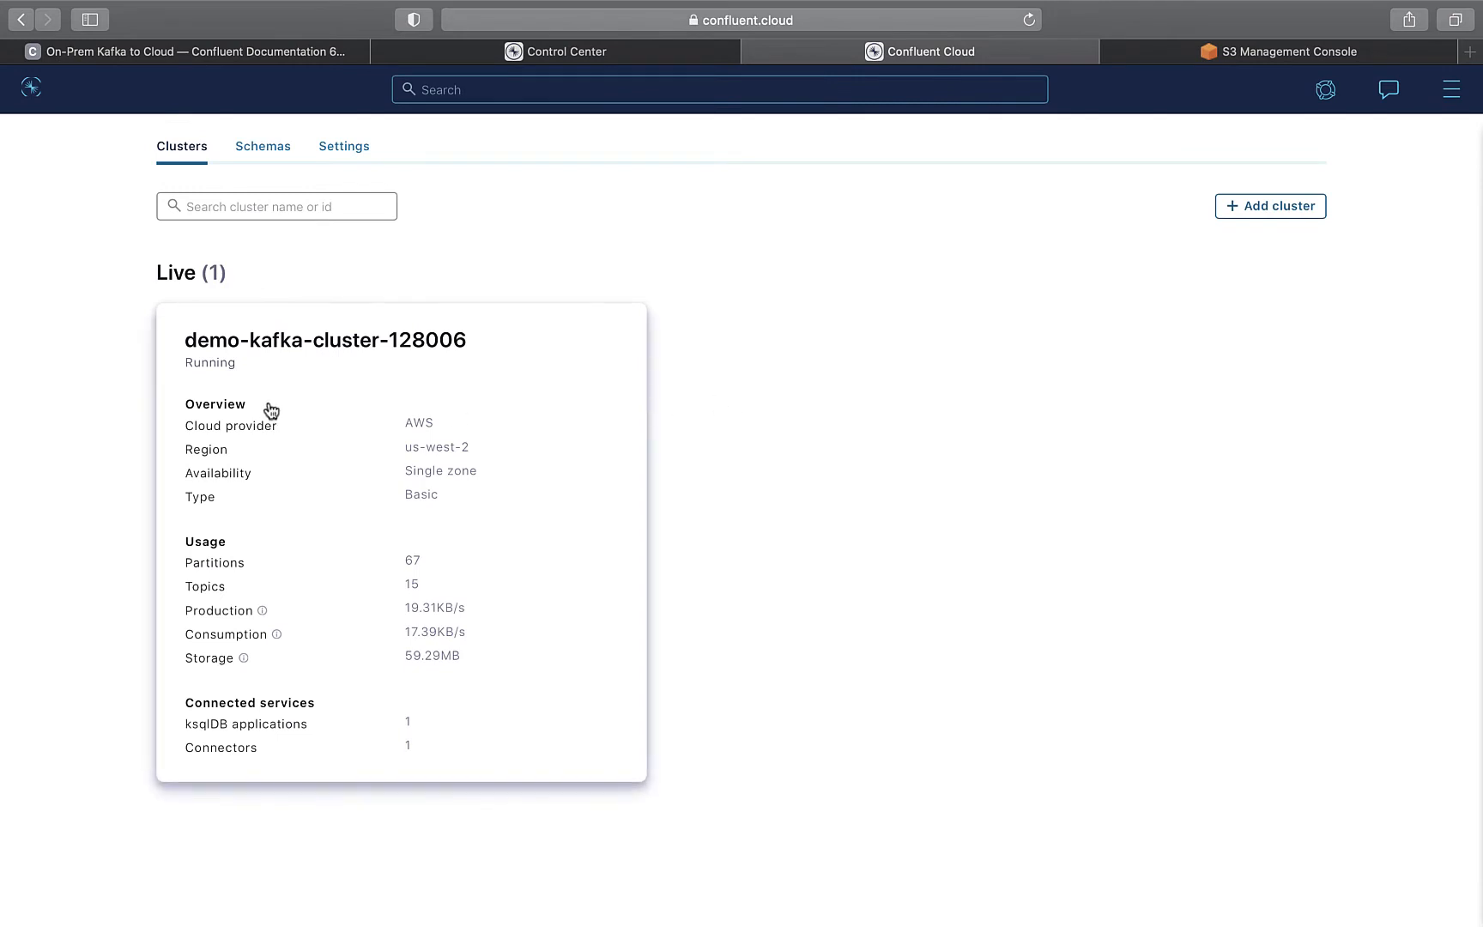
mouse_move(324, 549)
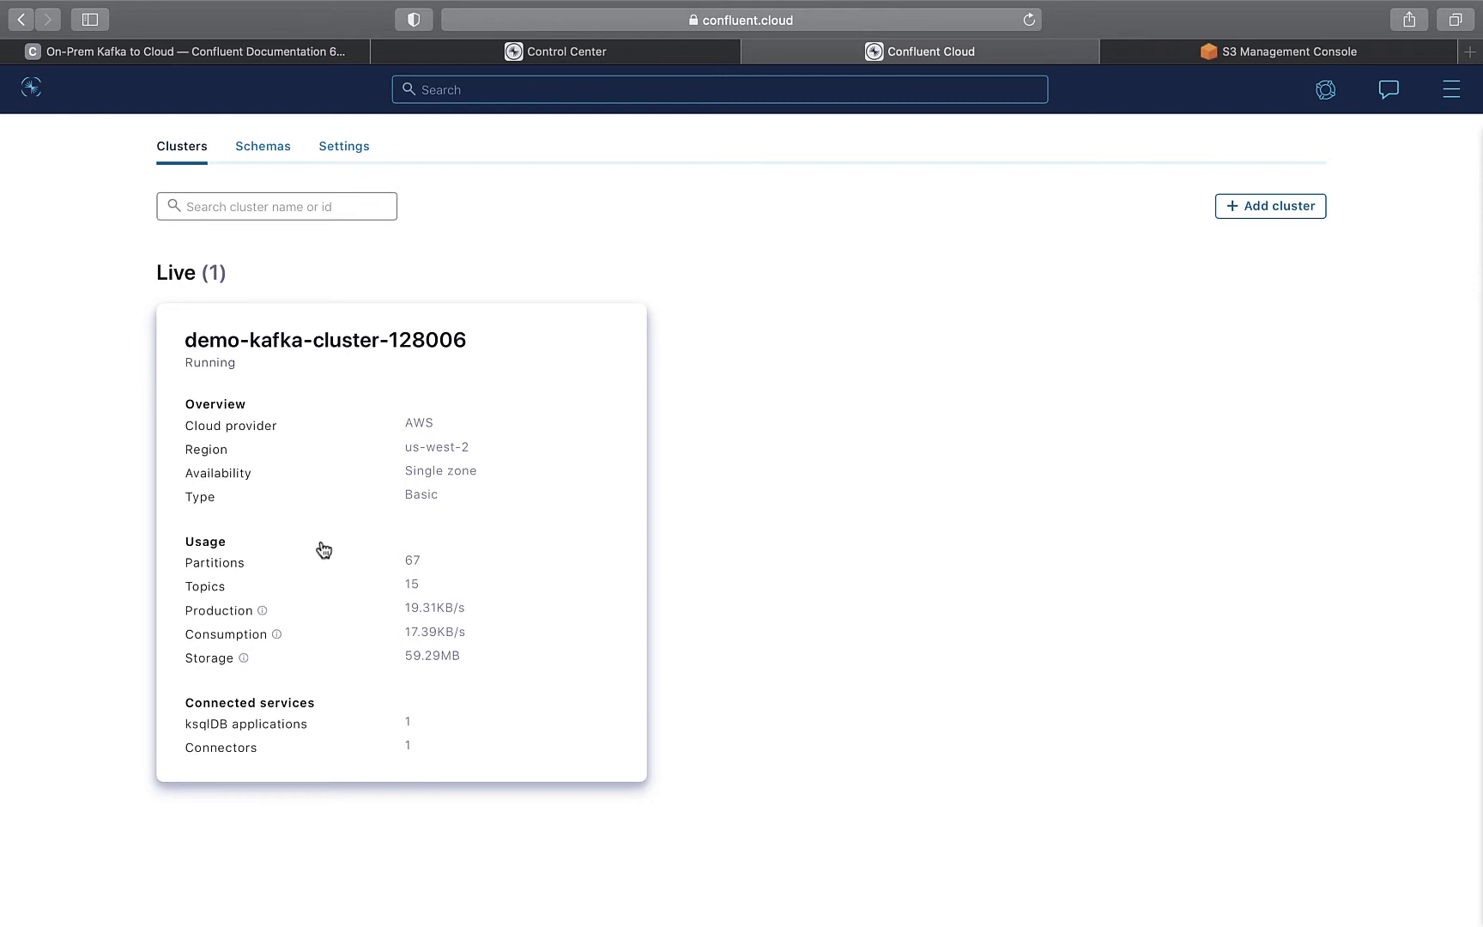
mouse_move(395, 641)
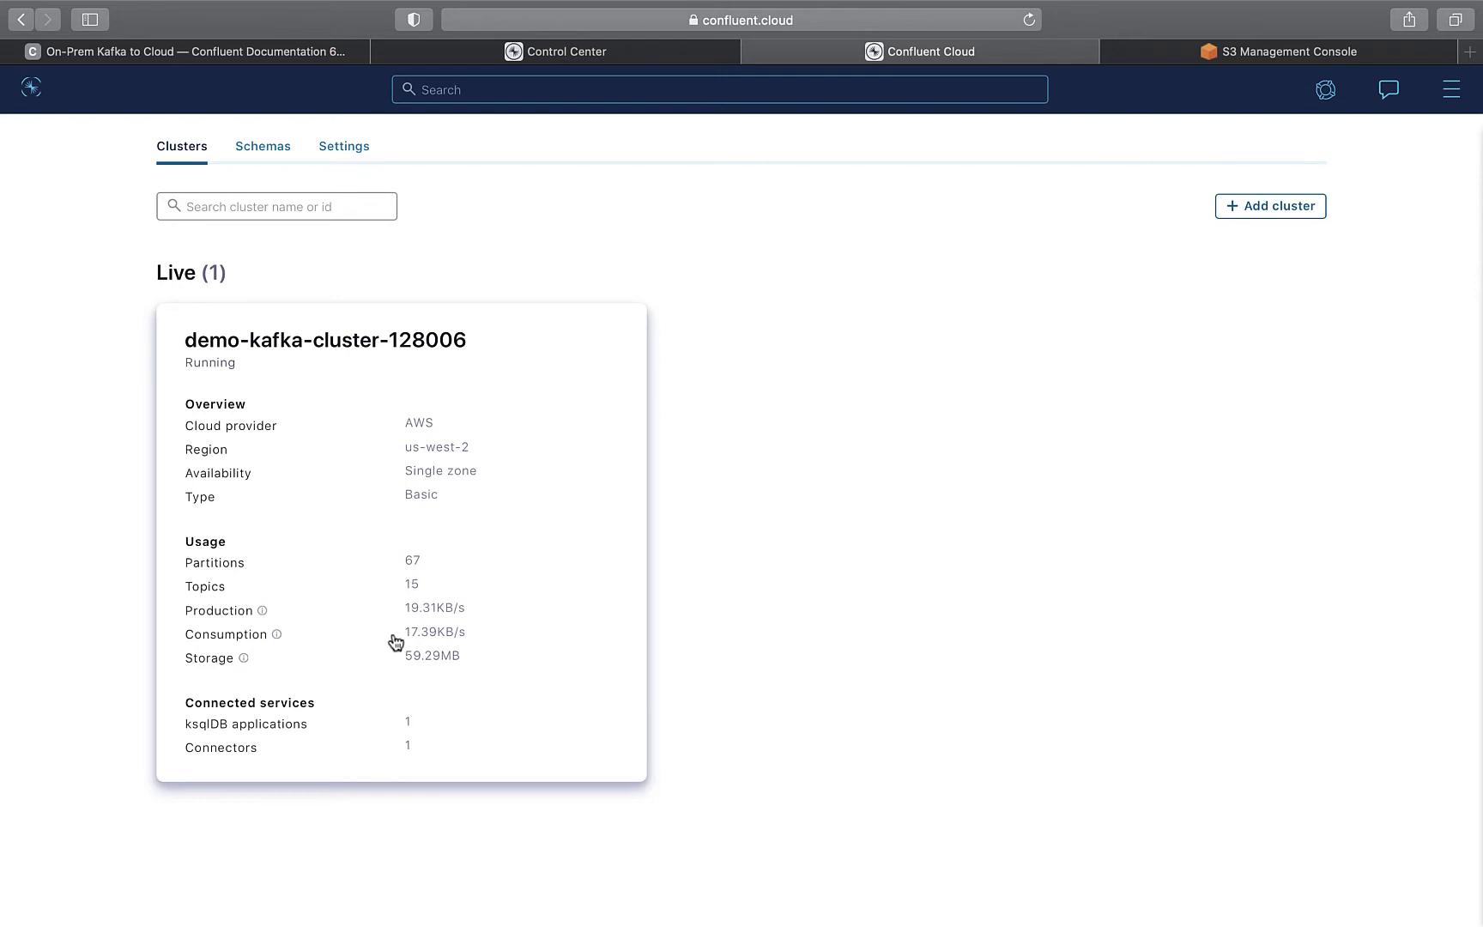
mouse_move(527, 563)
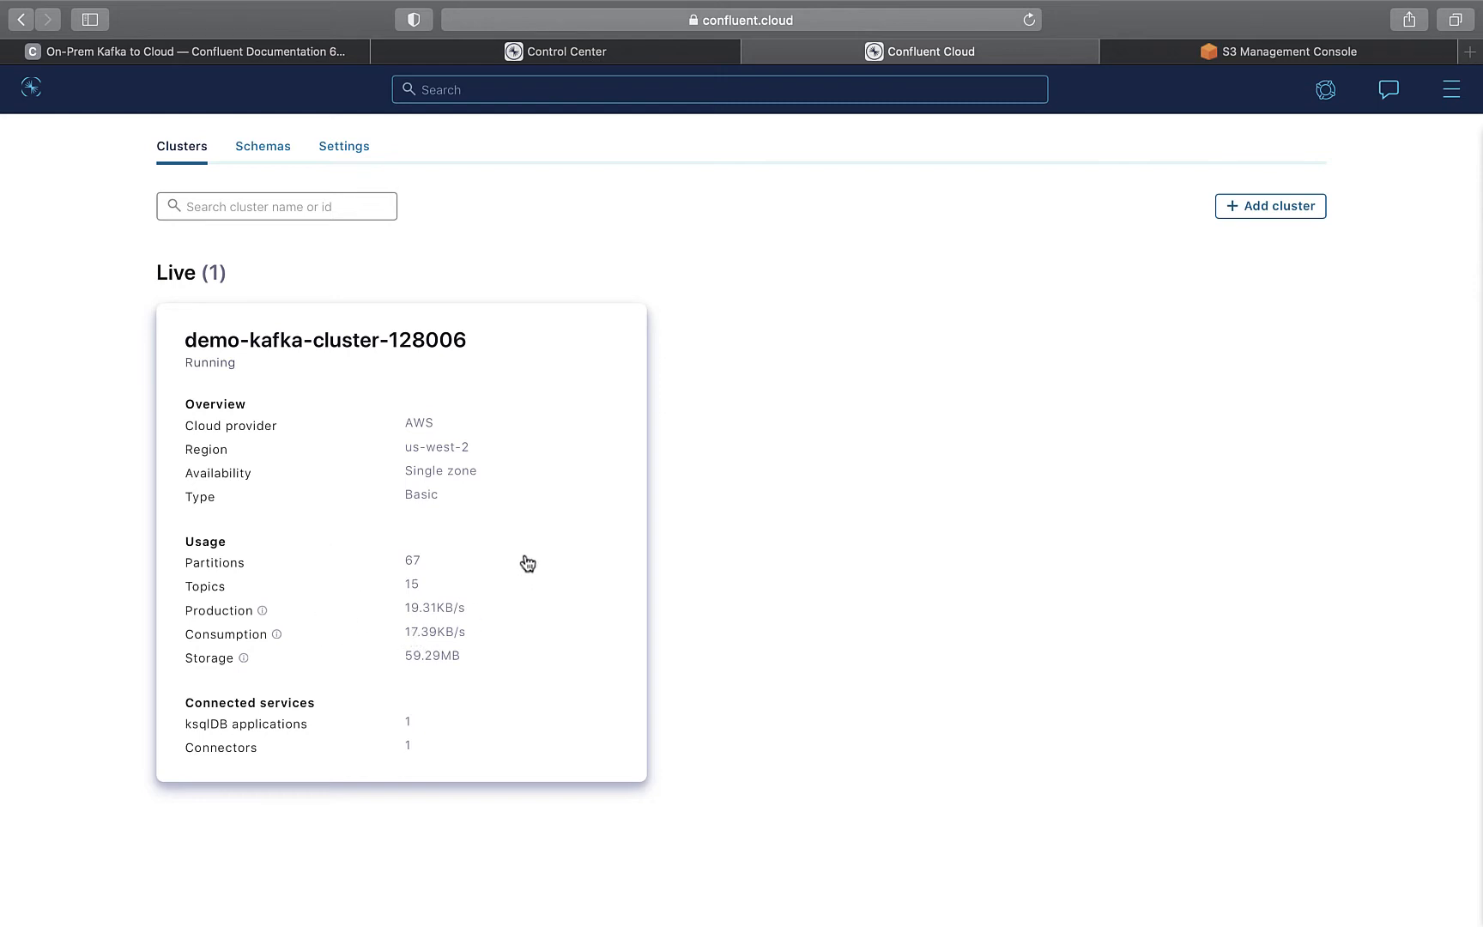
left_click(324, 340)
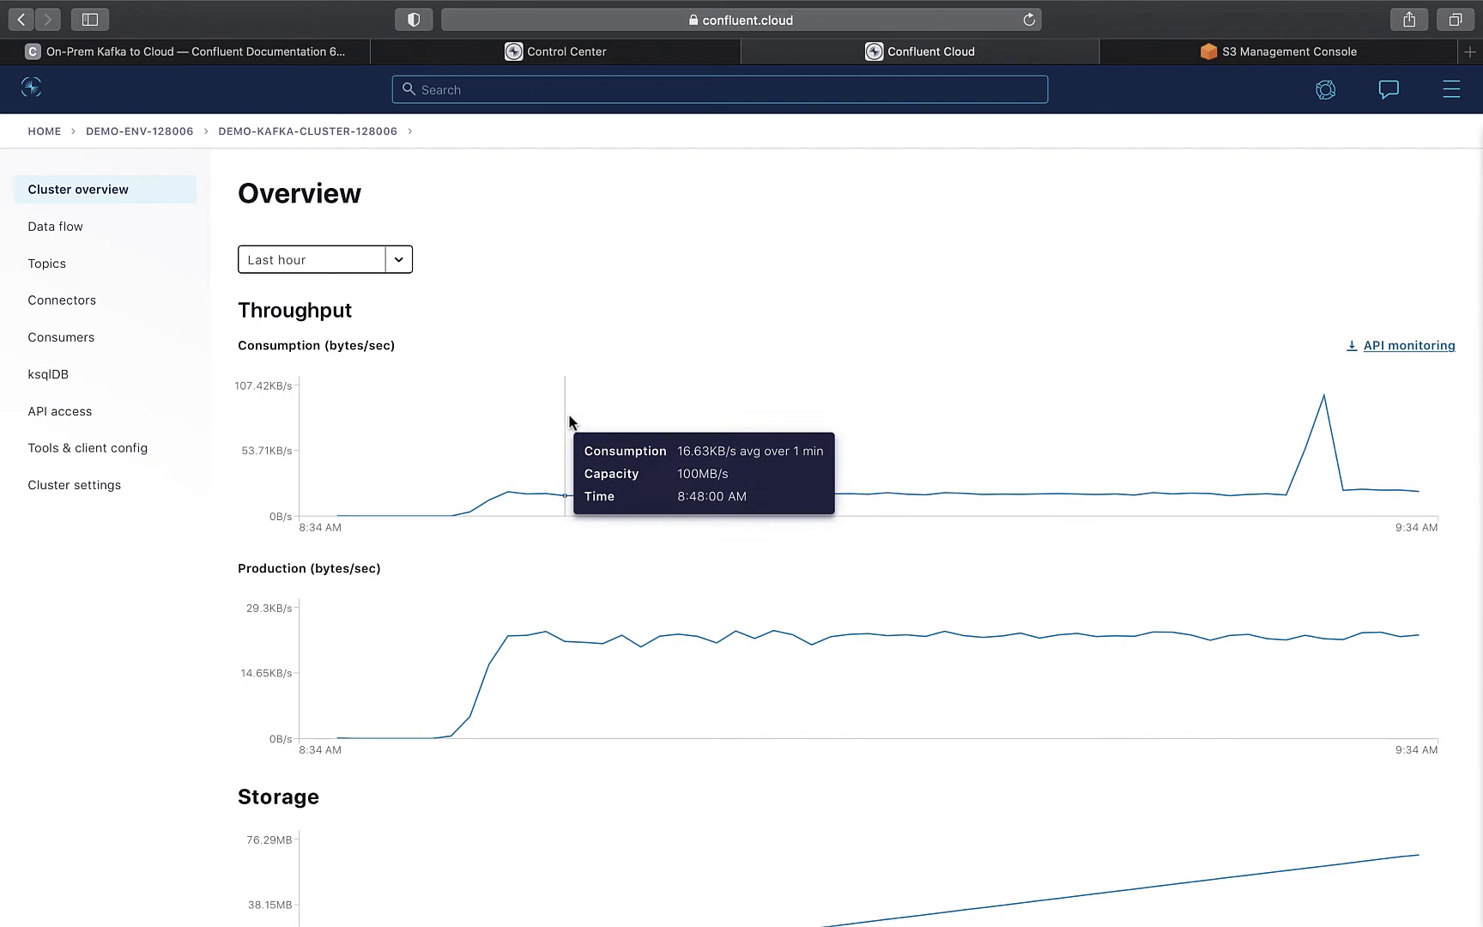
mouse_move(990, 481)
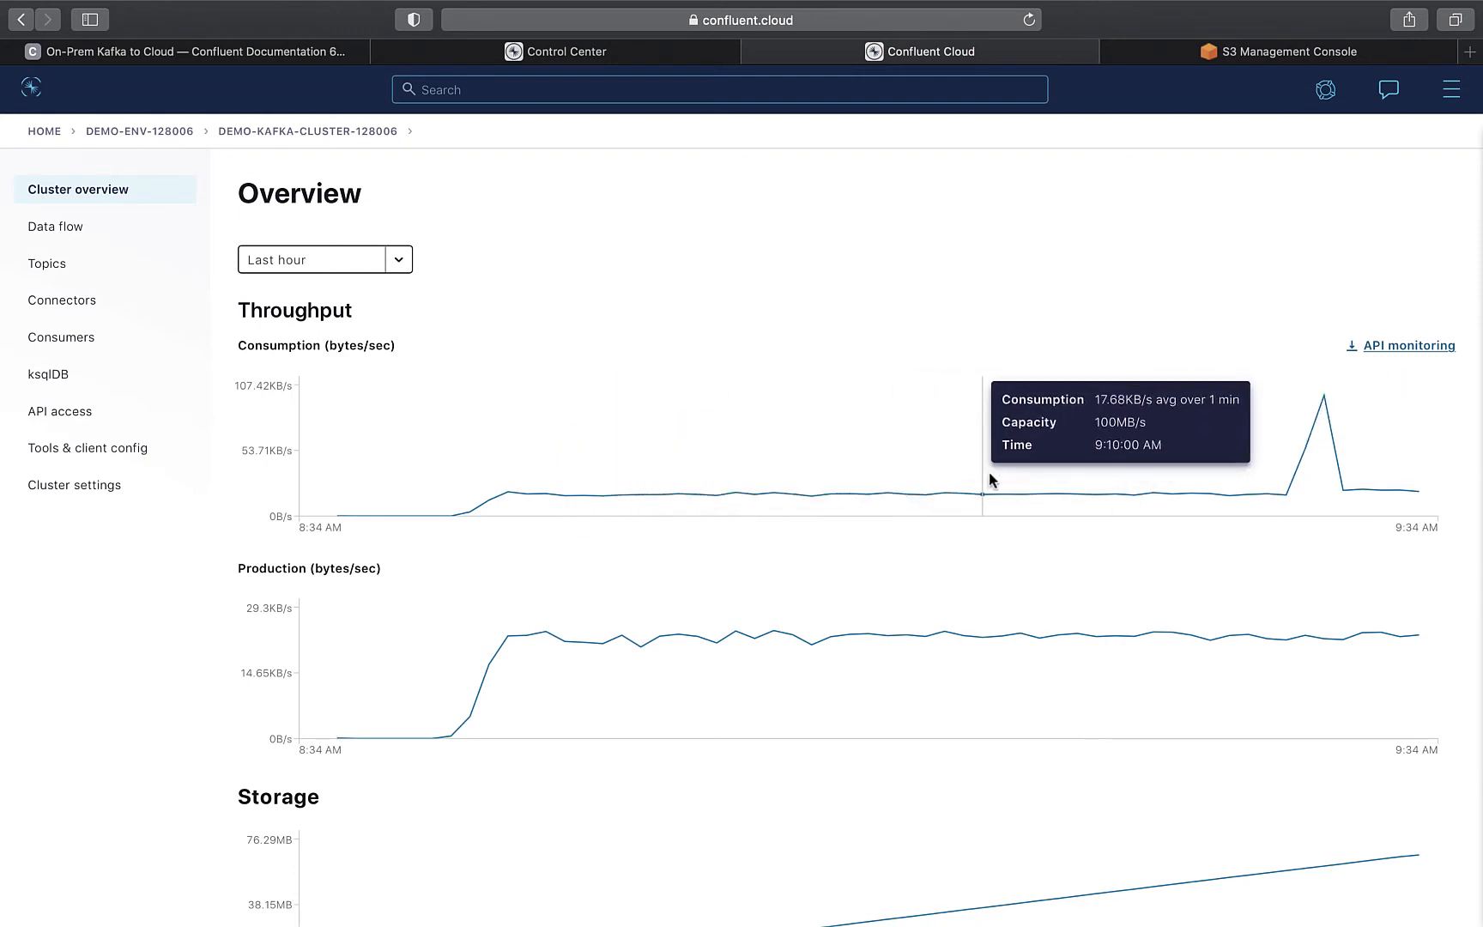
mouse_move(1025, 494)
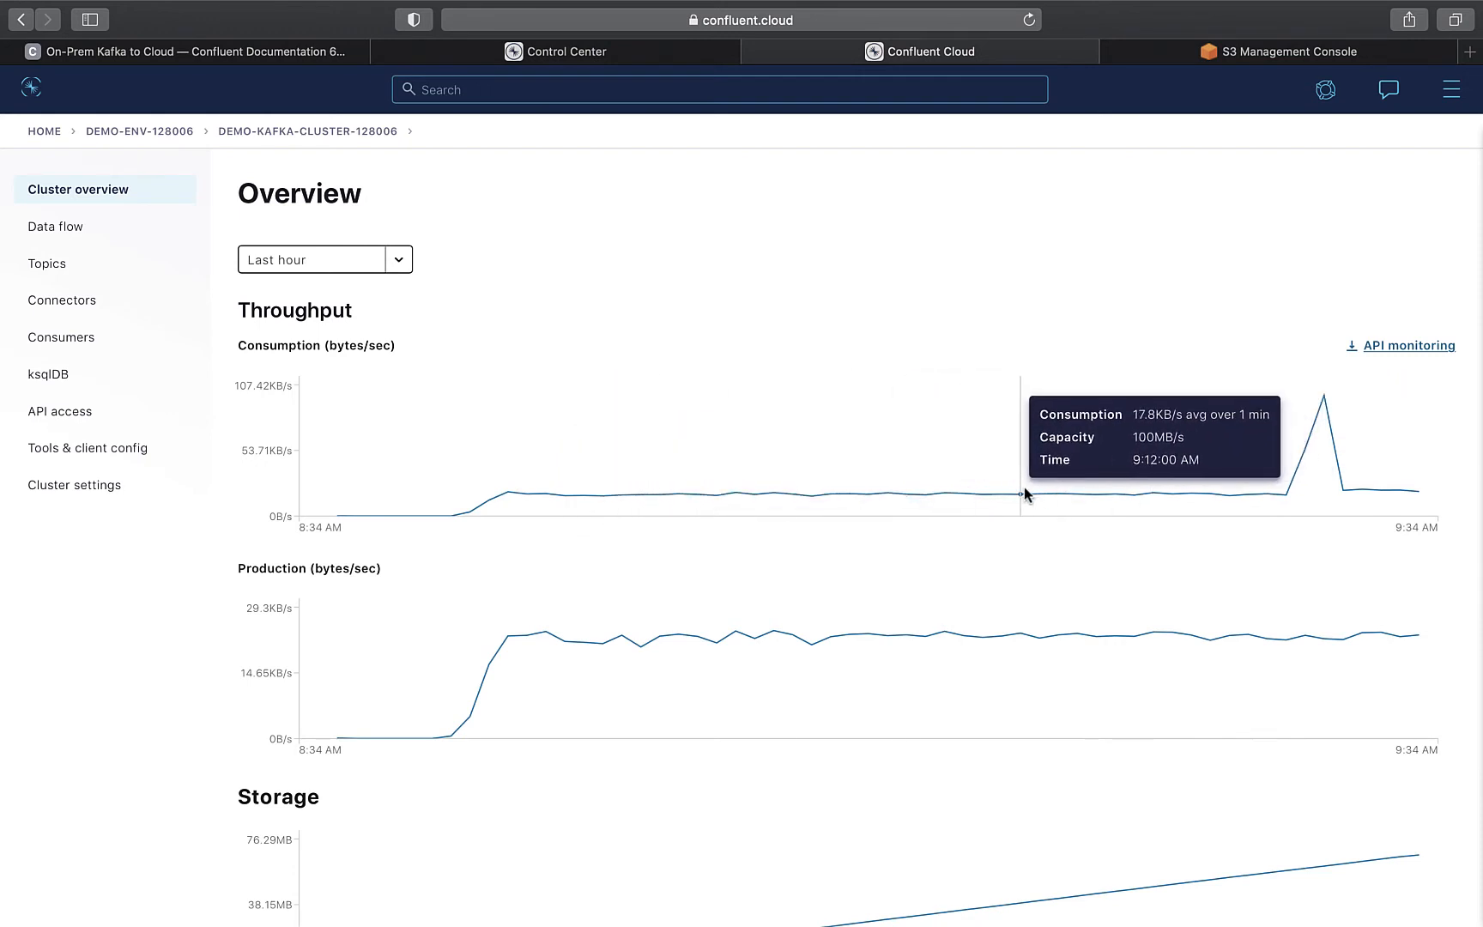
mouse_move(437, 542)
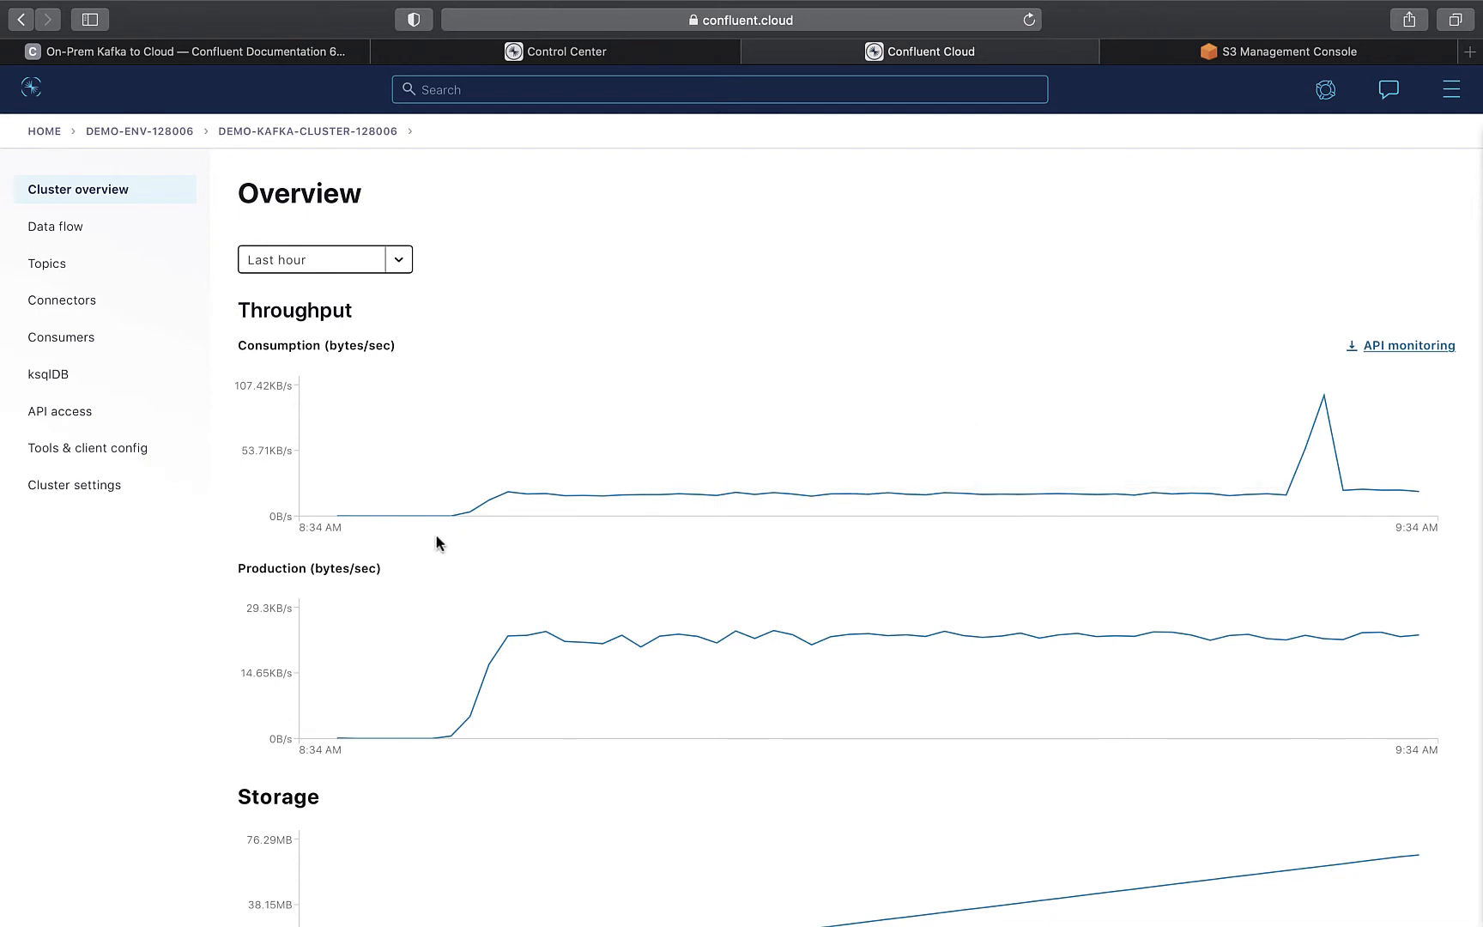
mouse_move(95, 615)
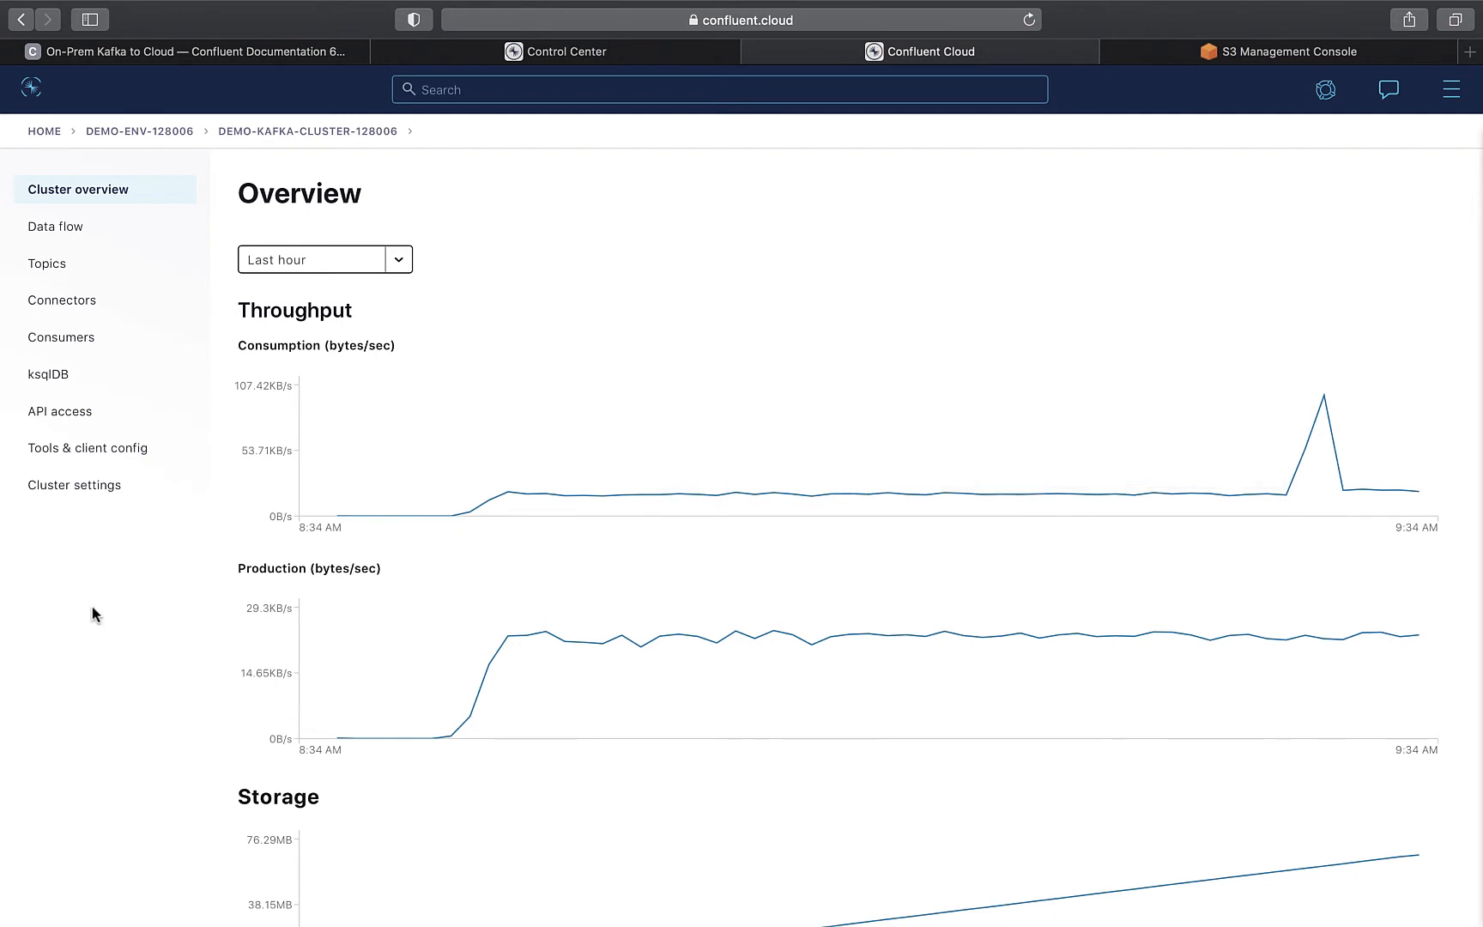
mouse_move(230, 606)
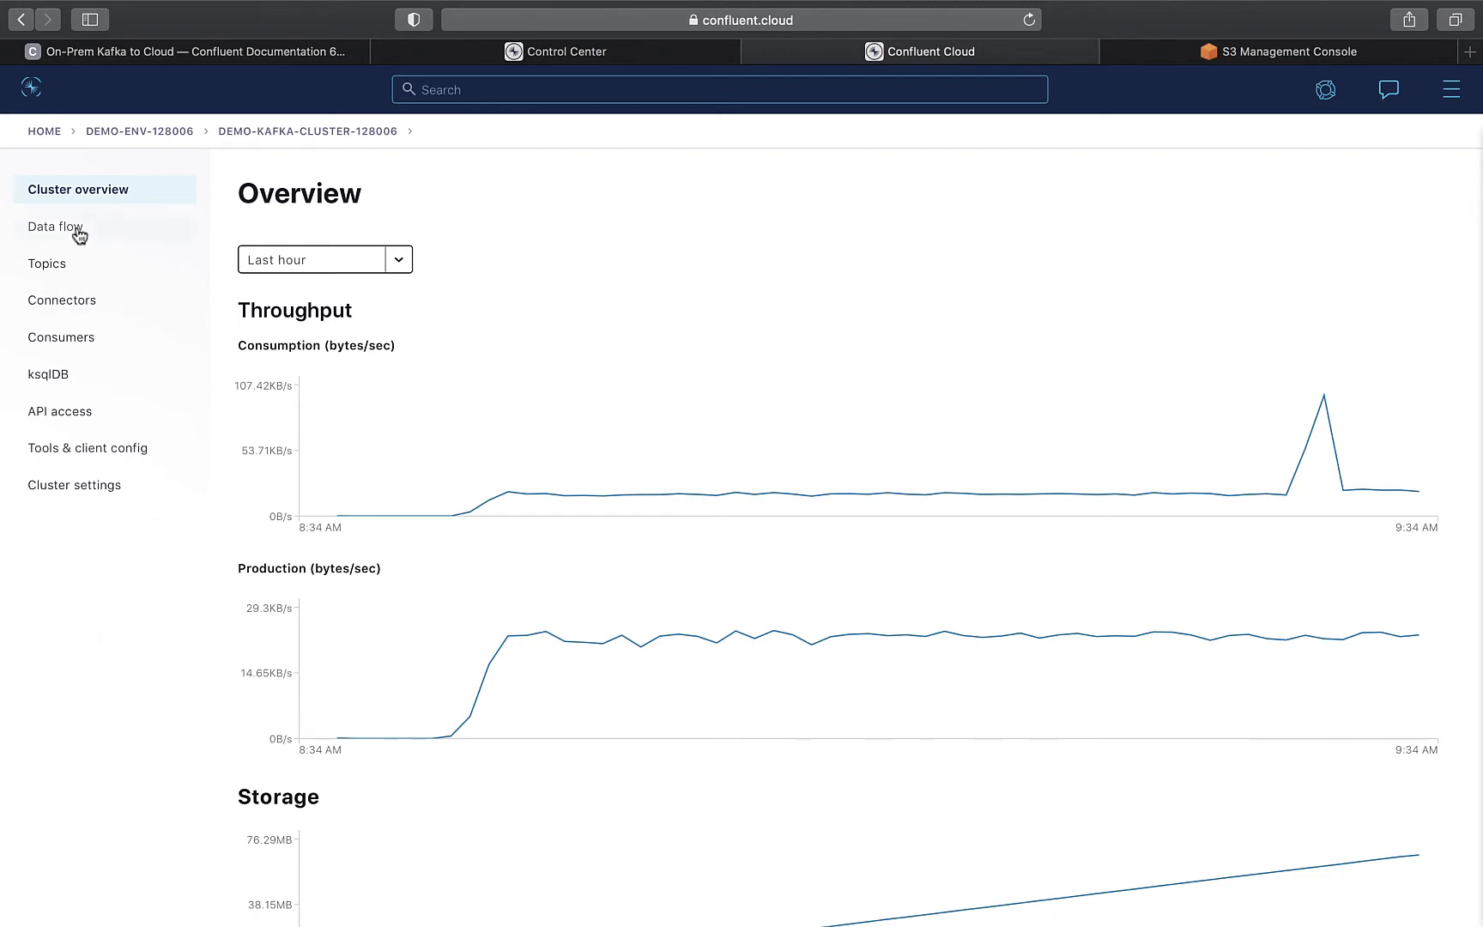
Step: View the cluster's data flow map, then its topics list including pageviews
left_click(55, 227)
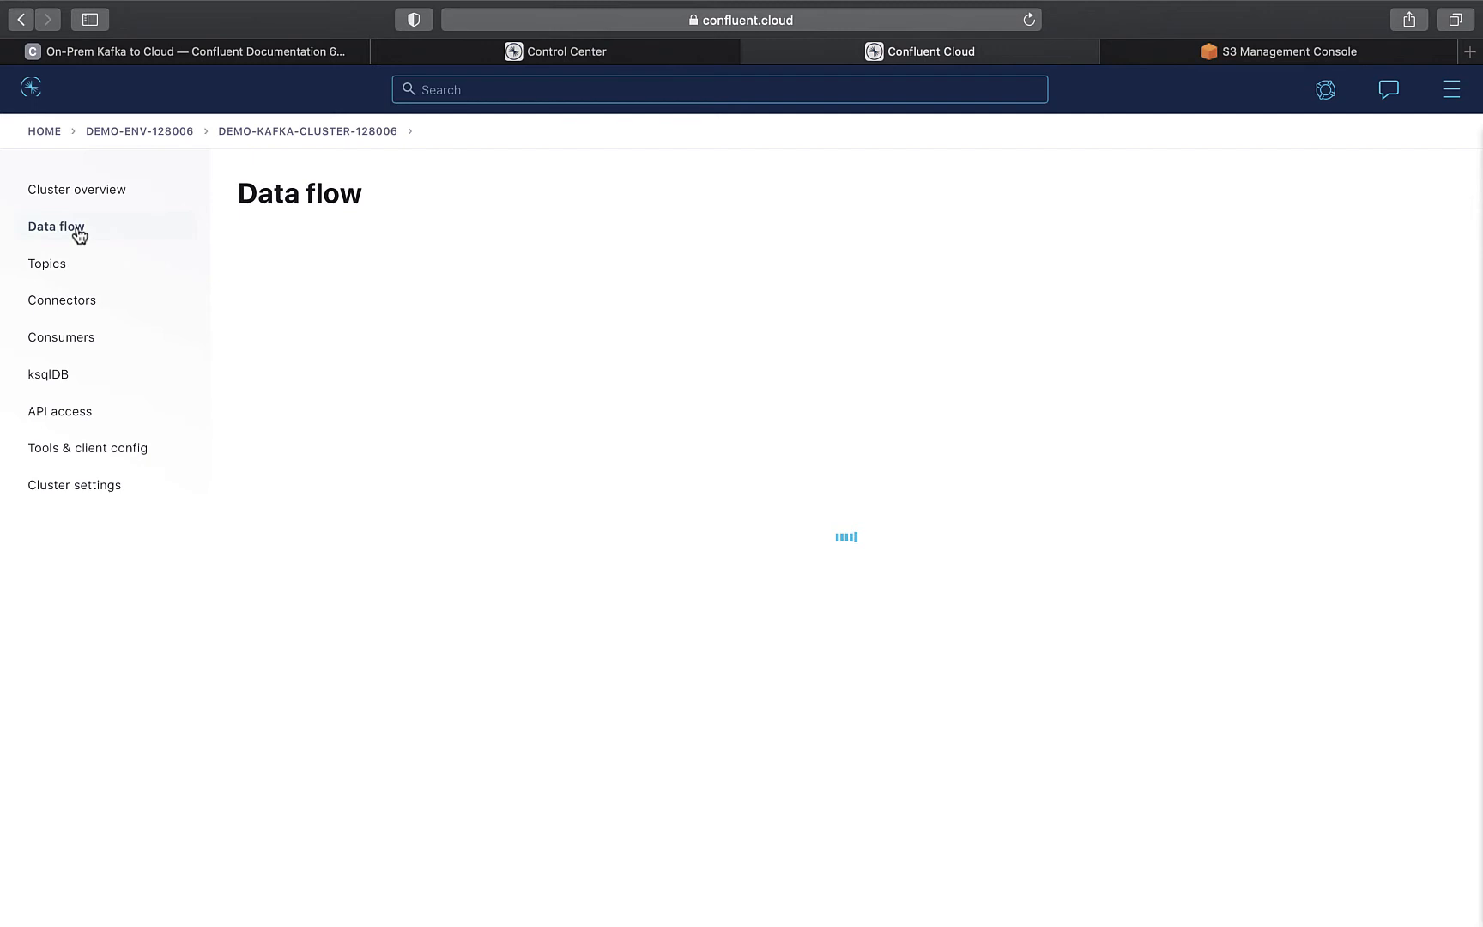
left_click(55, 226)
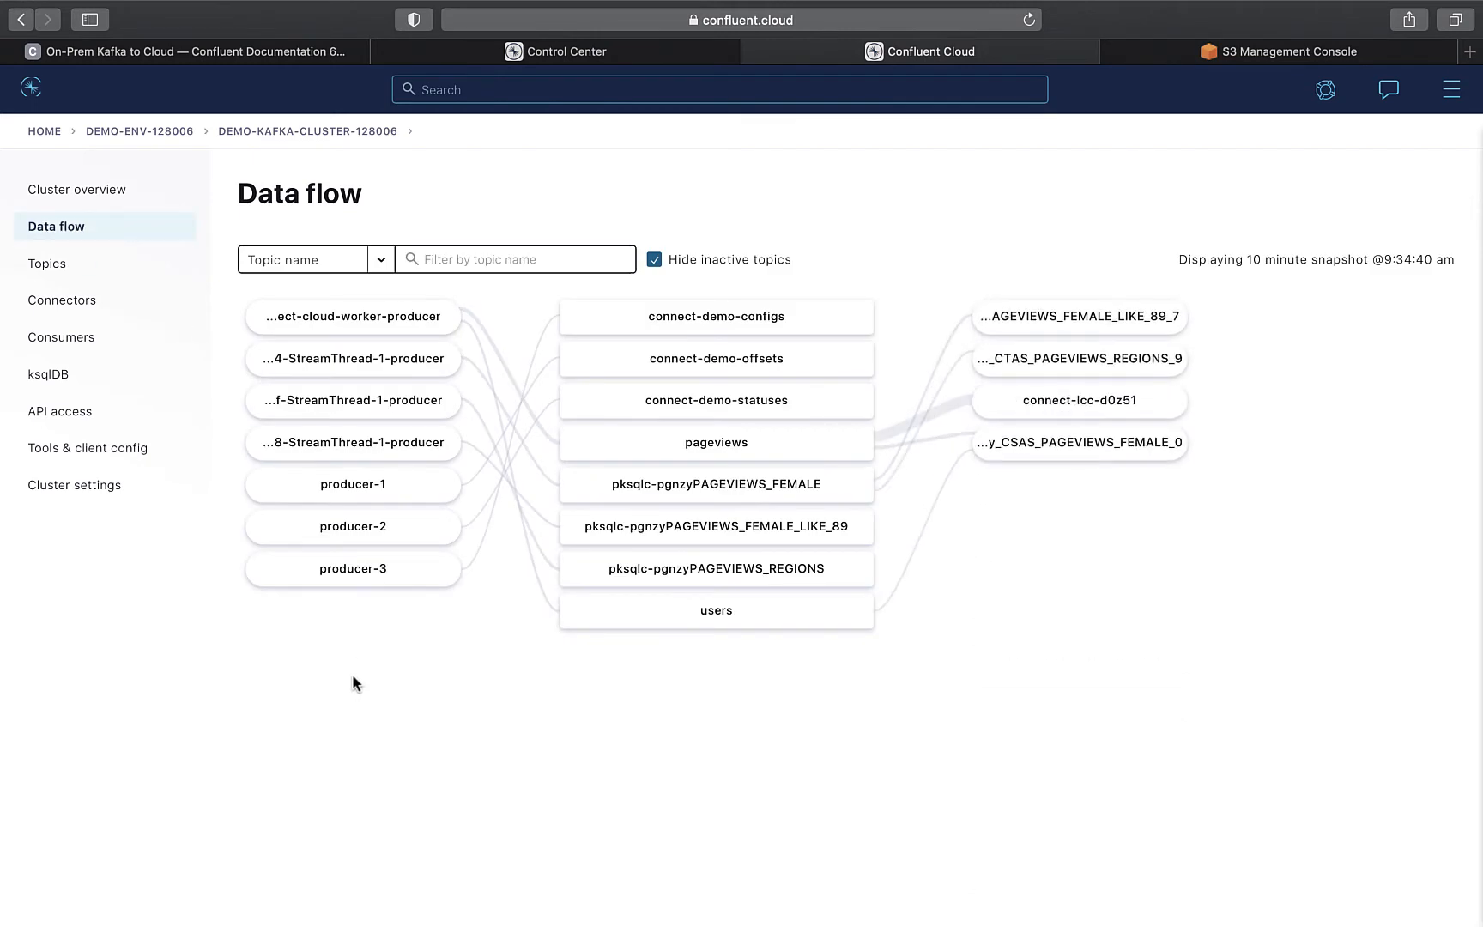
mouse_move(517, 740)
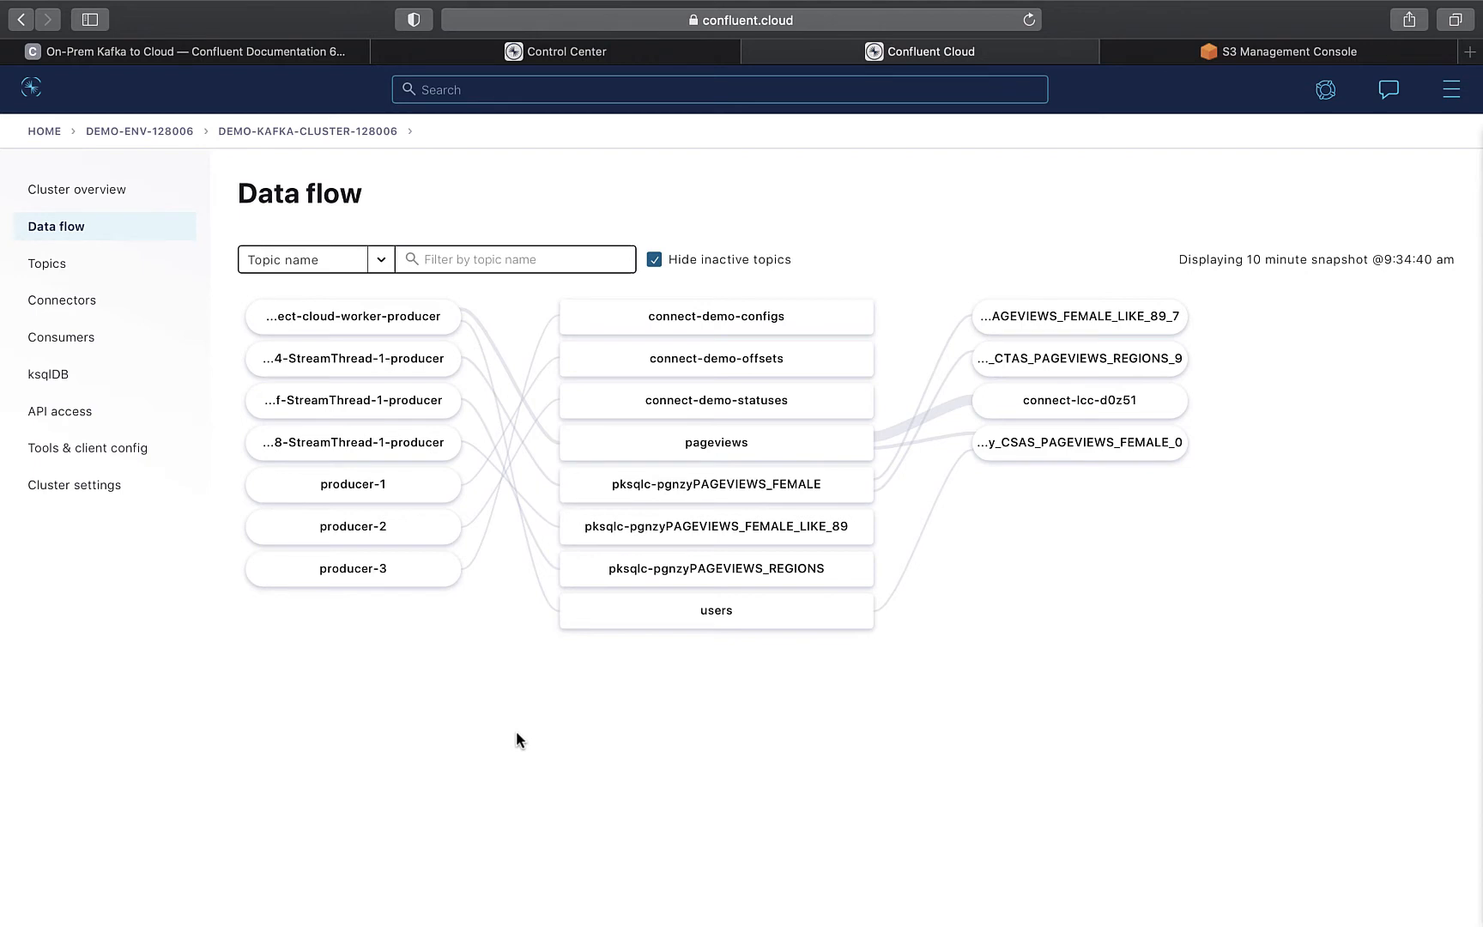
mouse_move(463, 700)
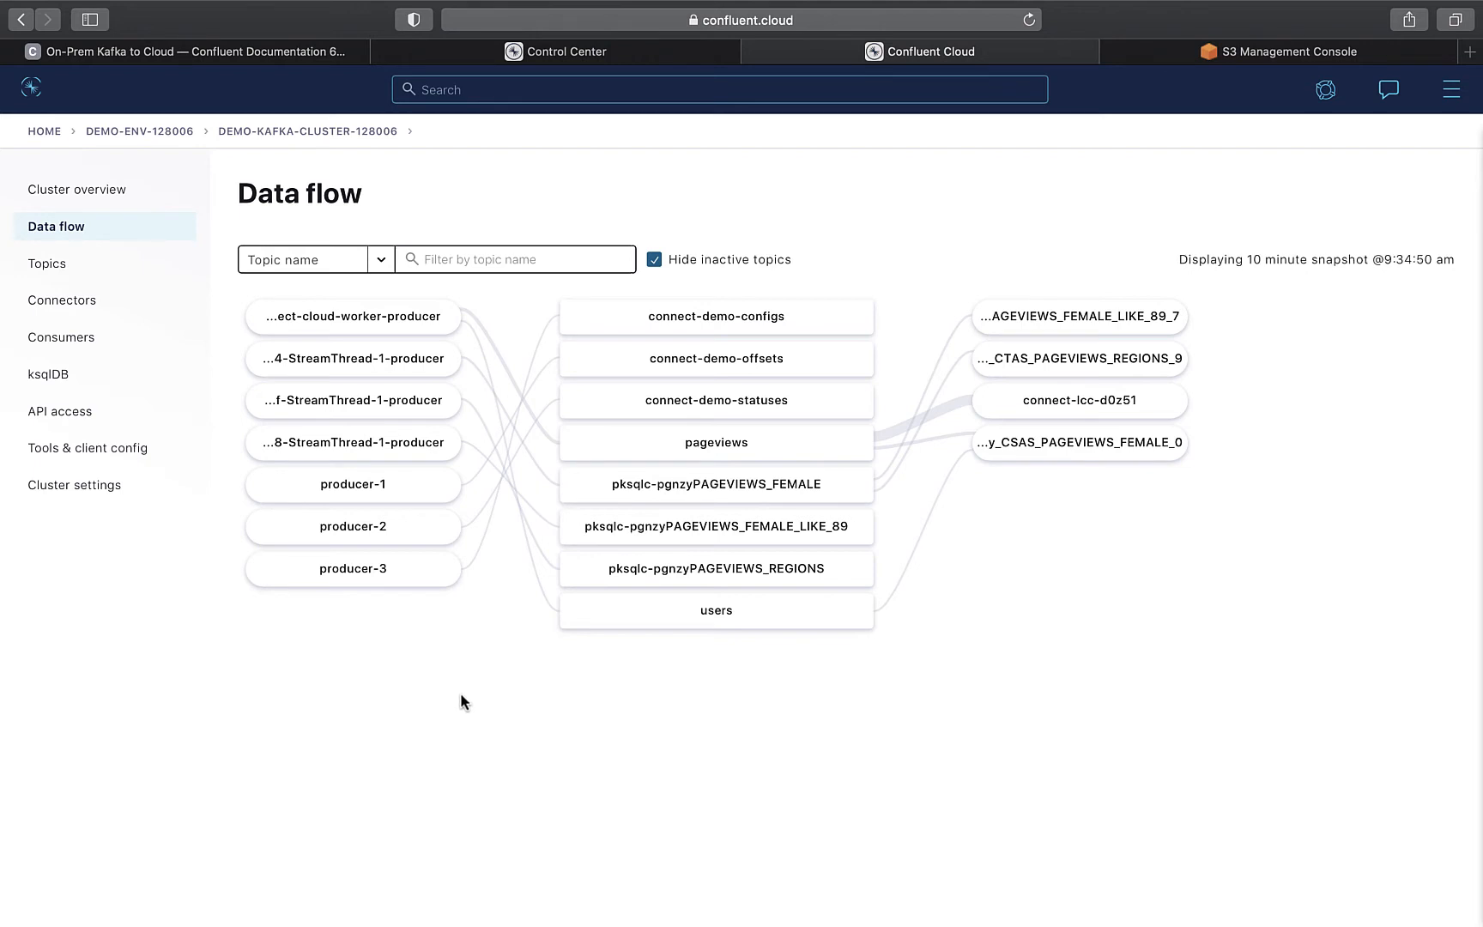
mouse_move(46, 263)
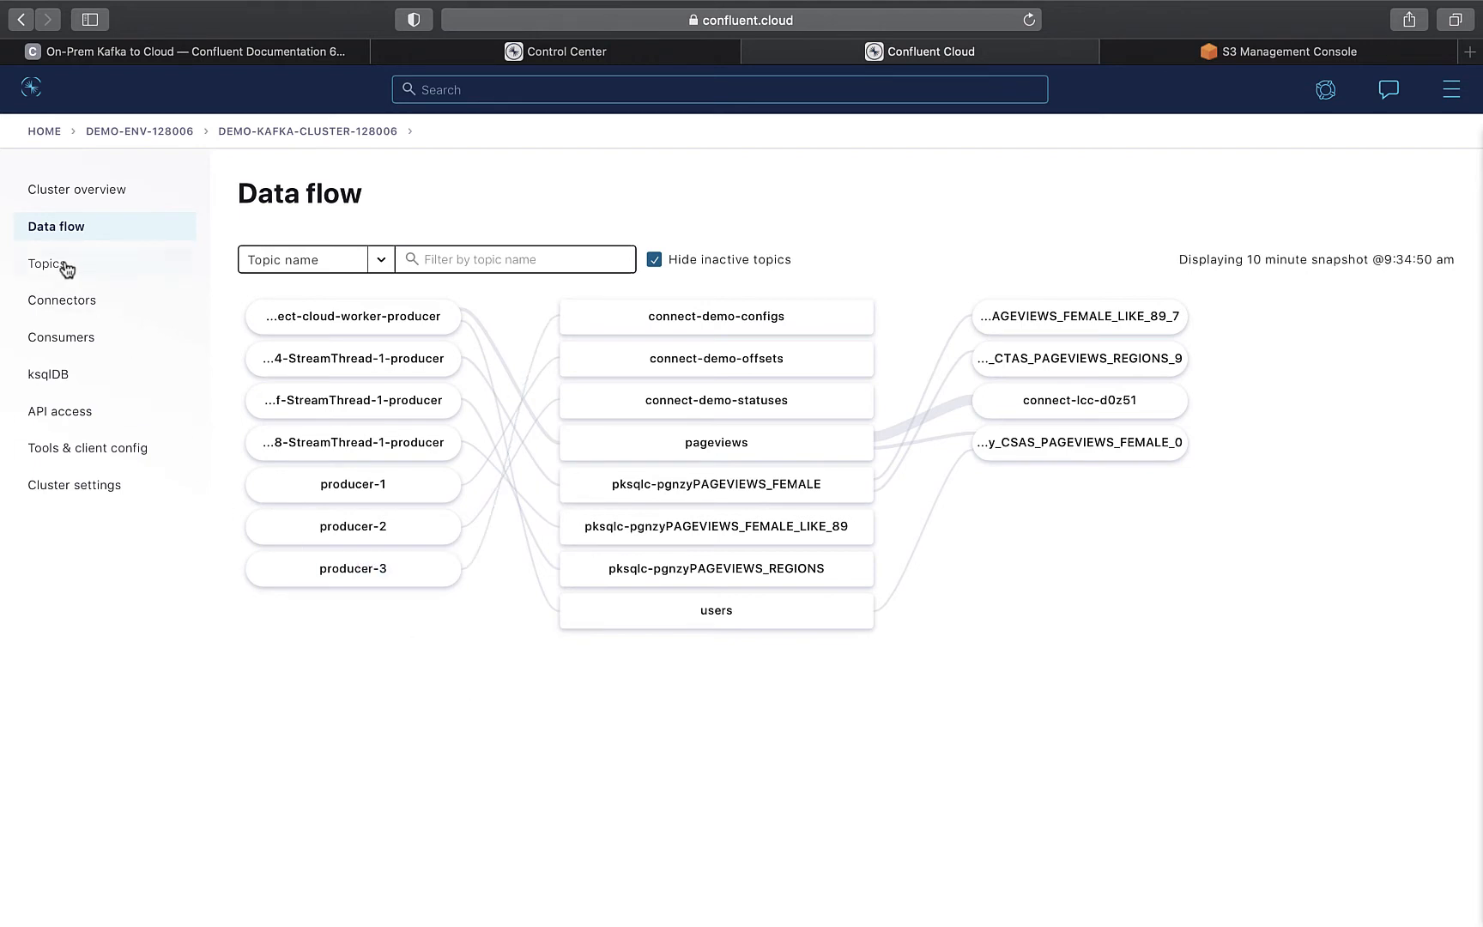
left_click(48, 264)
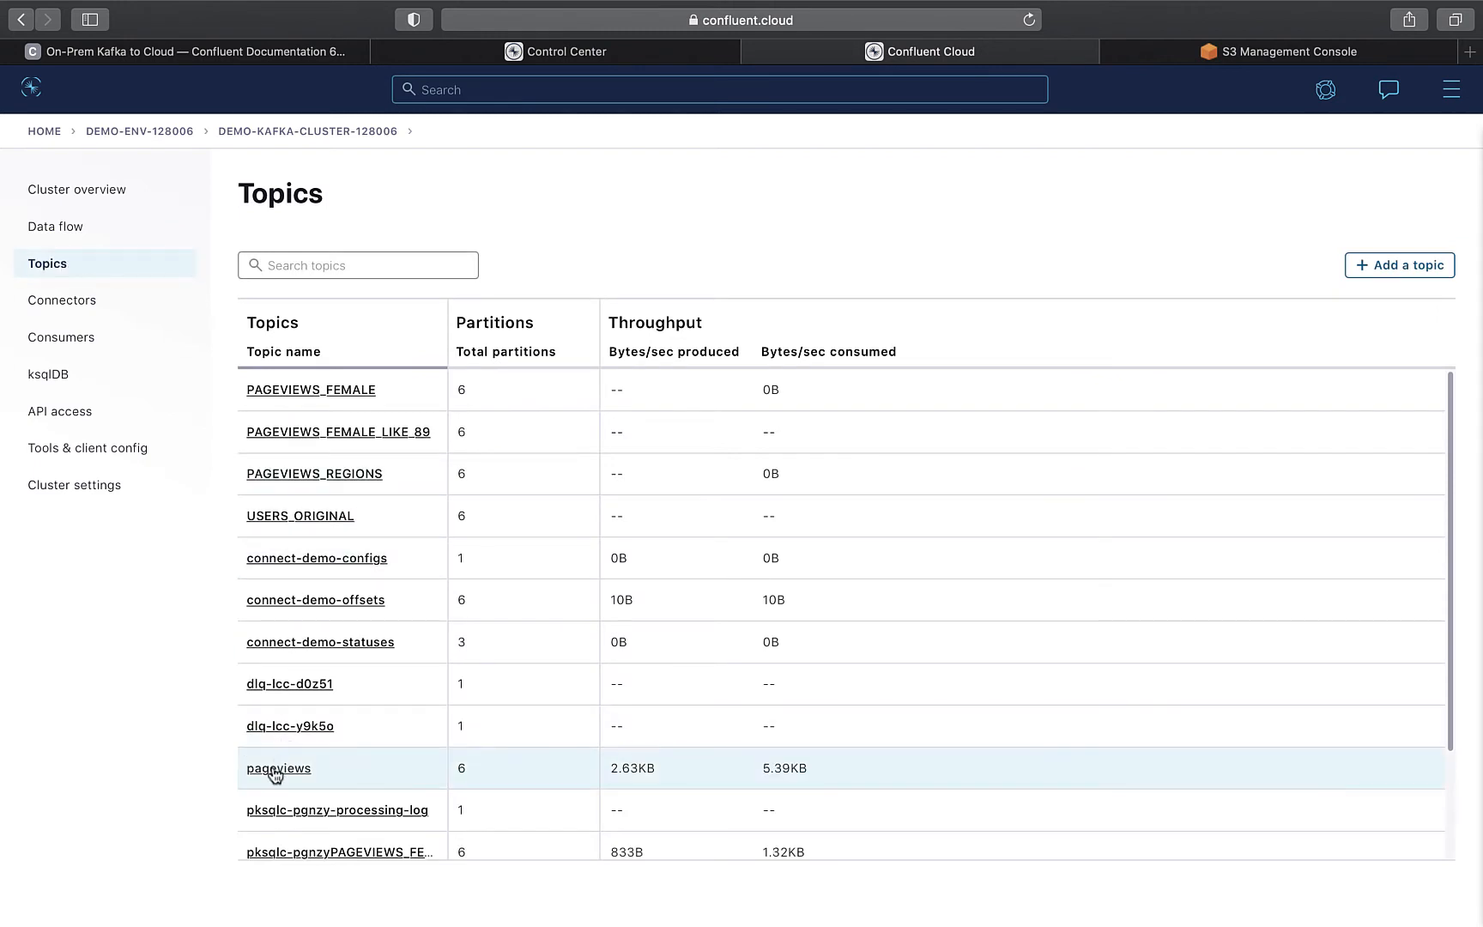
Step: Browse the pageviews topic's live messages in table and card views, showing the newest key 617081
left_click(278, 768)
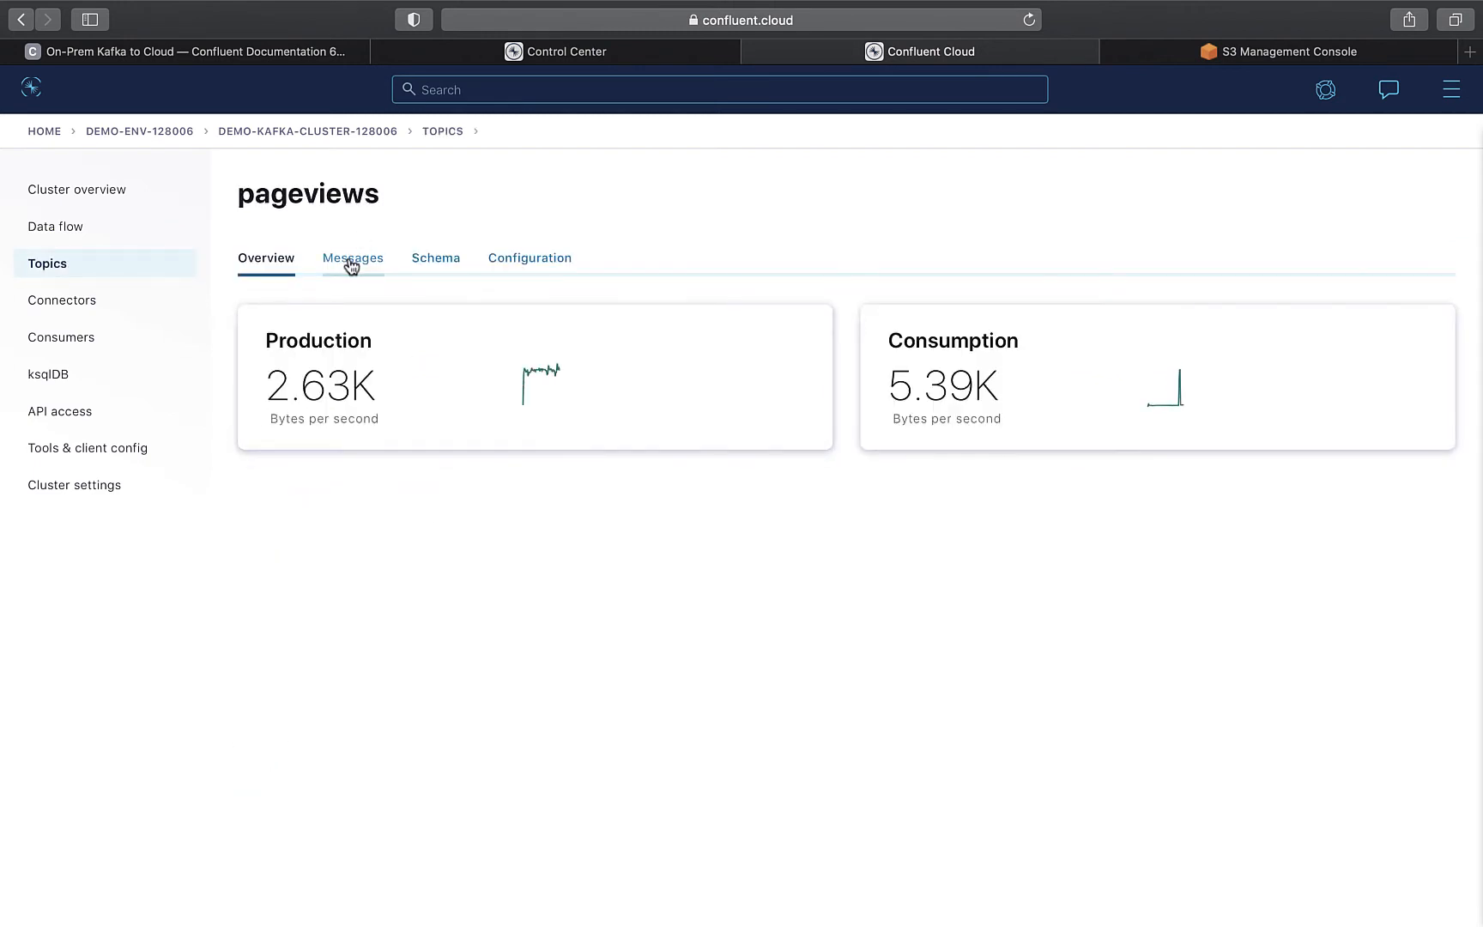
left_click(352, 257)
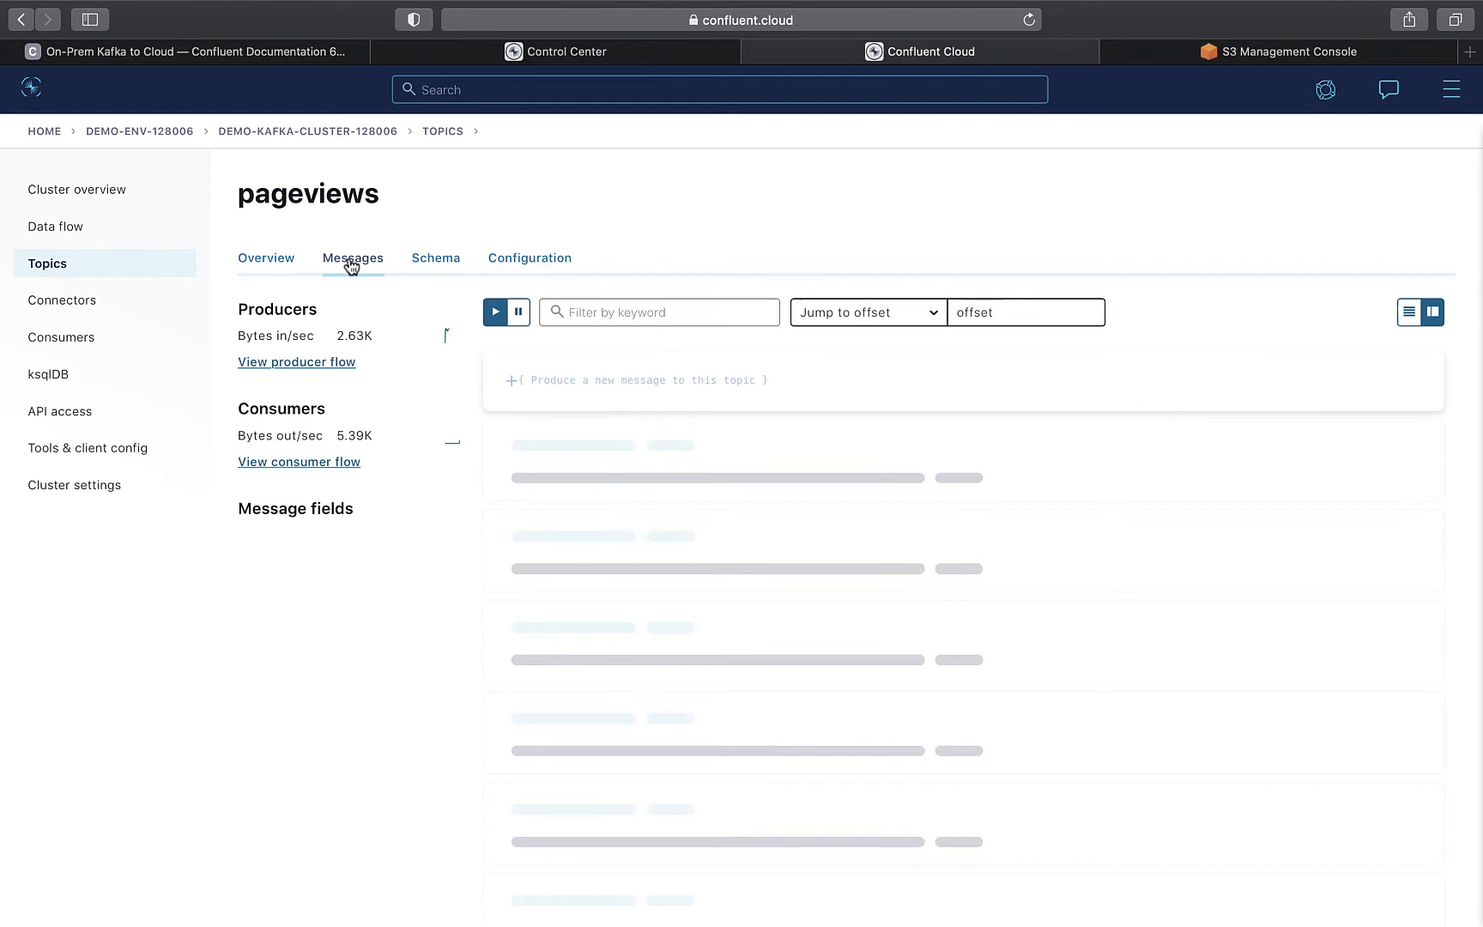
left_click(353, 258)
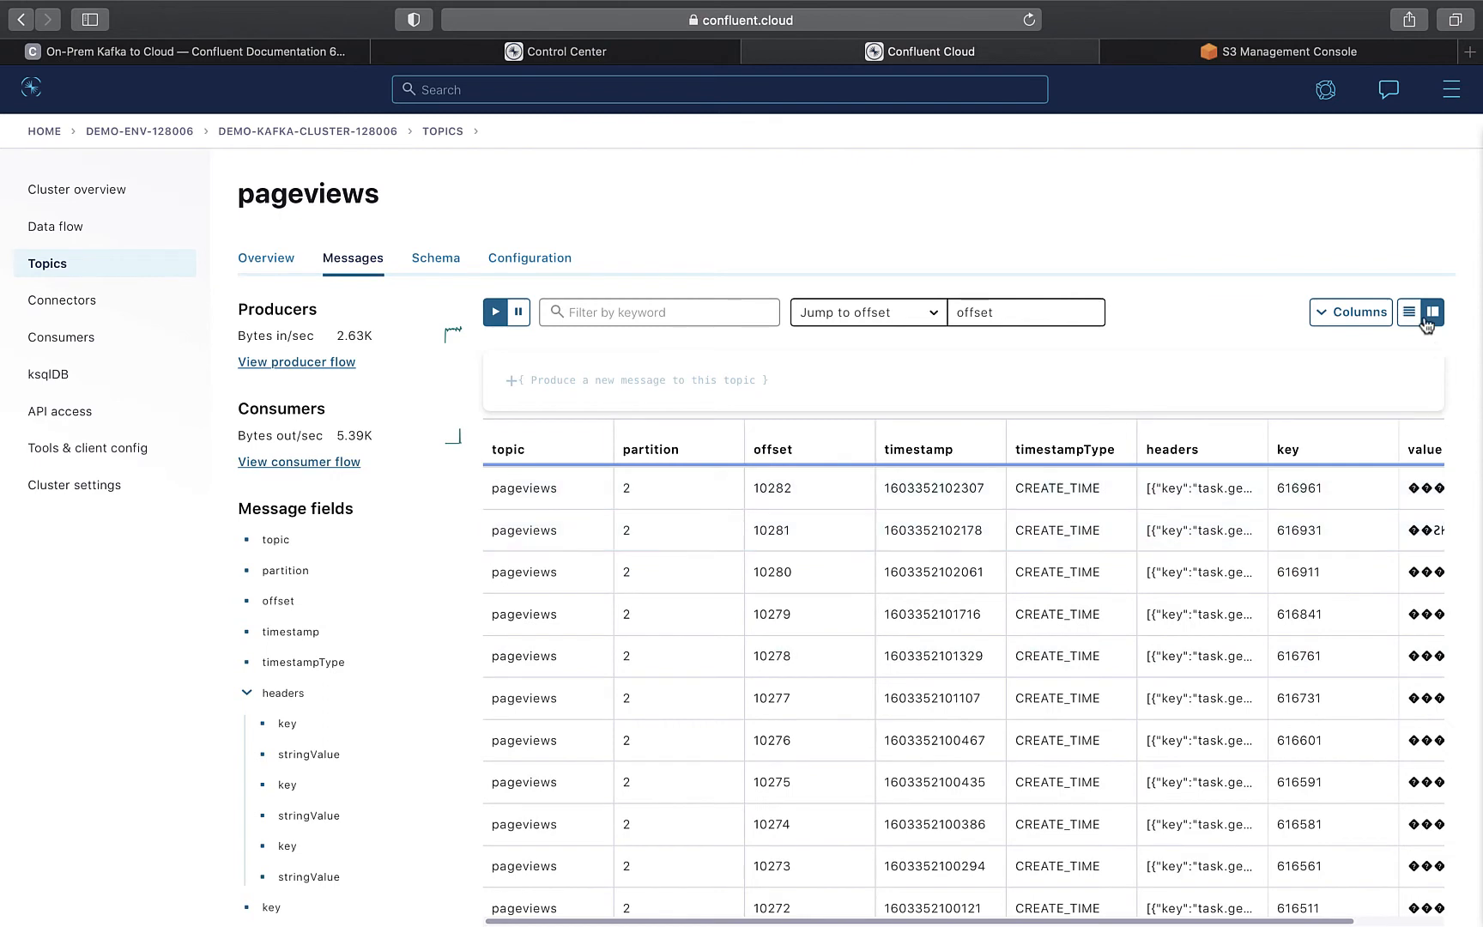
left_click(1433, 313)
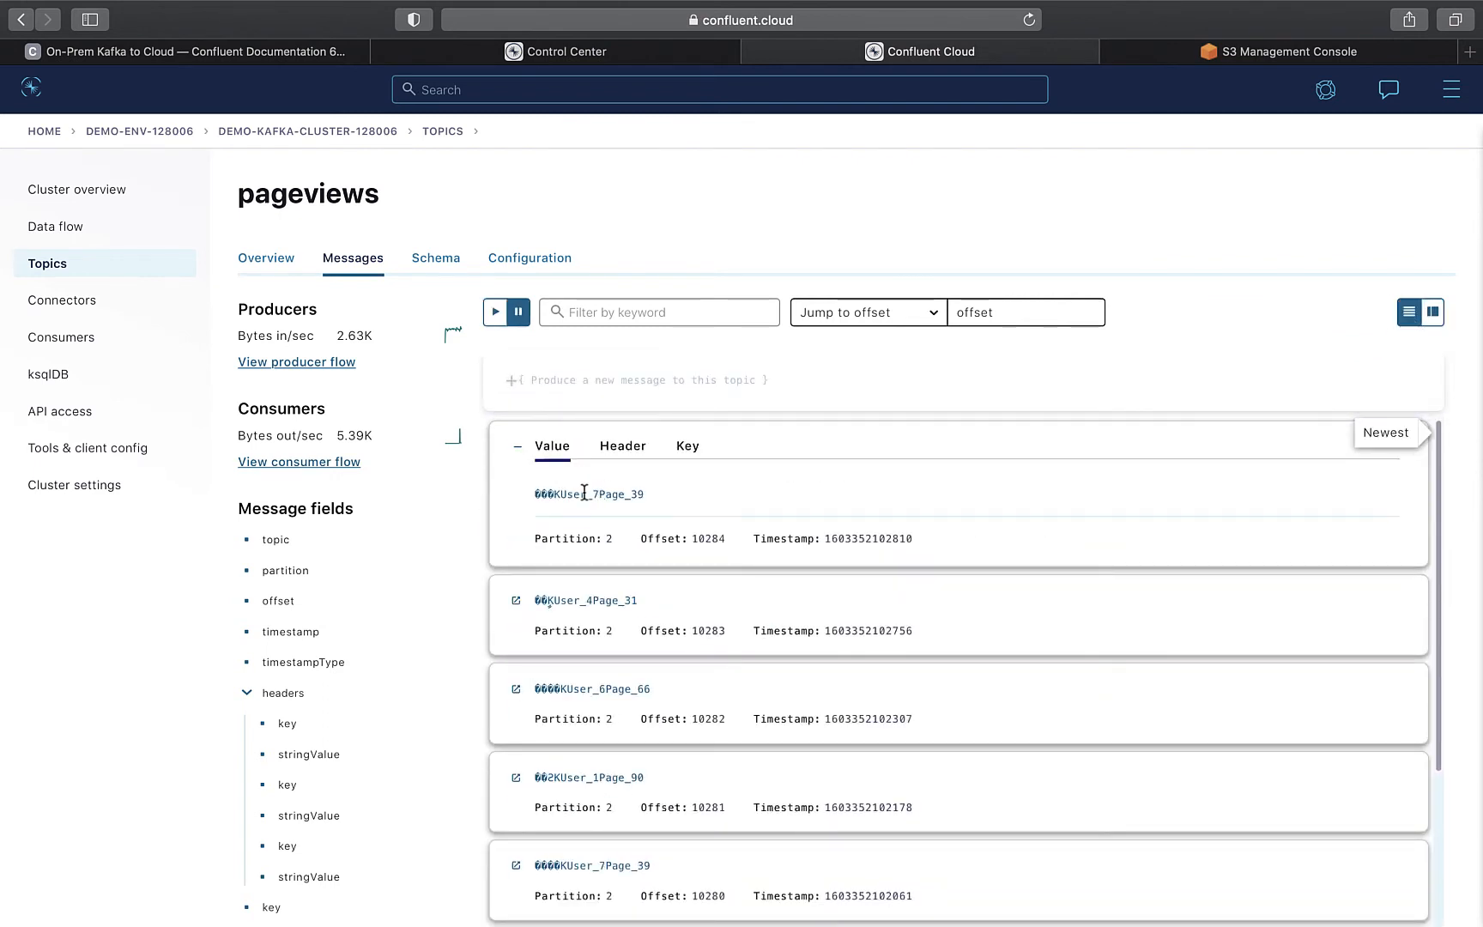
left_click(623, 446)
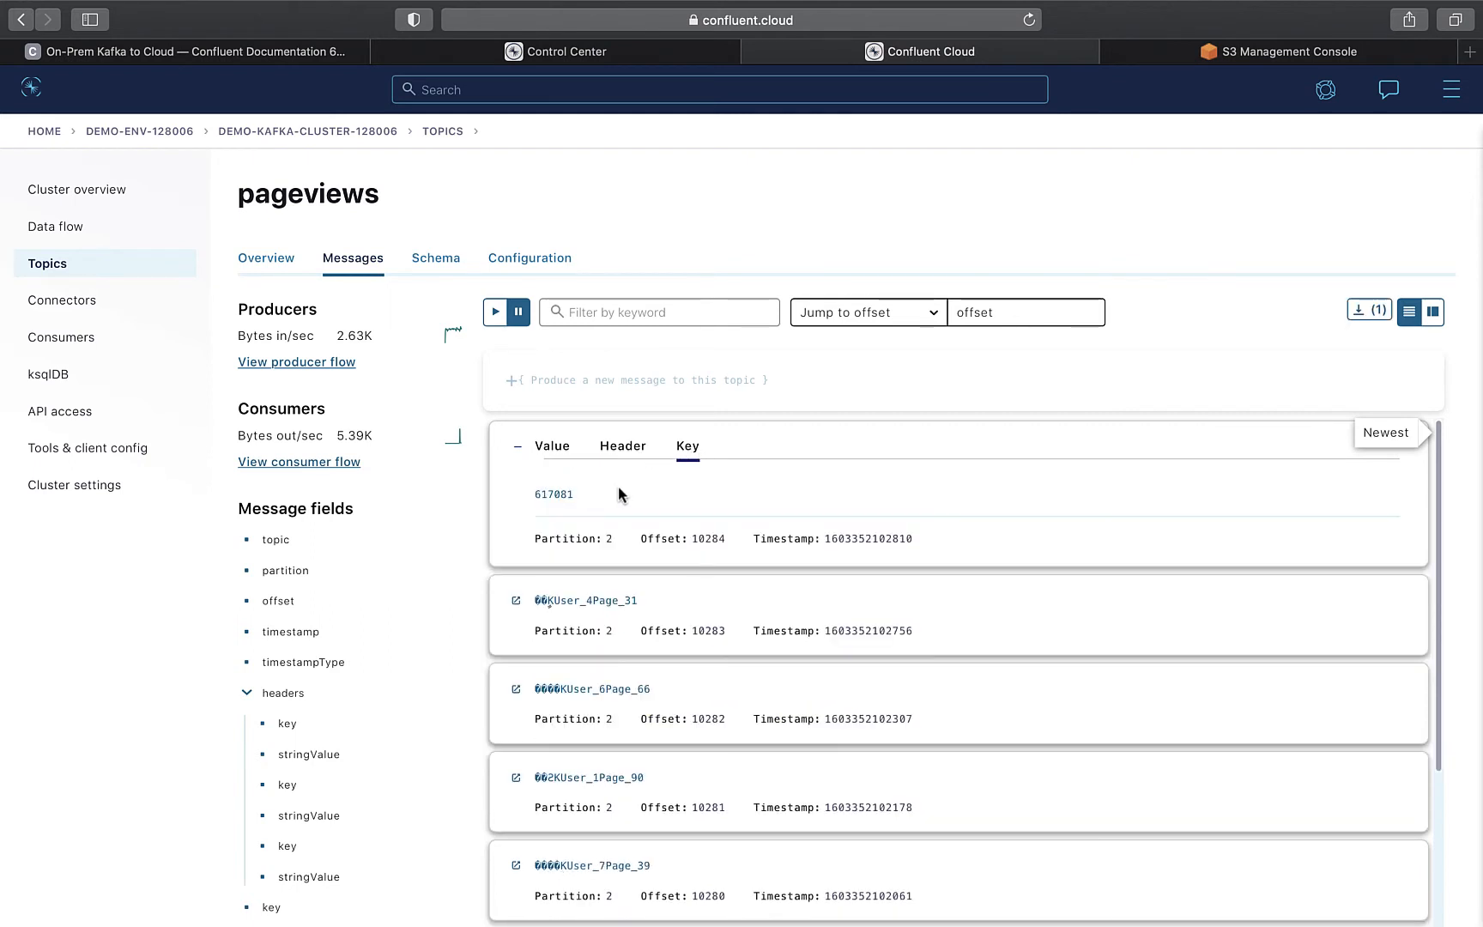
mouse_move(143, 336)
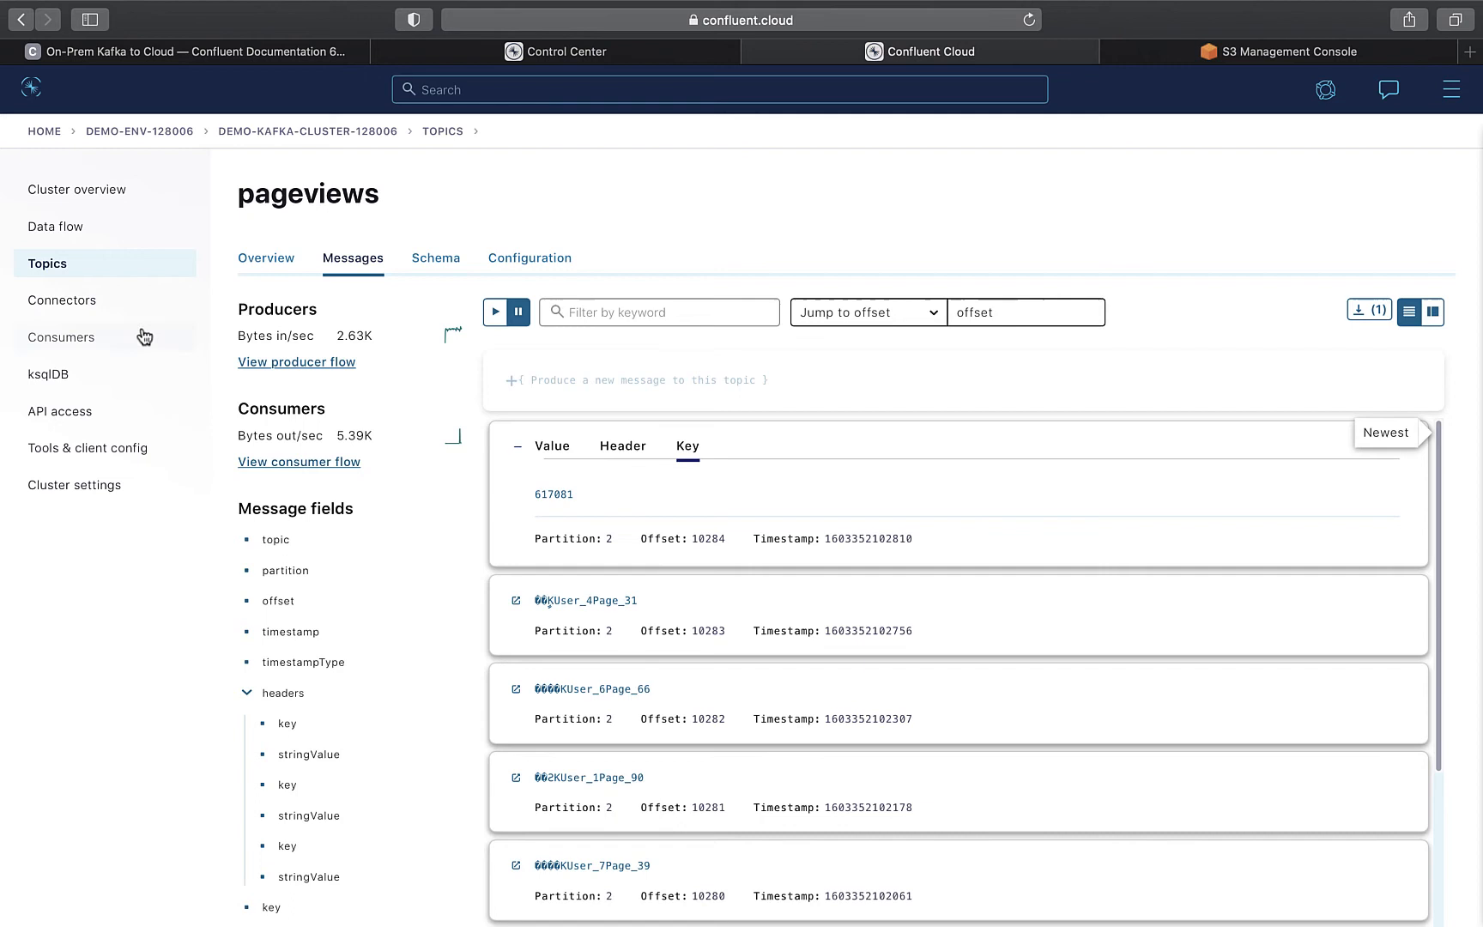
mouse_move(62, 377)
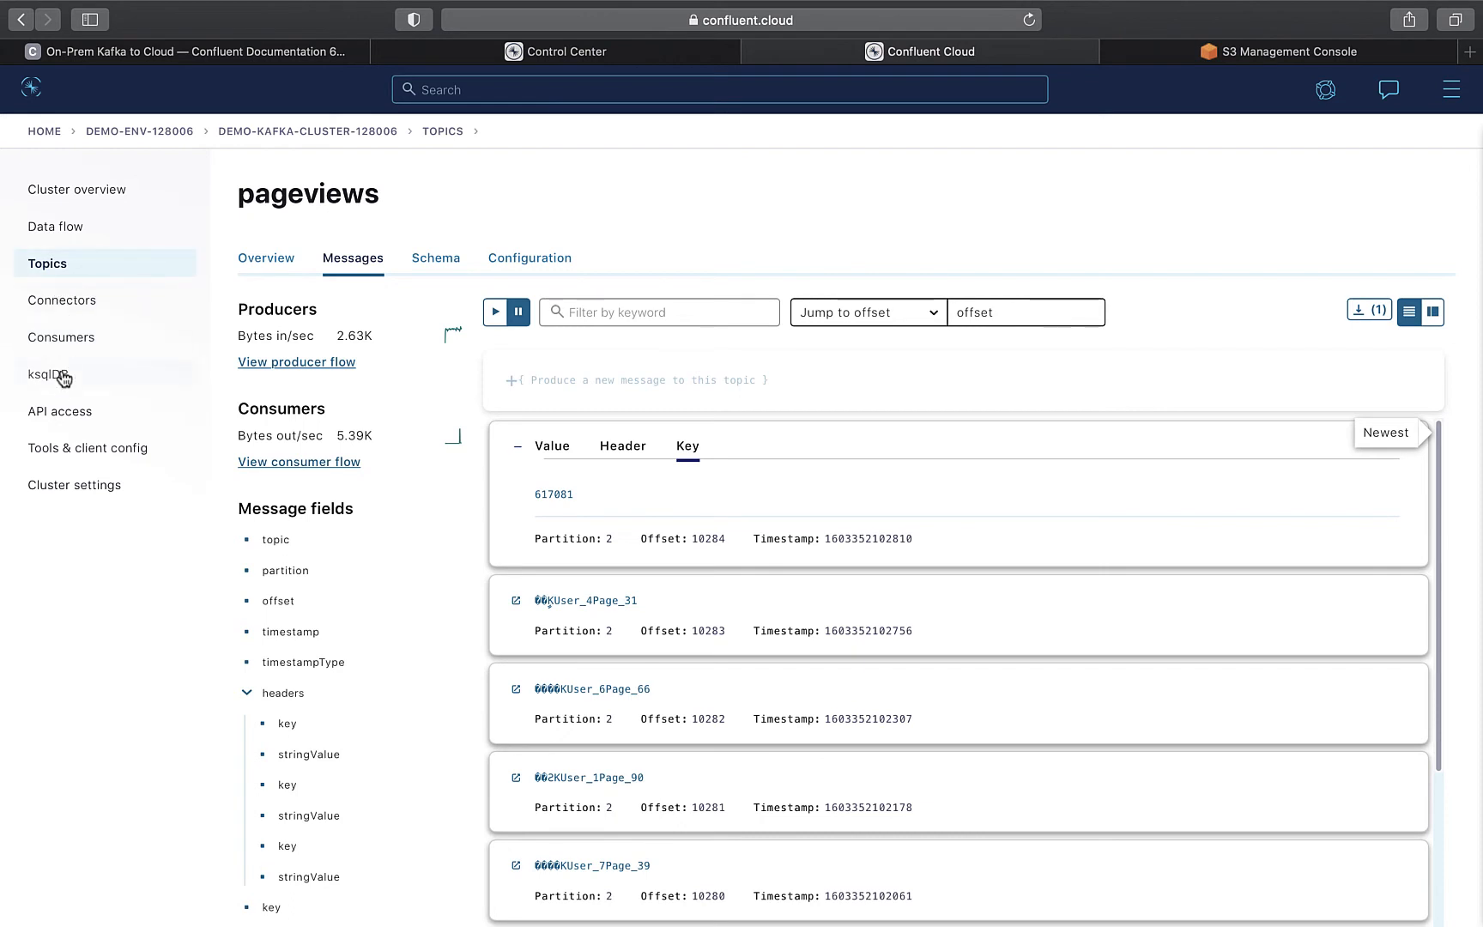
Step: View the demo-ksqldb-128006 application's query flow, then its four streams including PAGEVIEWS_FEMALE
left_click(48, 374)
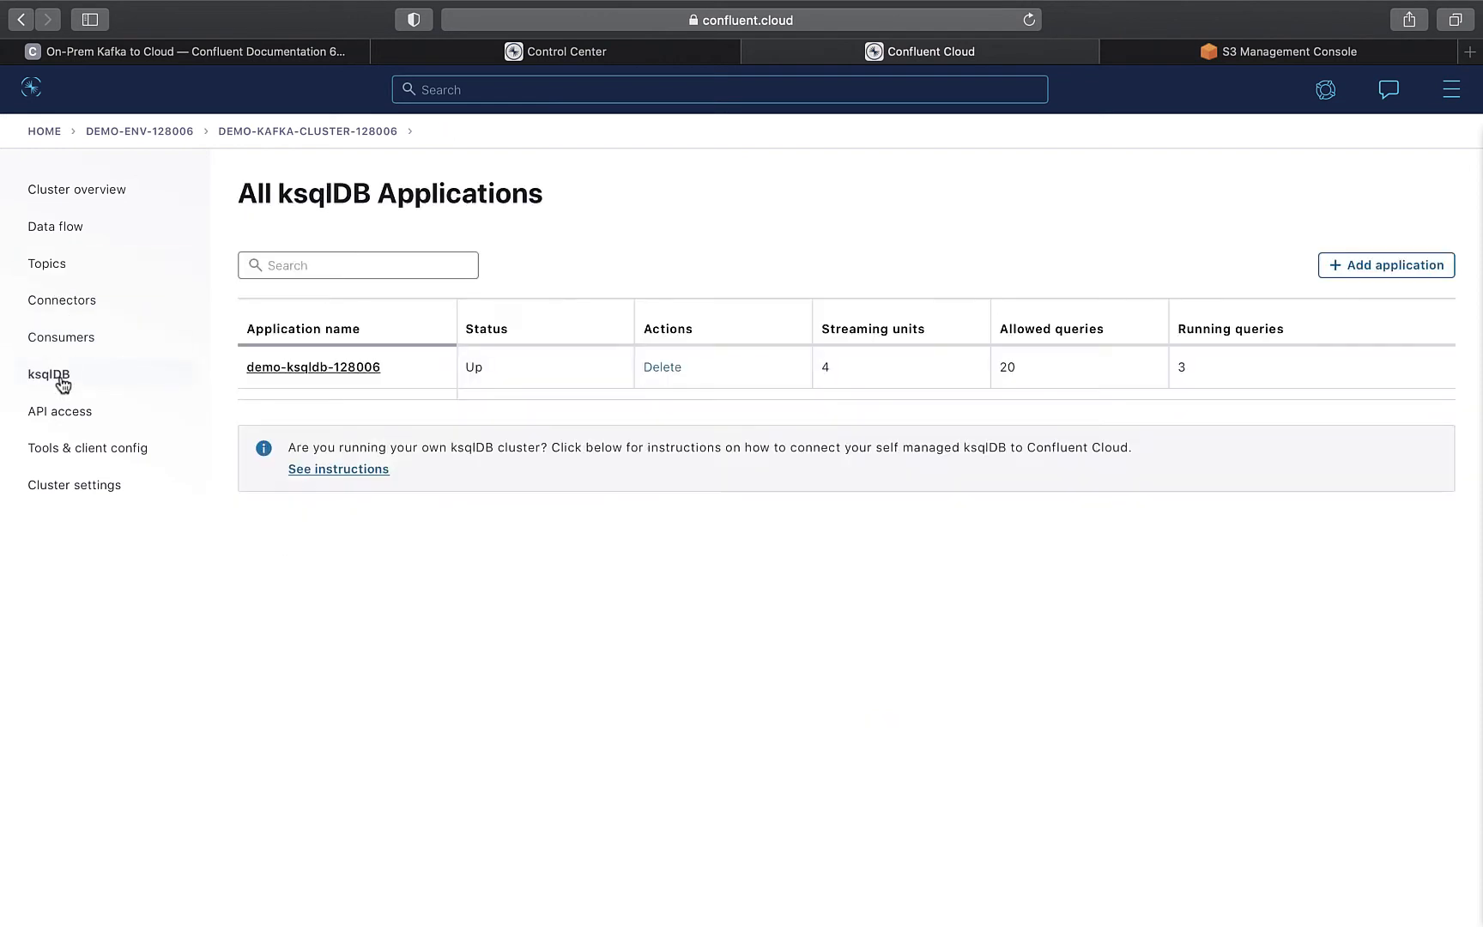
left_click(48, 374)
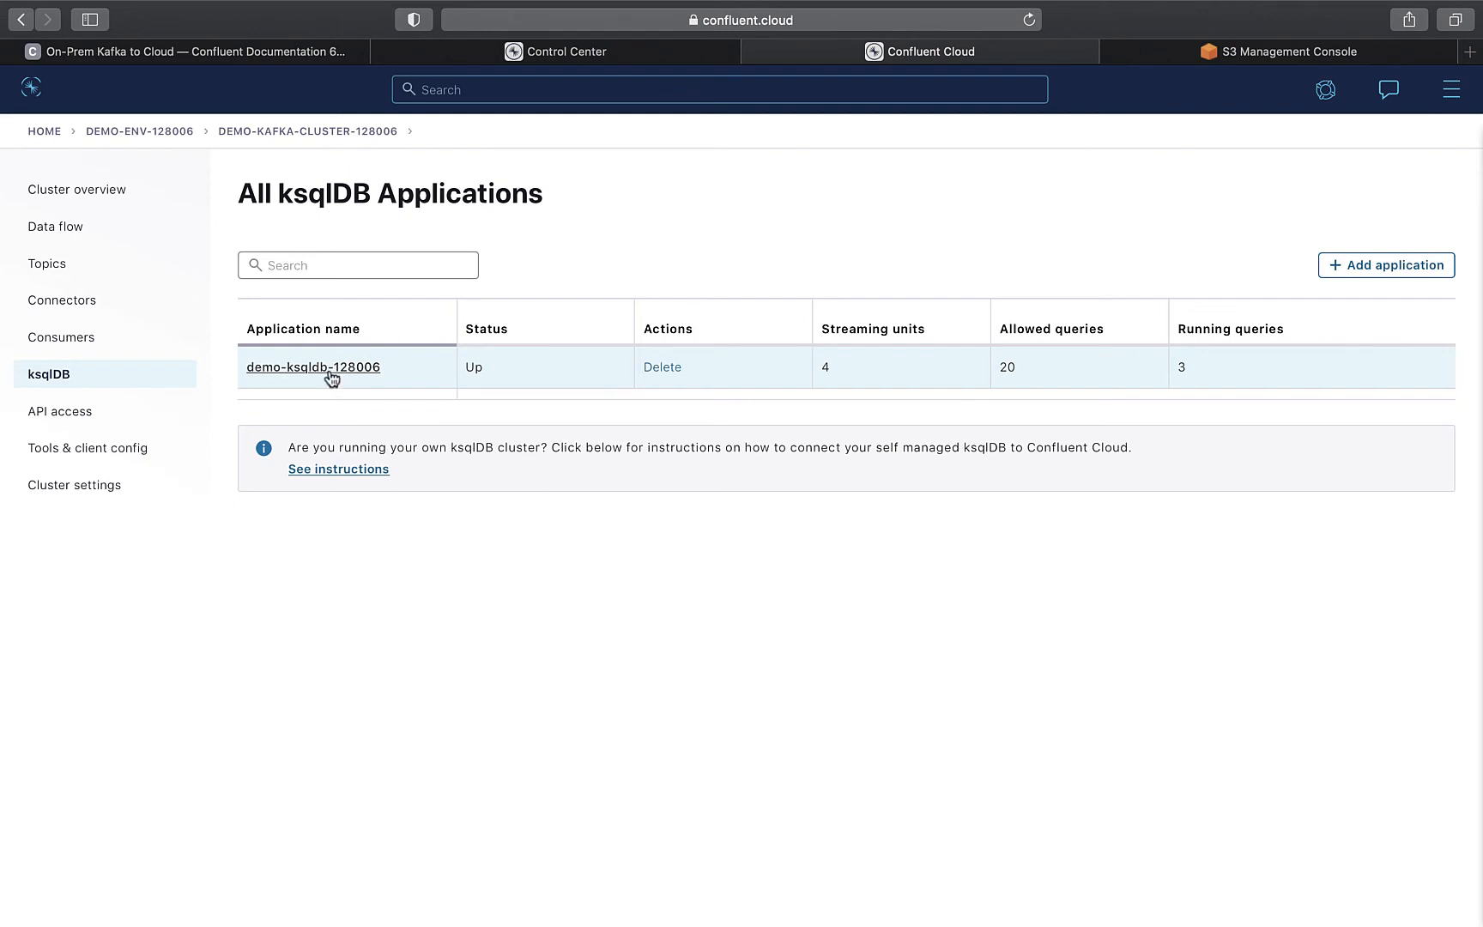
left_click(313, 367)
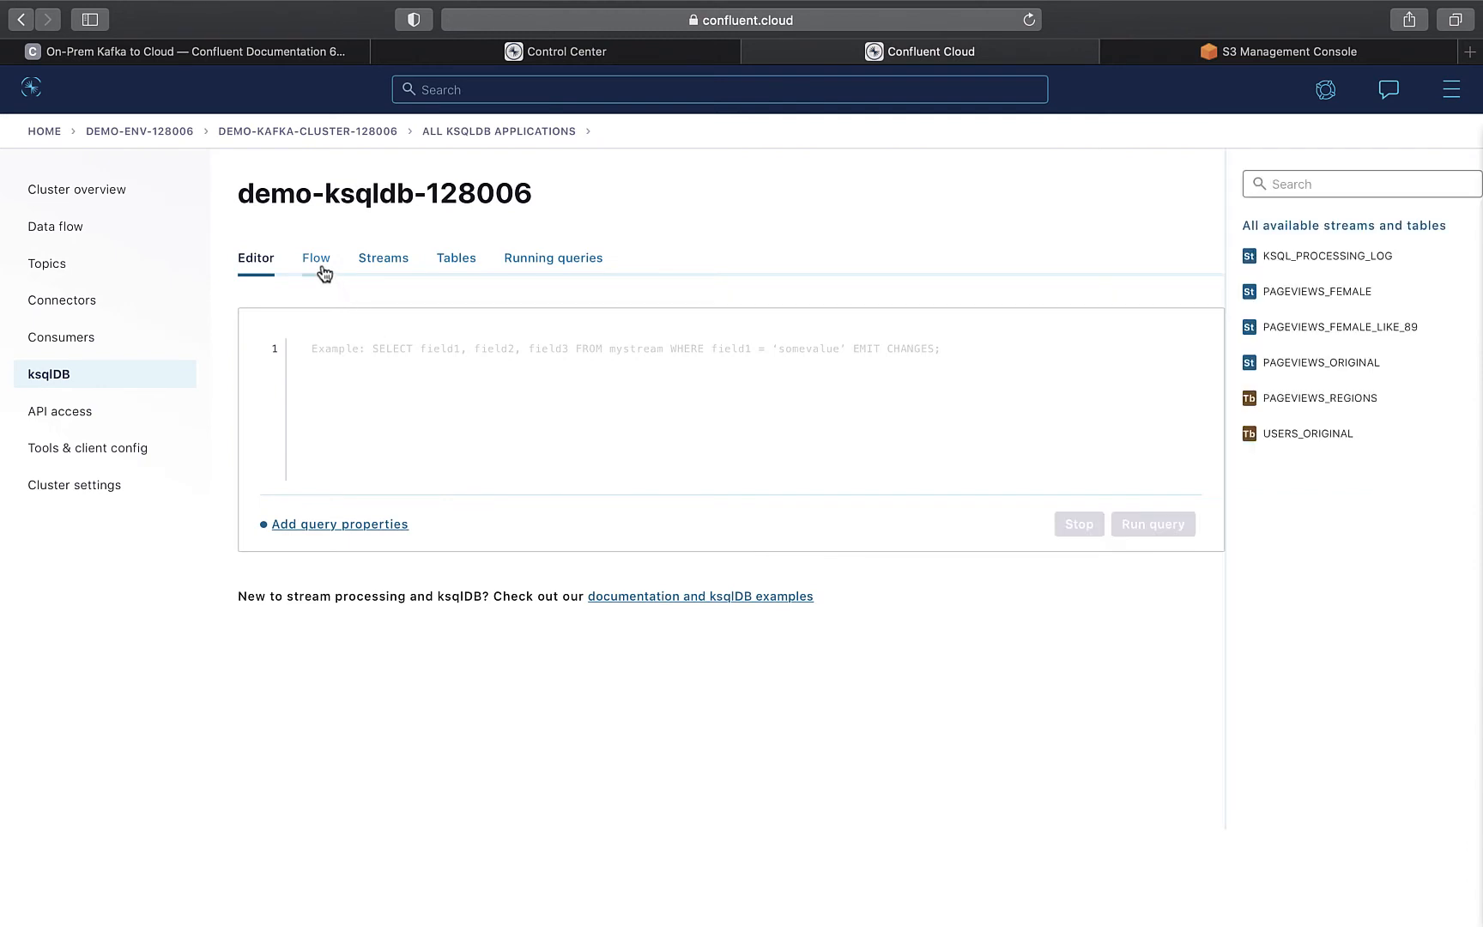
left_click(316, 257)
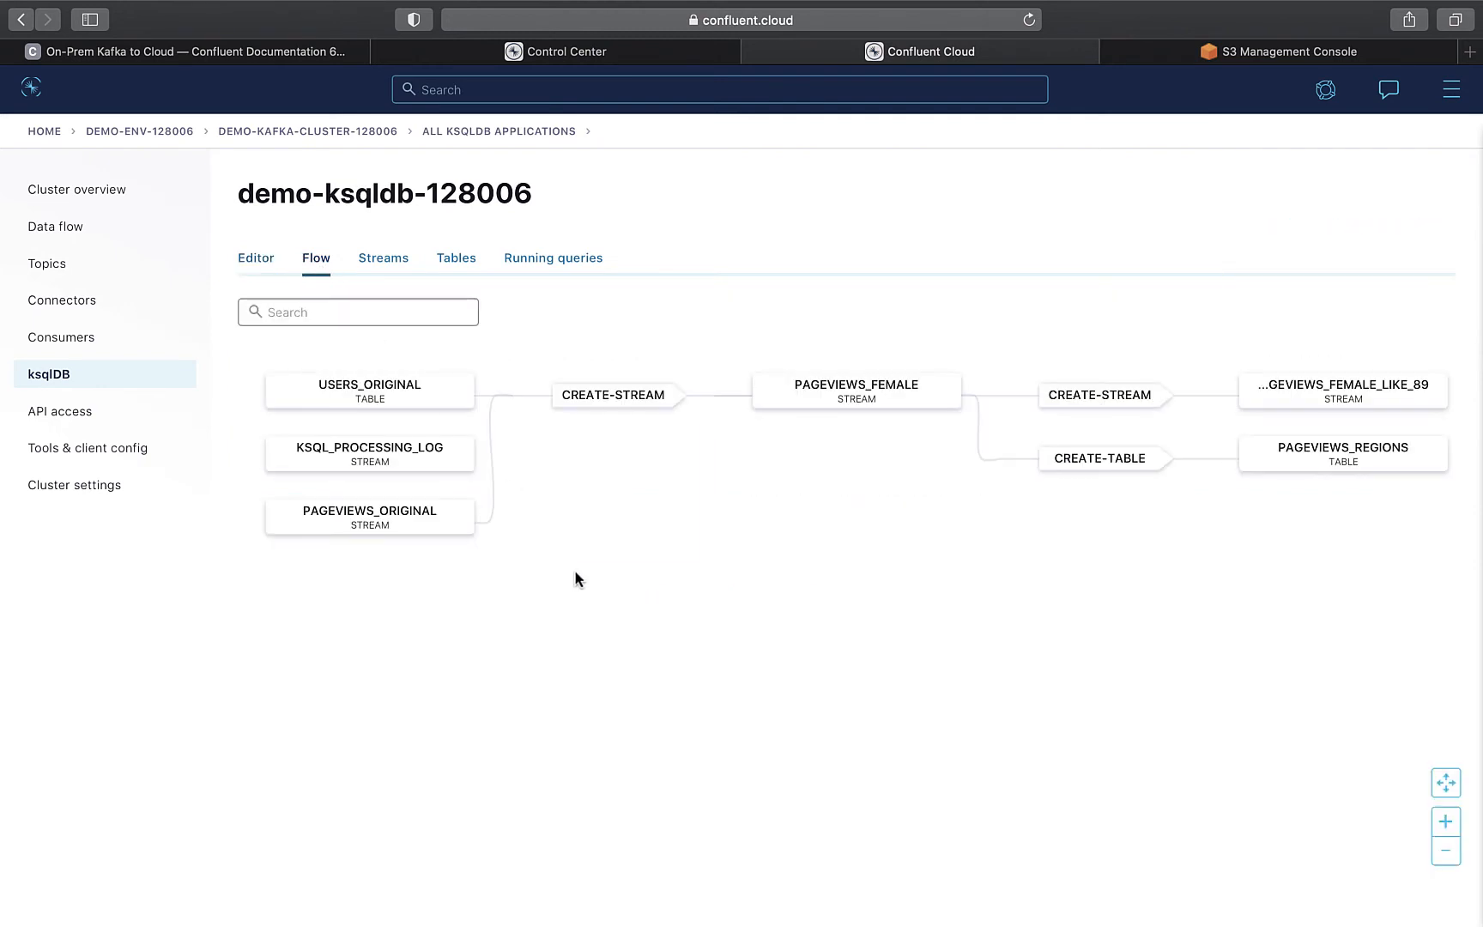
mouse_move(448, 378)
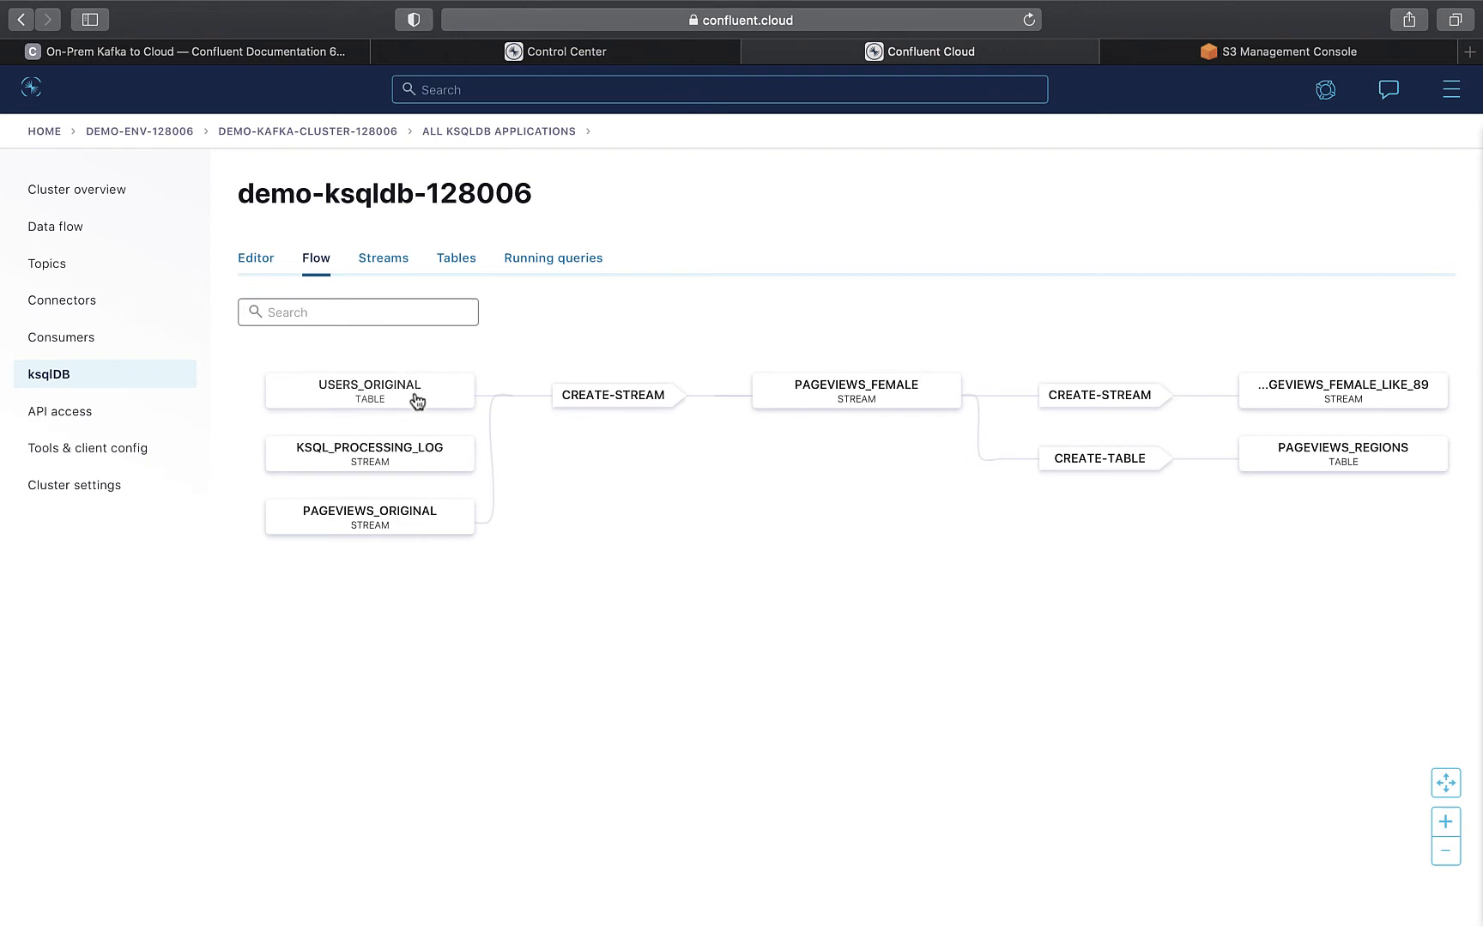
mouse_move(711, 527)
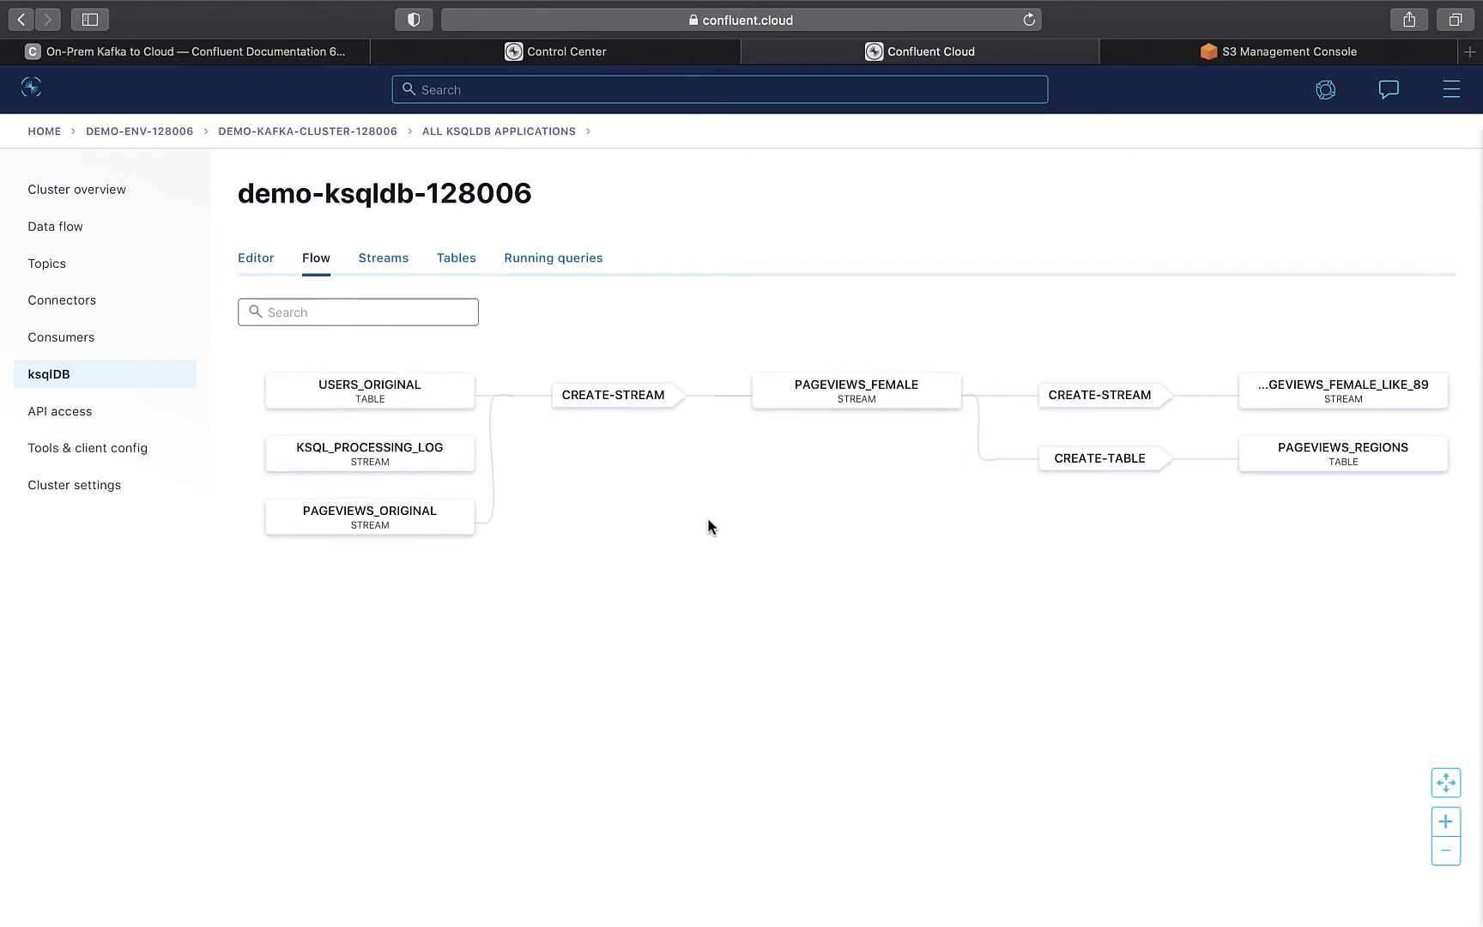
mouse_move(870, 451)
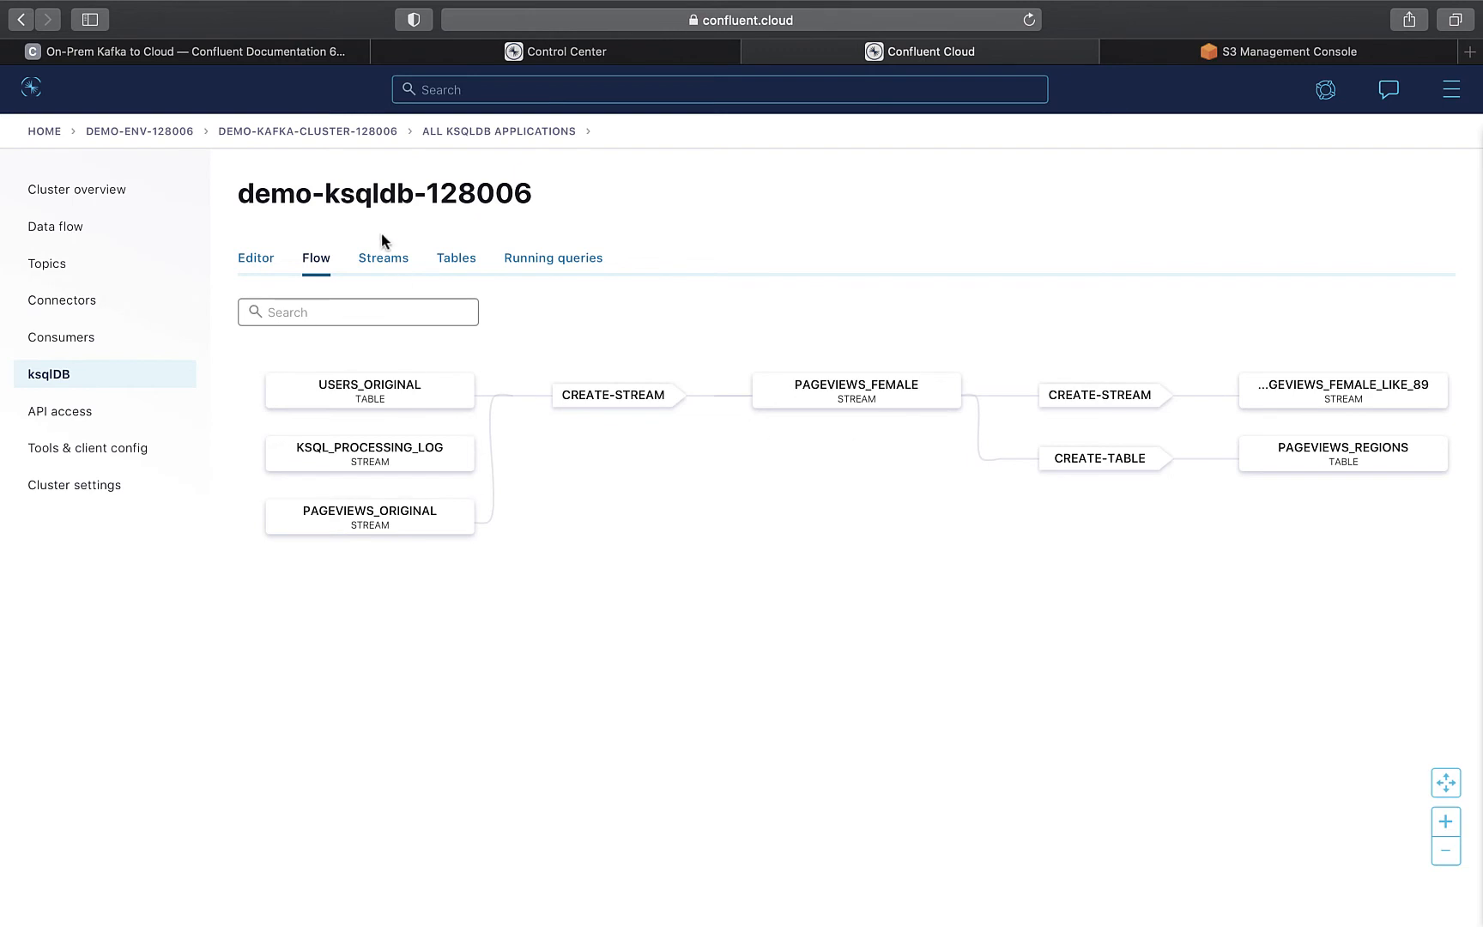
left_click(383, 258)
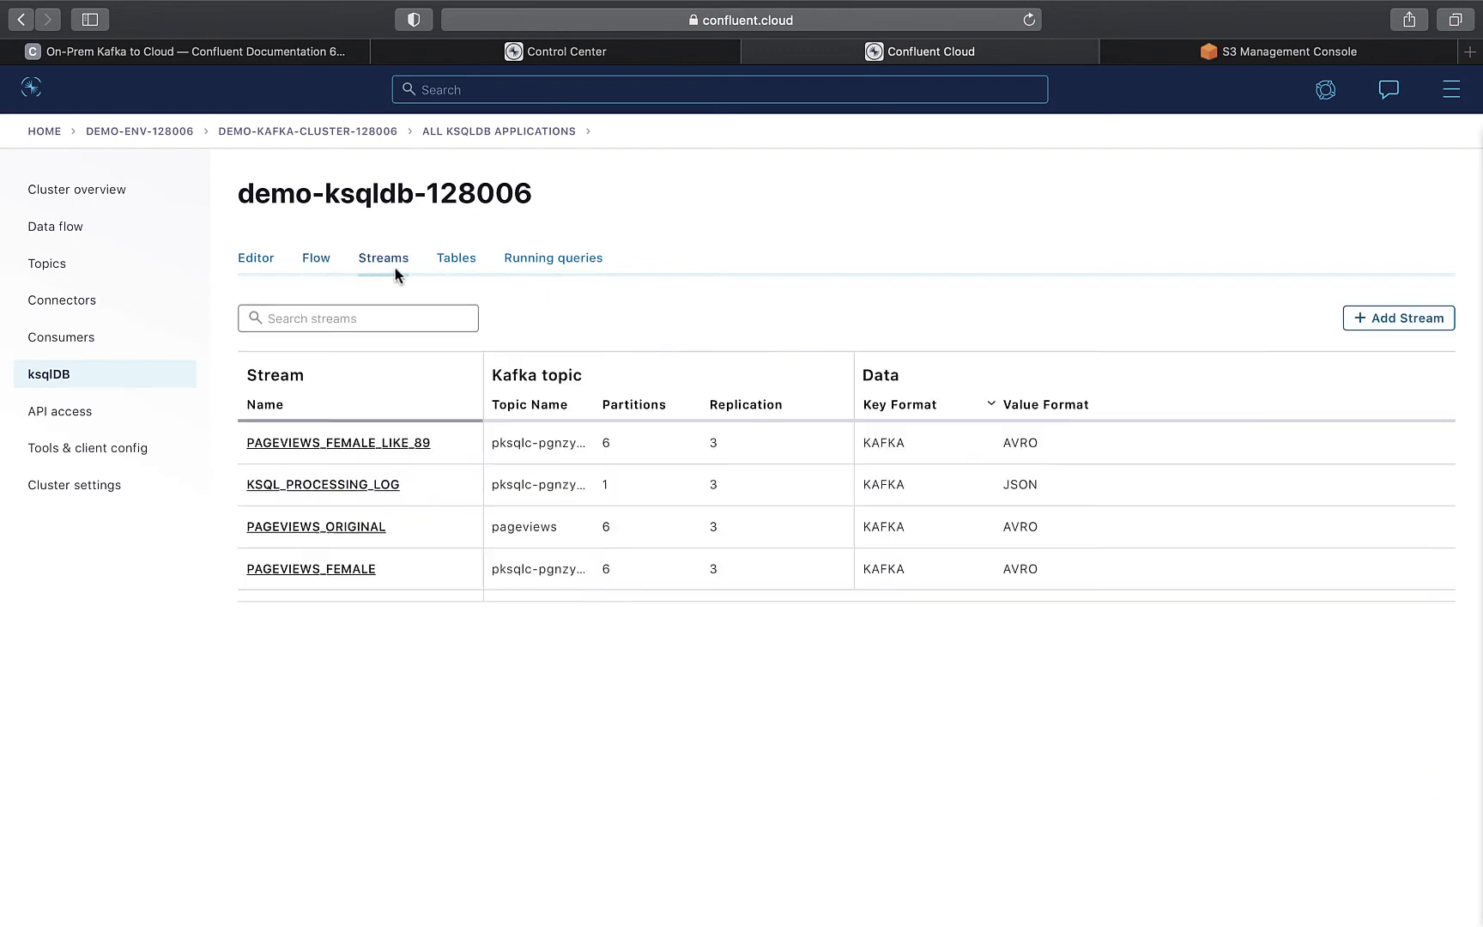
mouse_move(456, 258)
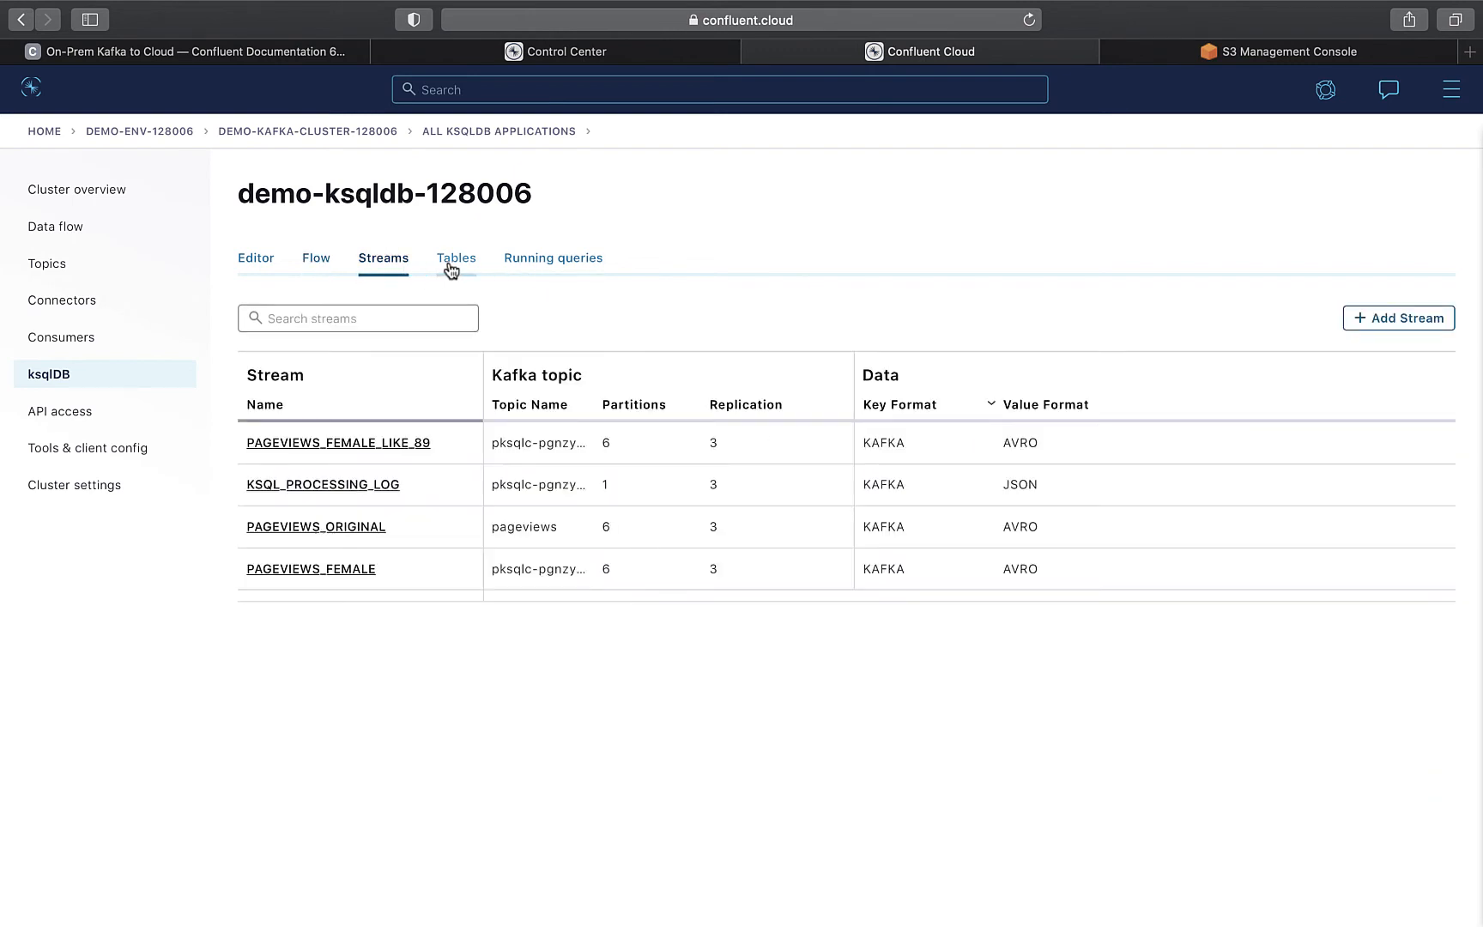
Step: View the application's tables PAGEVIEWS_REGIONS and USERS_ORIGINAL, then its running queries
left_click(455, 258)
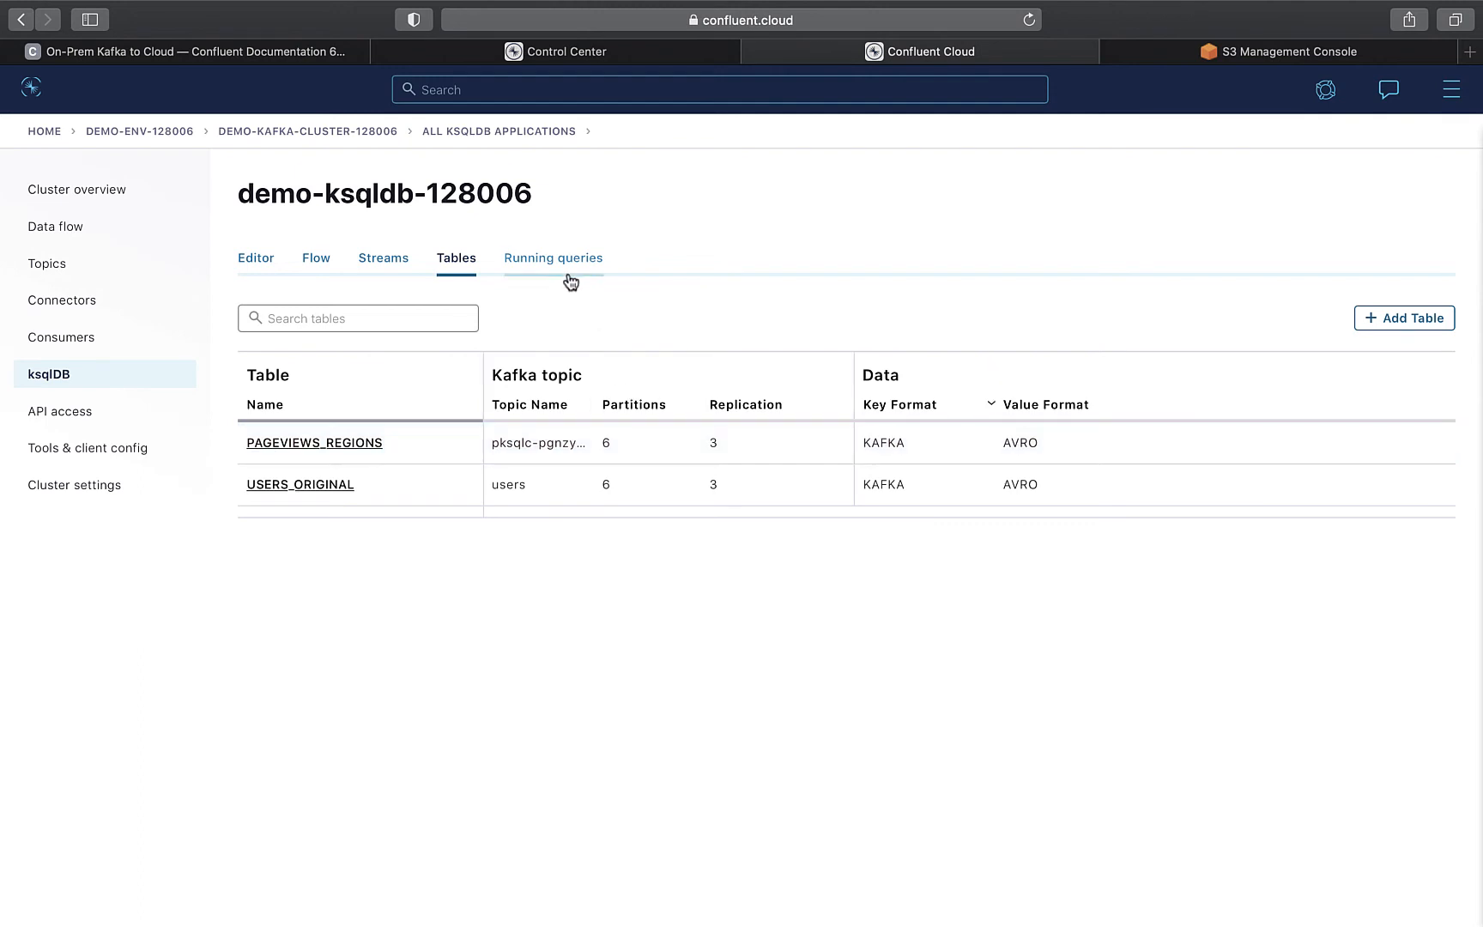
left_click(552, 257)
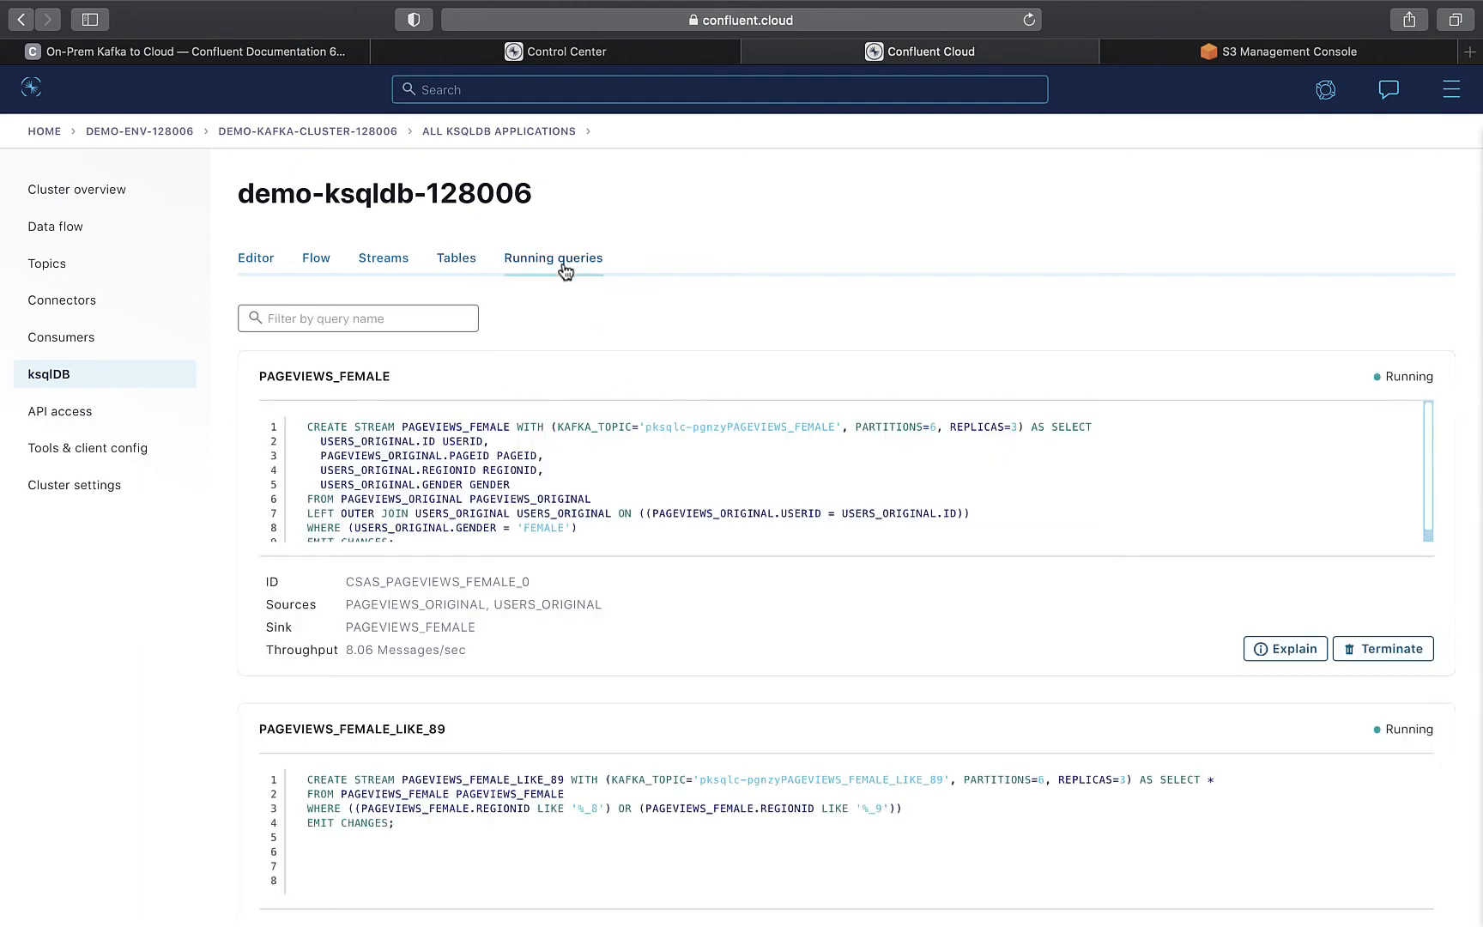
left_click(552, 257)
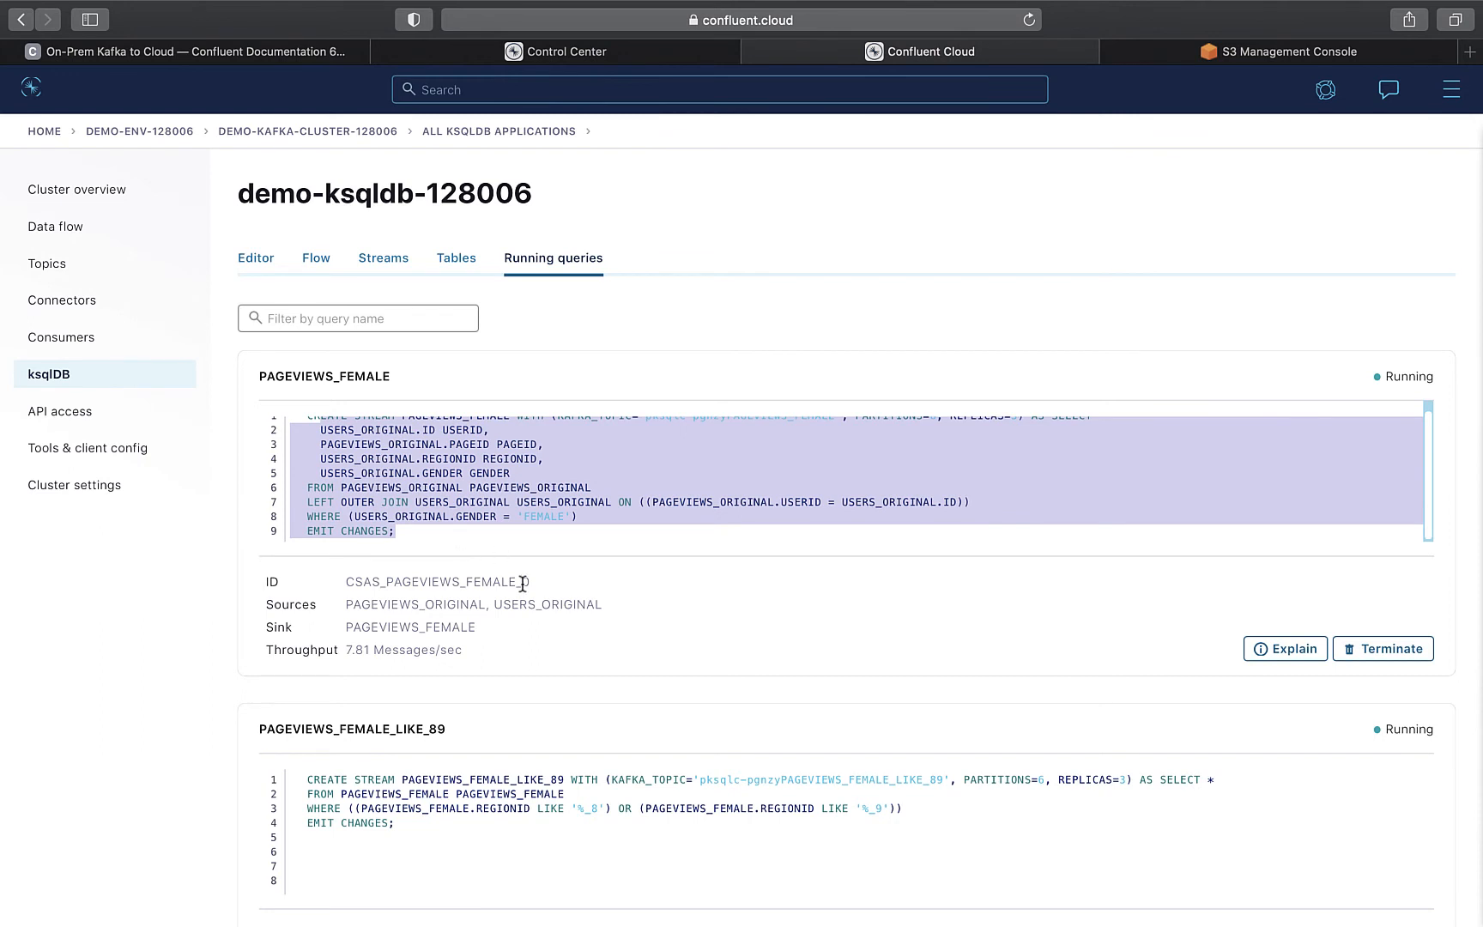
left_click(506, 517)
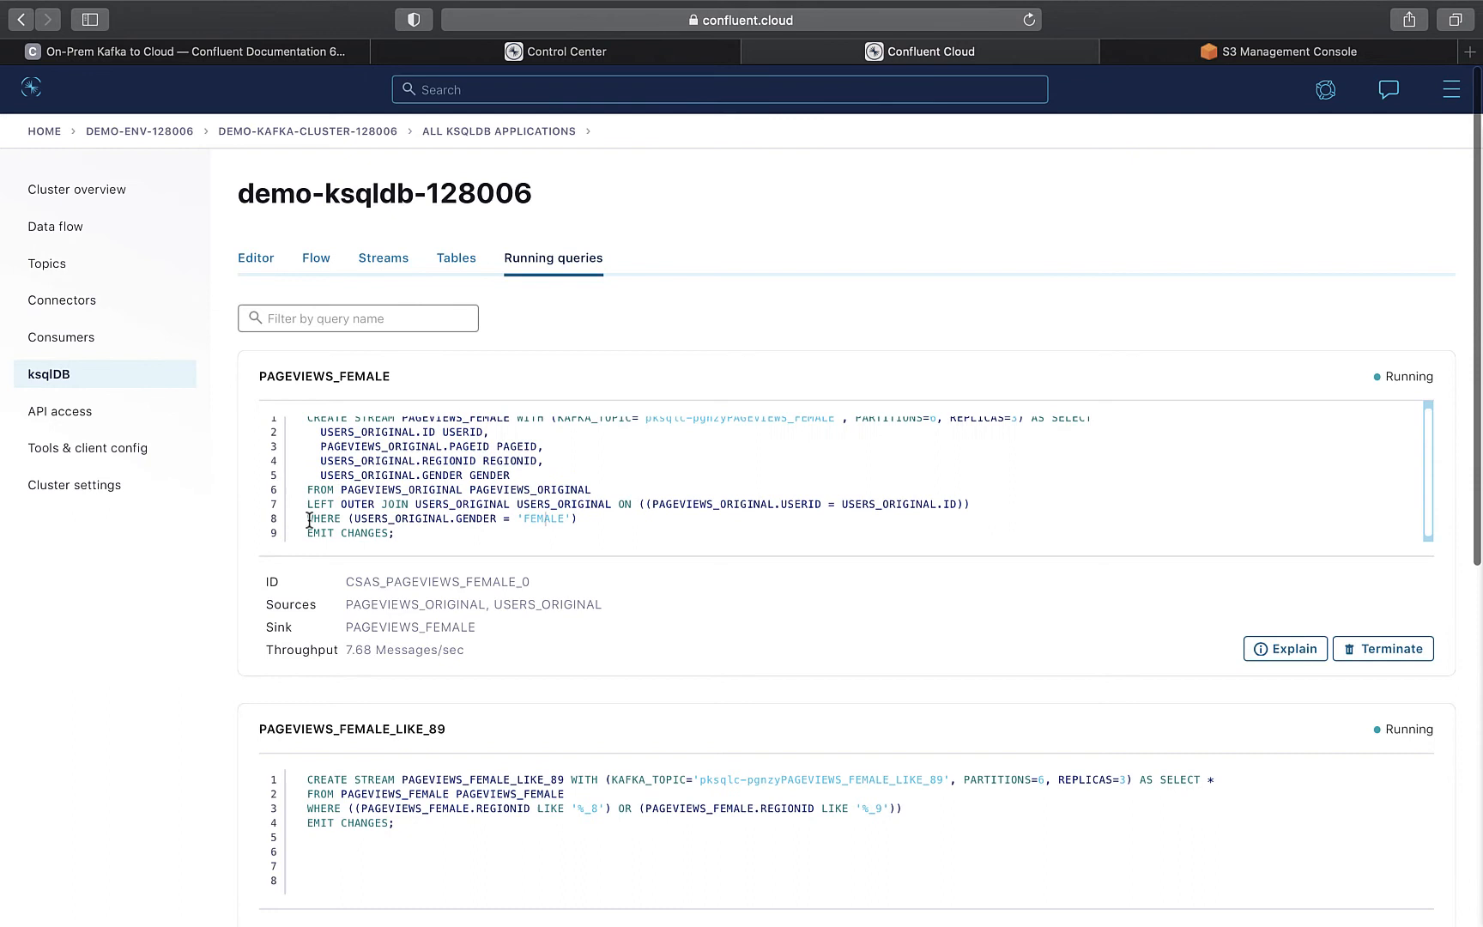
left_click_drag(305, 518, 577, 518)
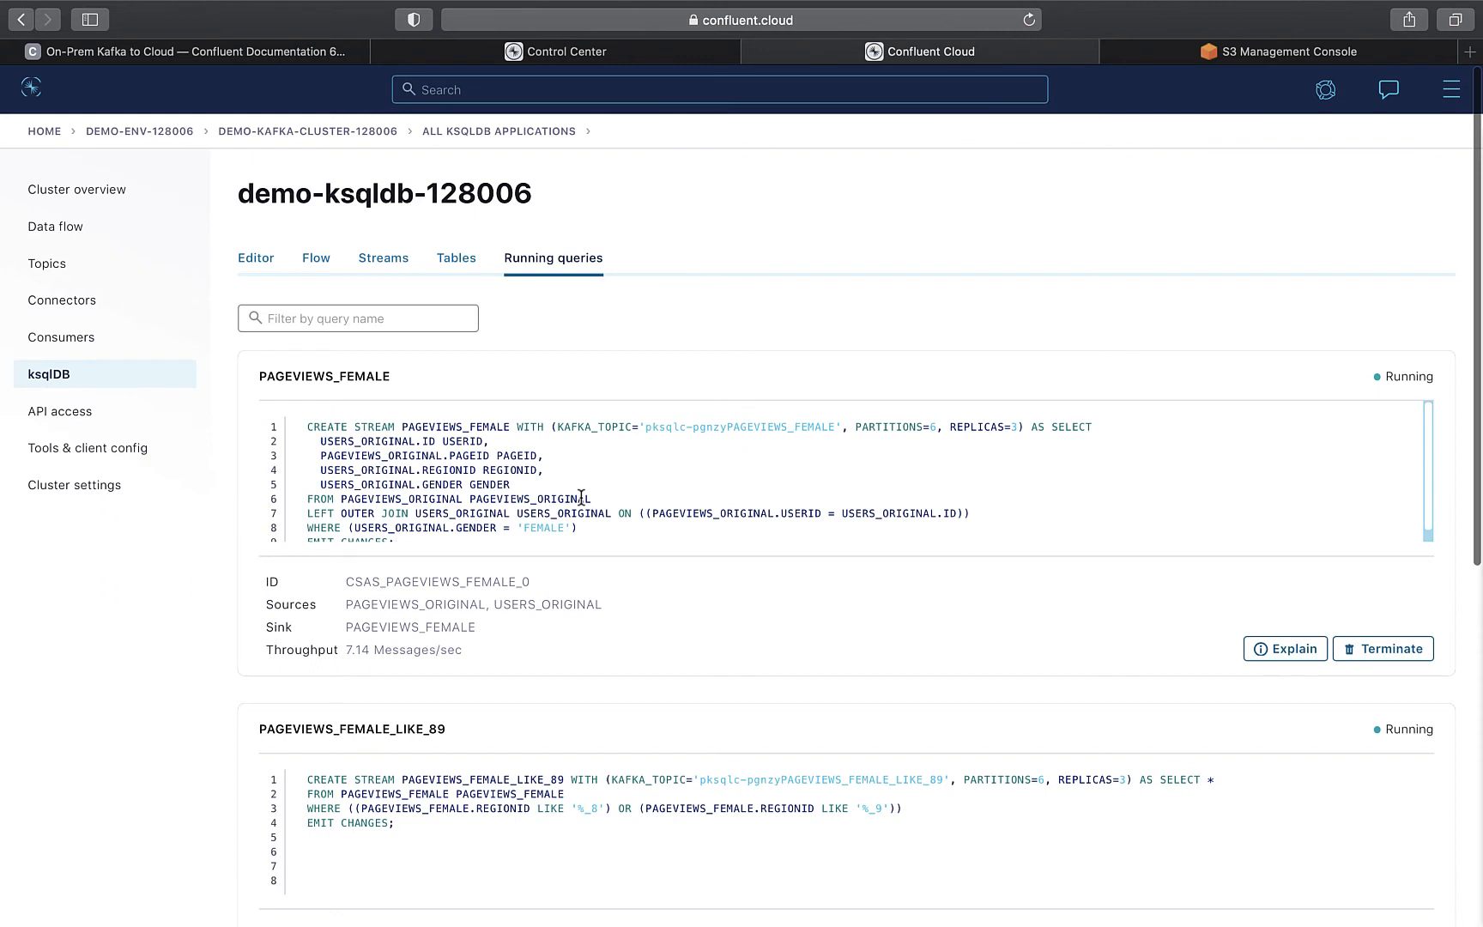
mouse_move(54, 374)
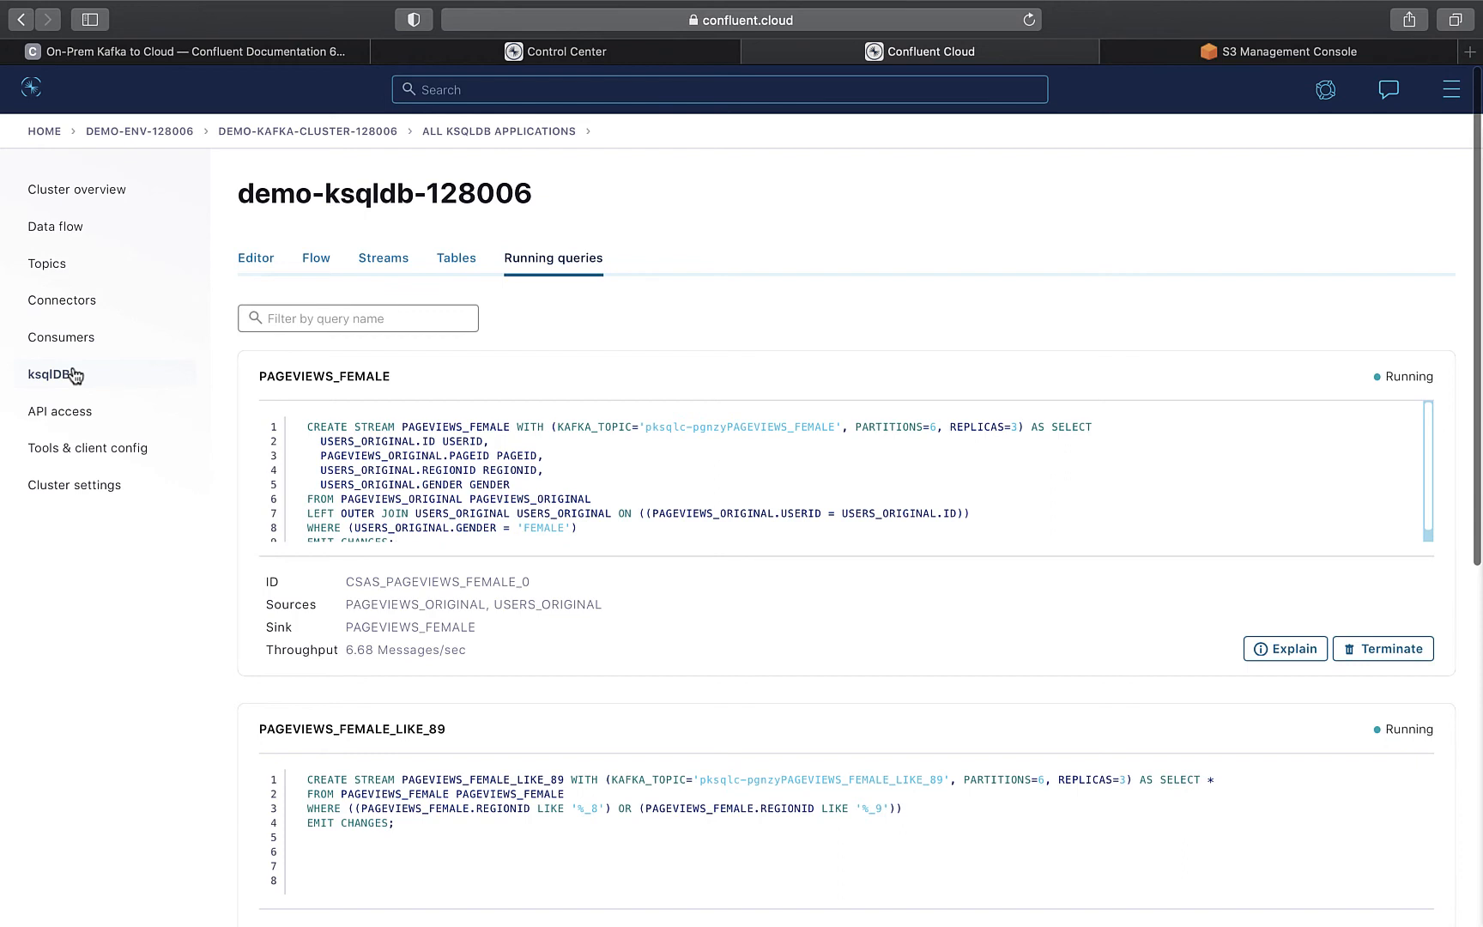
mouse_move(87, 300)
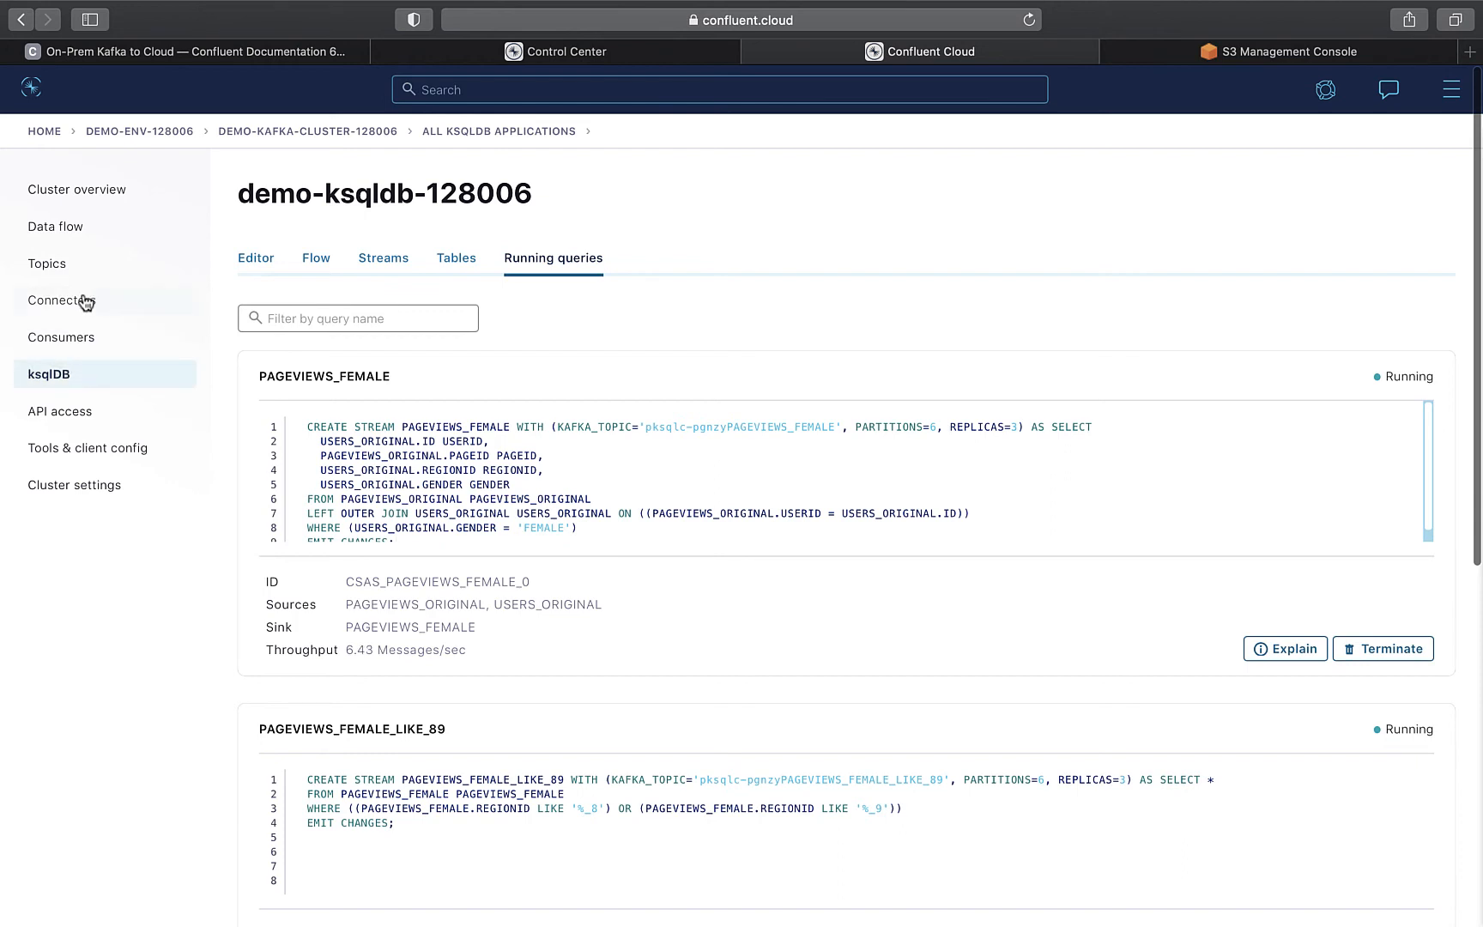
left_click(62, 300)
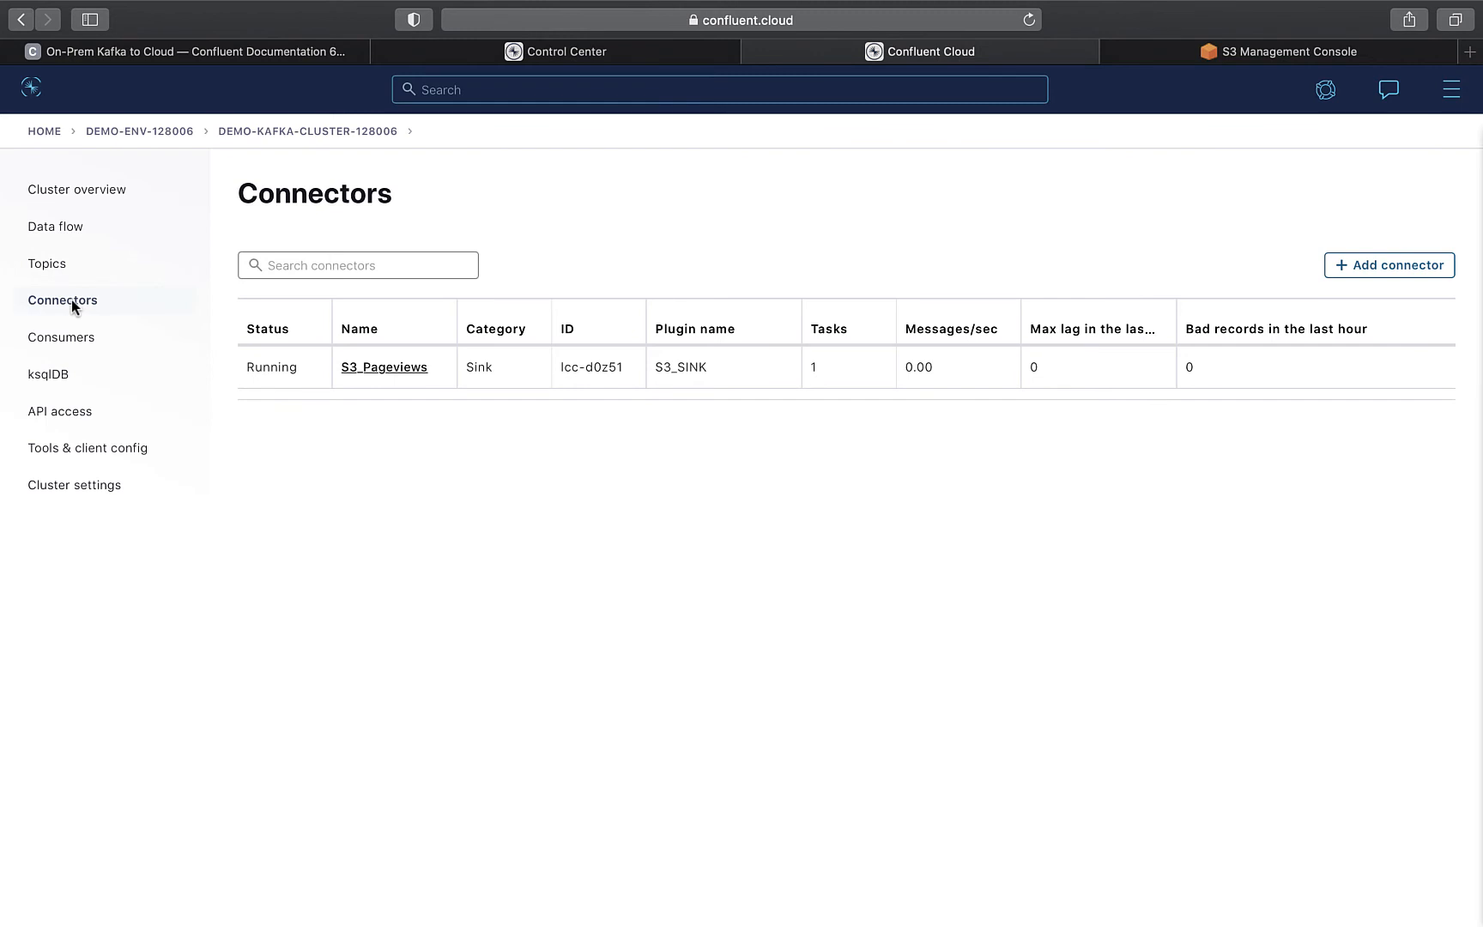
Step: Review the running S3_Pageviews sink connector, then switch to the S3 bucket contents
left_click(61, 300)
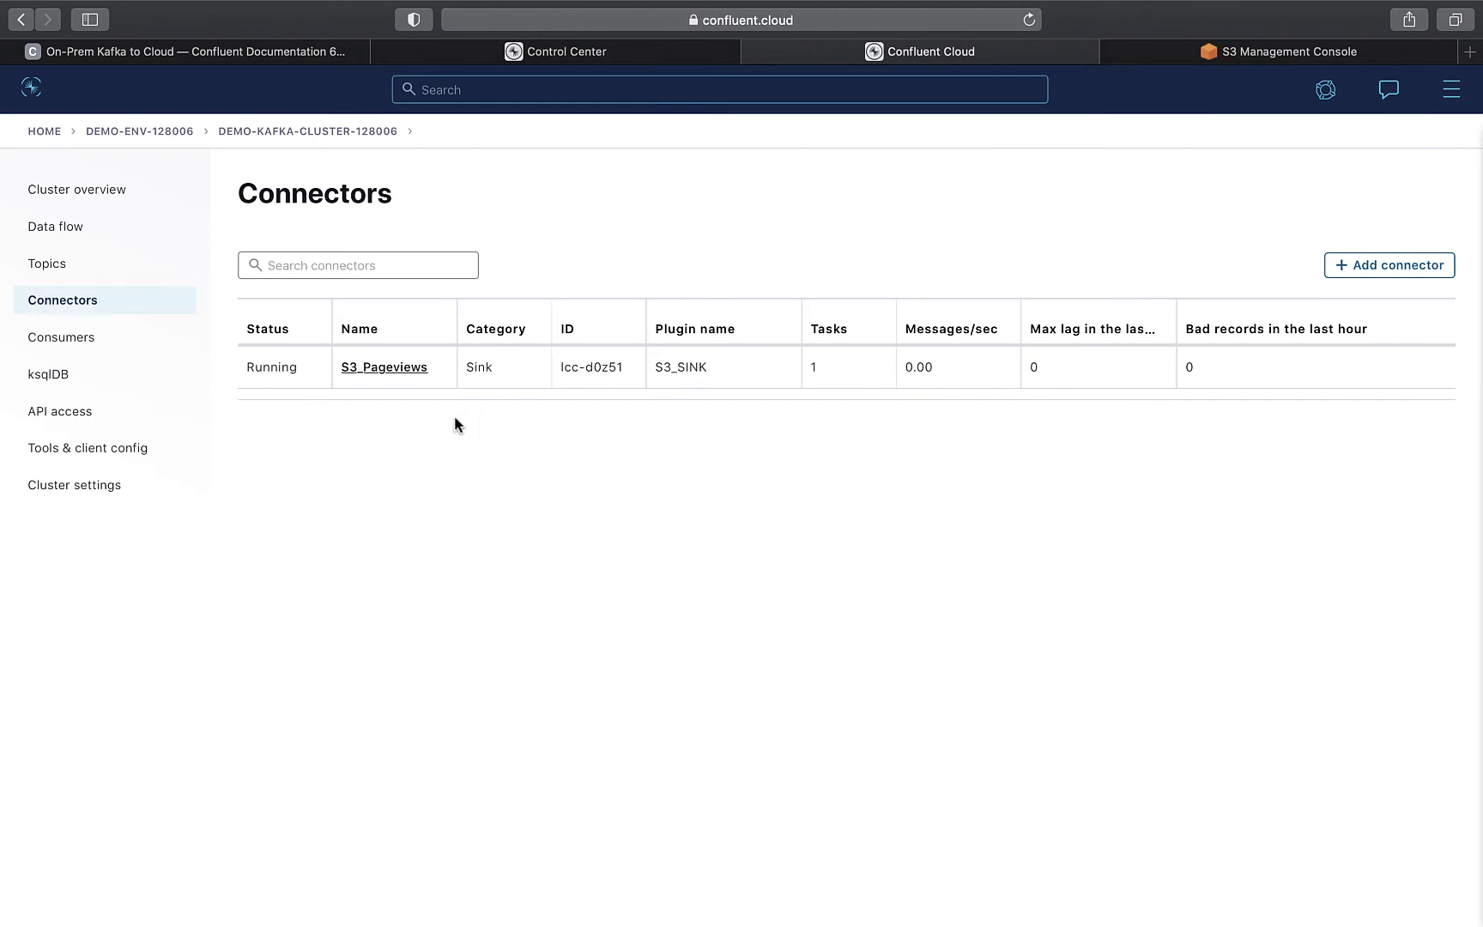
mouse_move(465, 430)
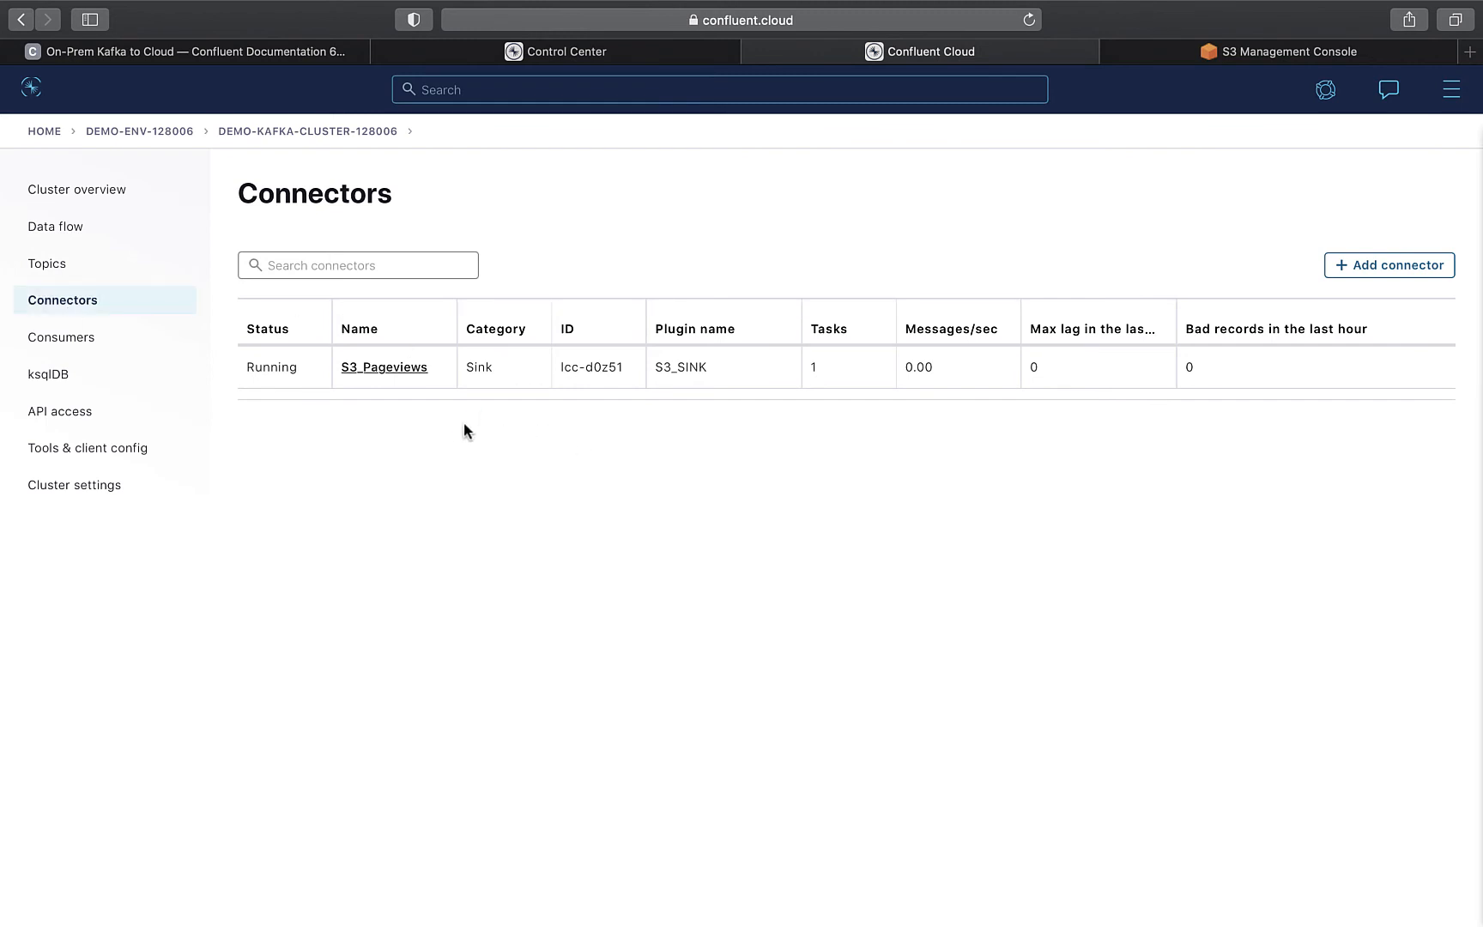
mouse_move(395, 380)
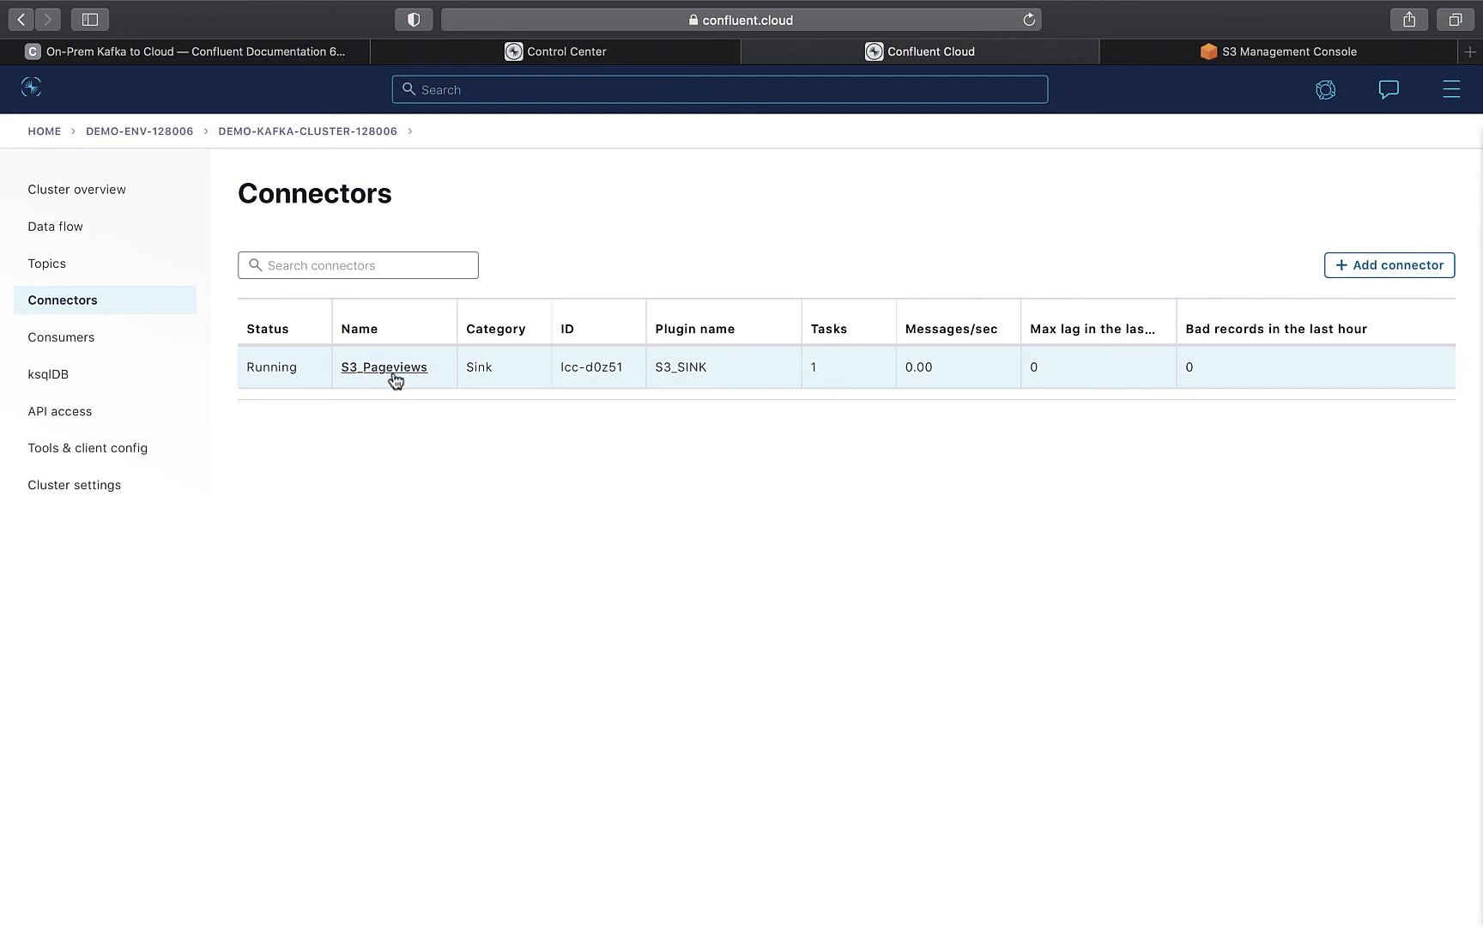
mouse_move(384, 367)
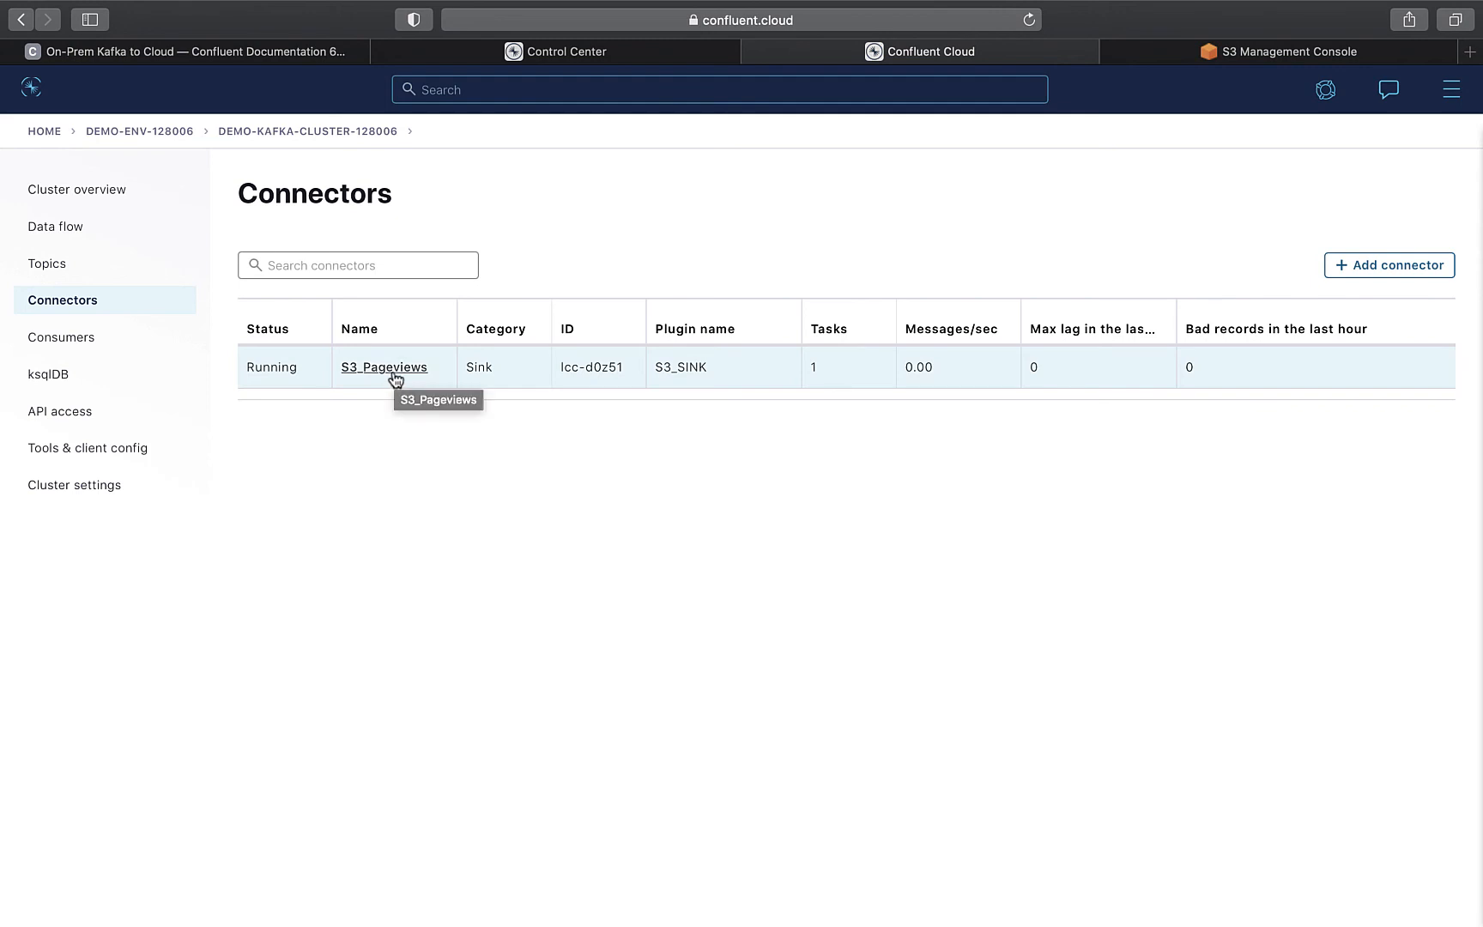
mouse_move(415, 462)
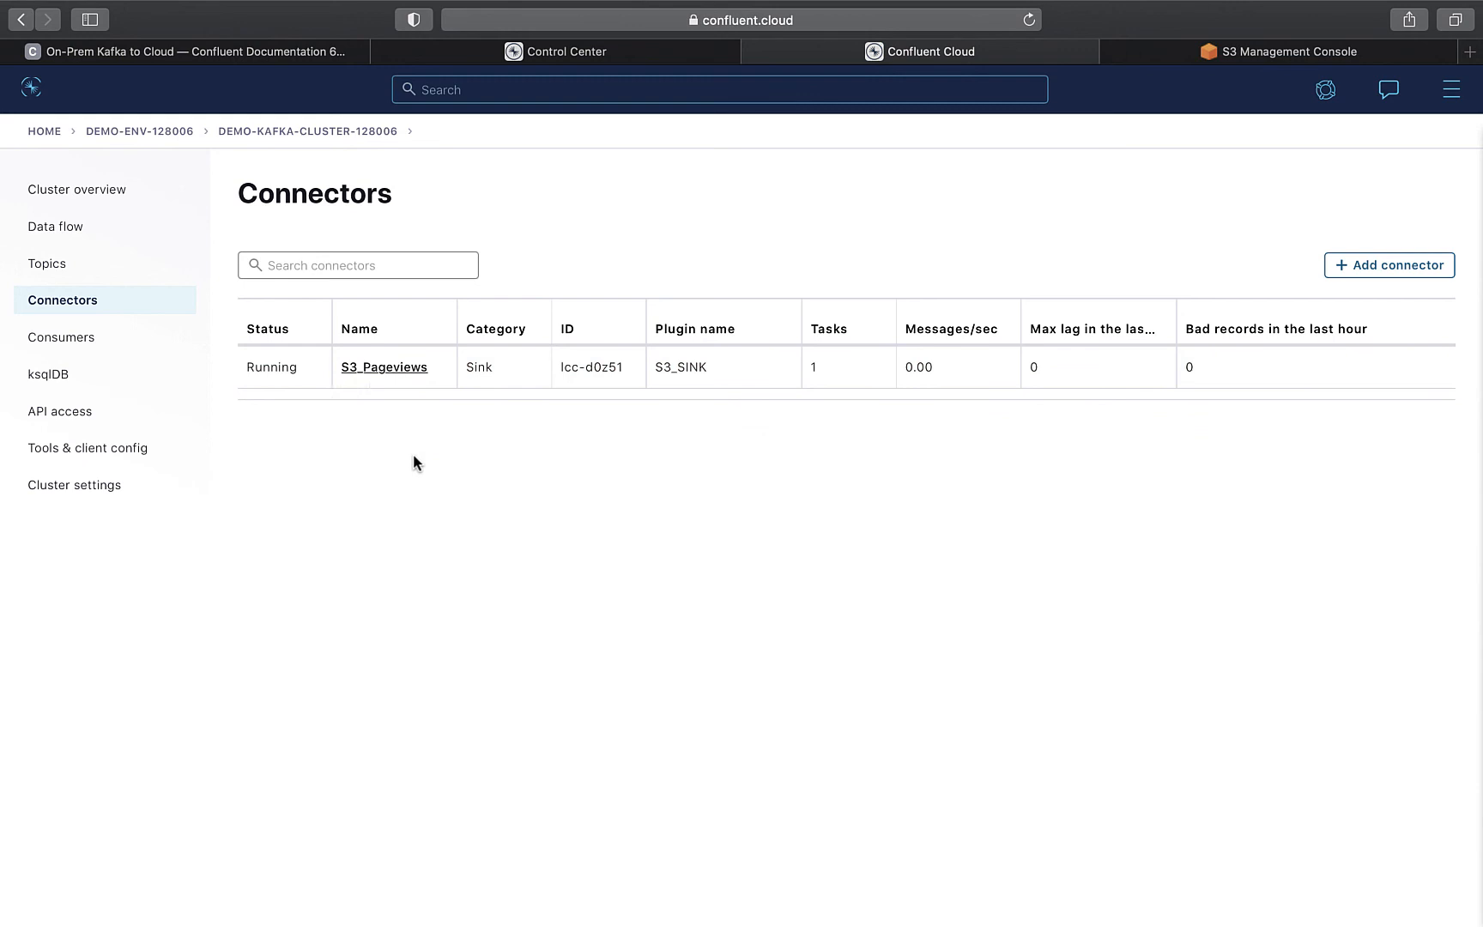
mouse_move(1237, 87)
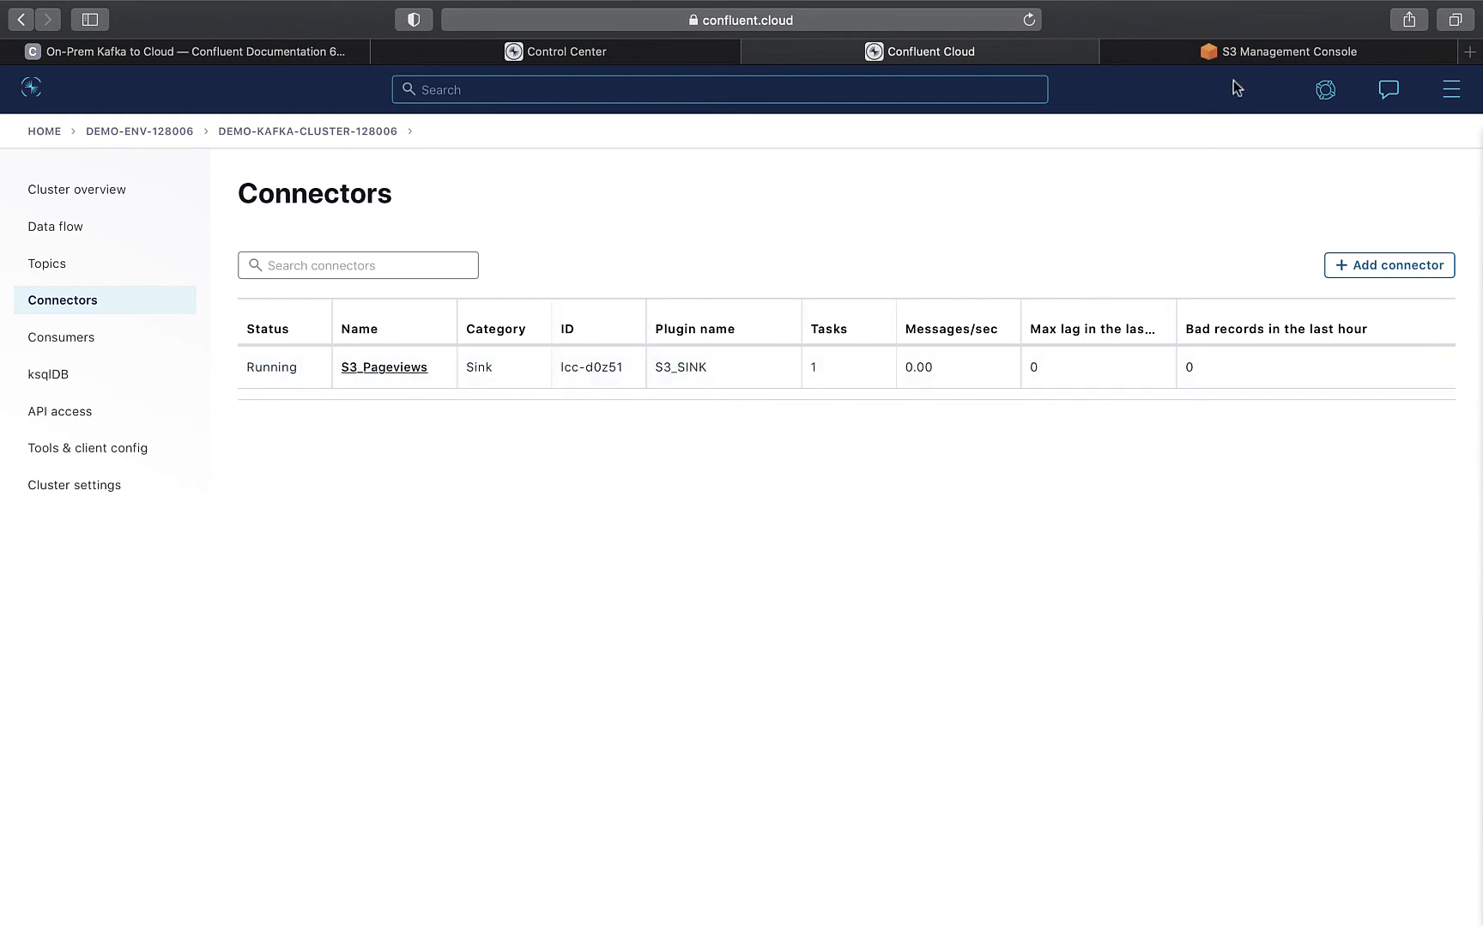
left_click(1284, 51)
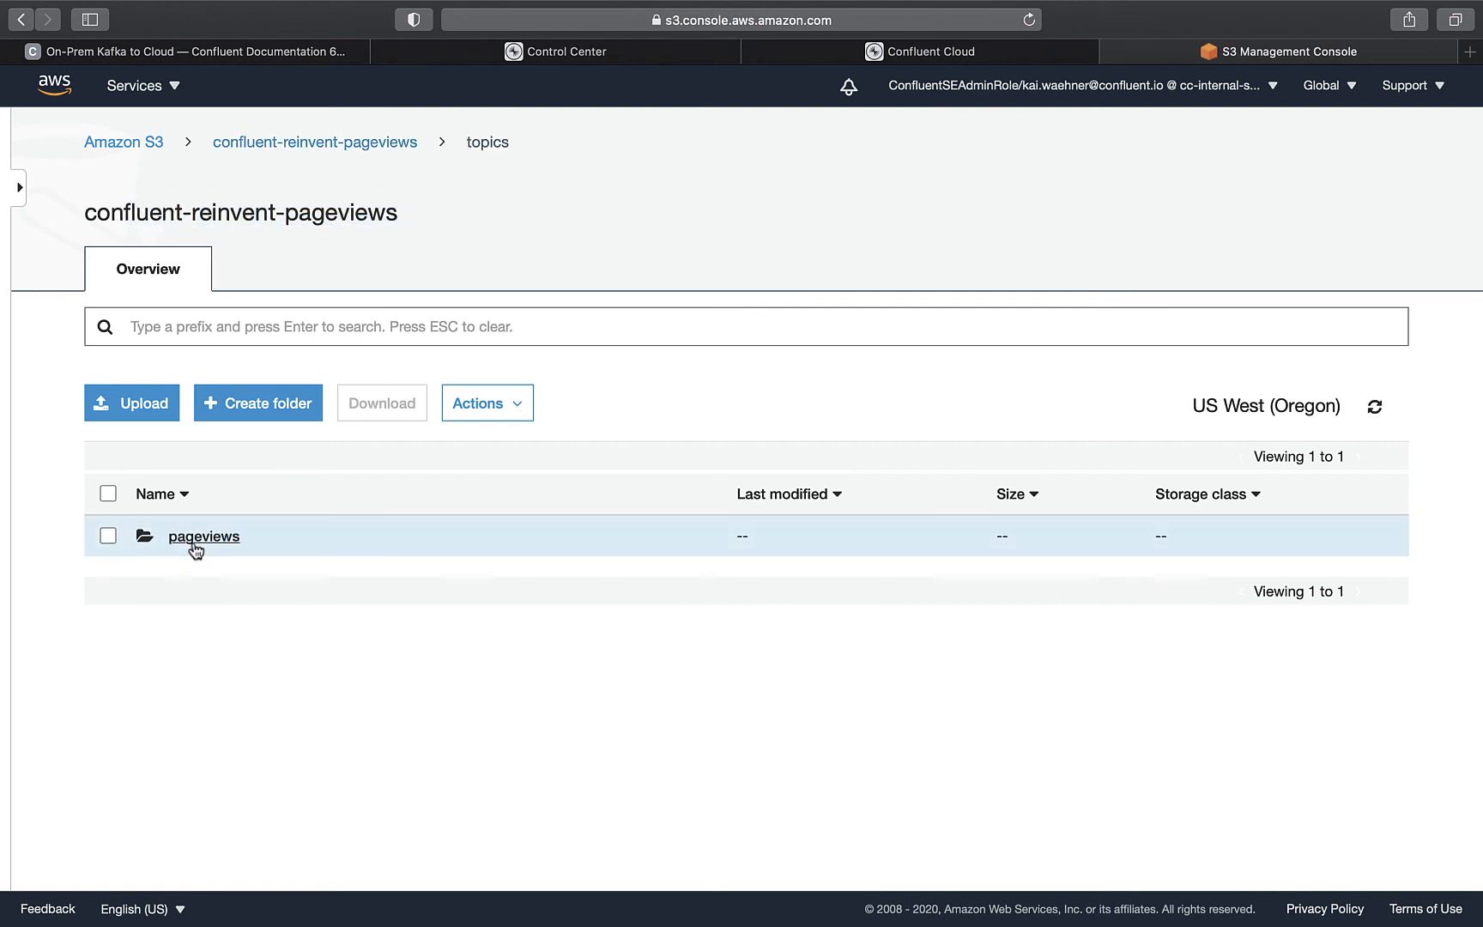
Step: Browse the confluent-reinvent-pageviews bucket down to the hour=07 partition of pageviews Avro files
left_click(204, 536)
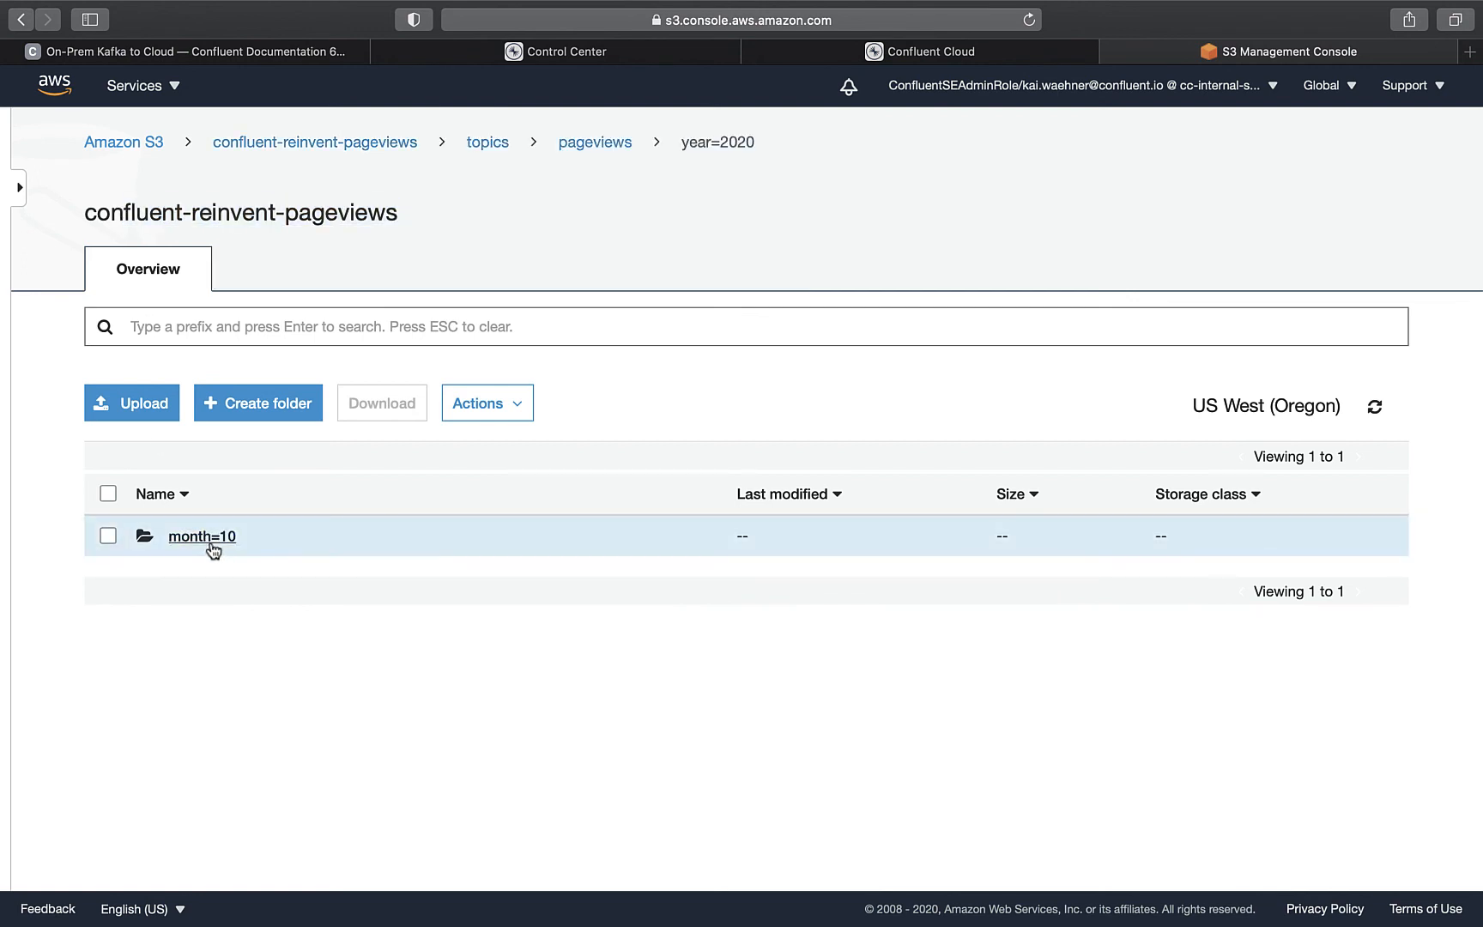
left_click(200, 535)
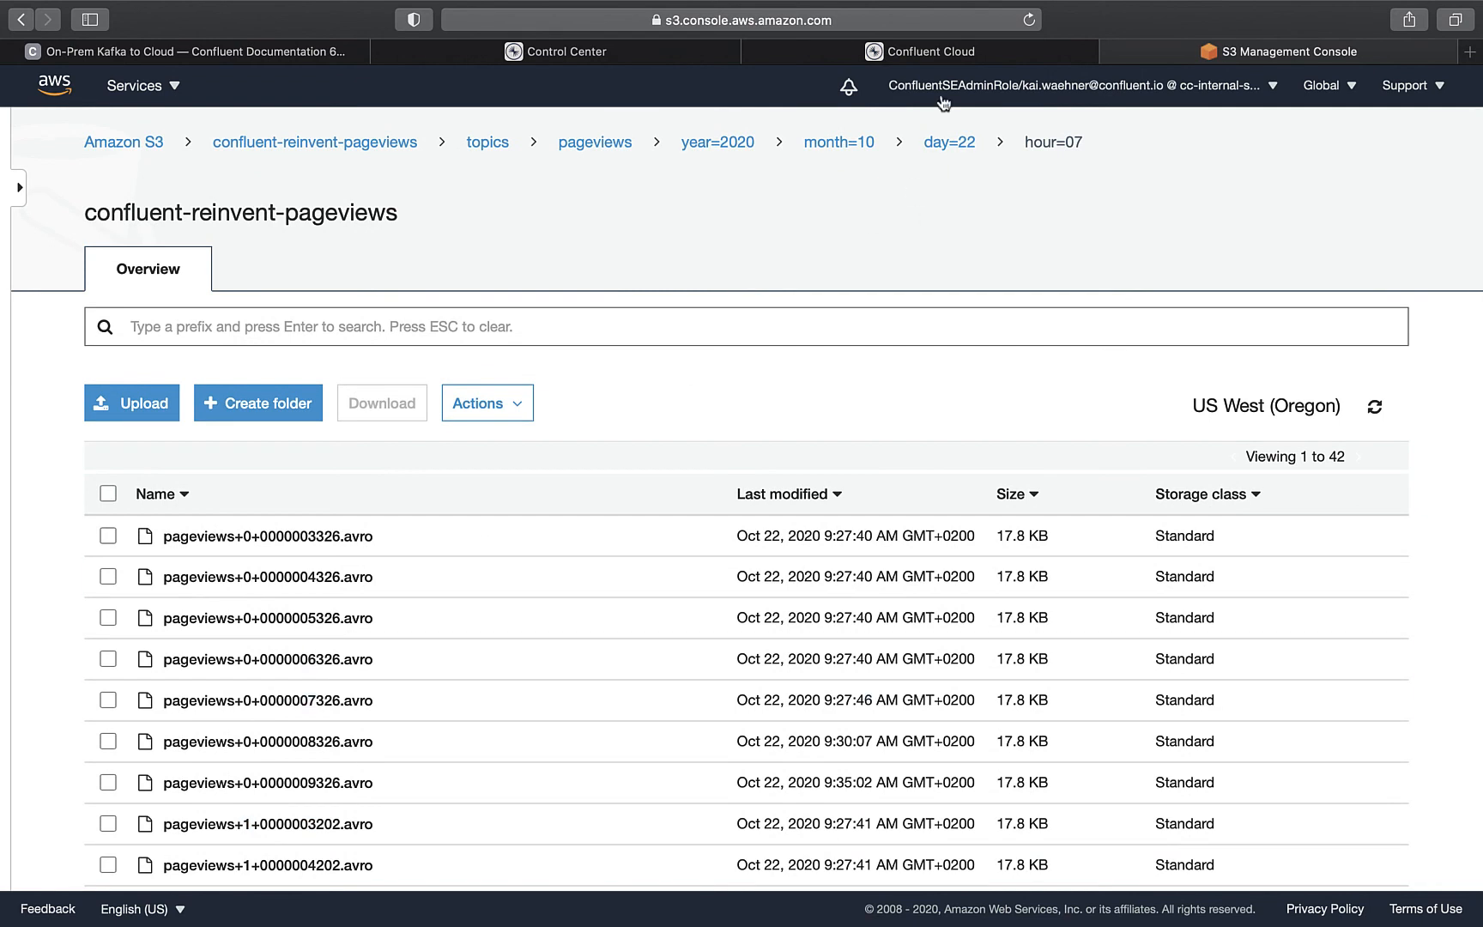
left_click(930, 52)
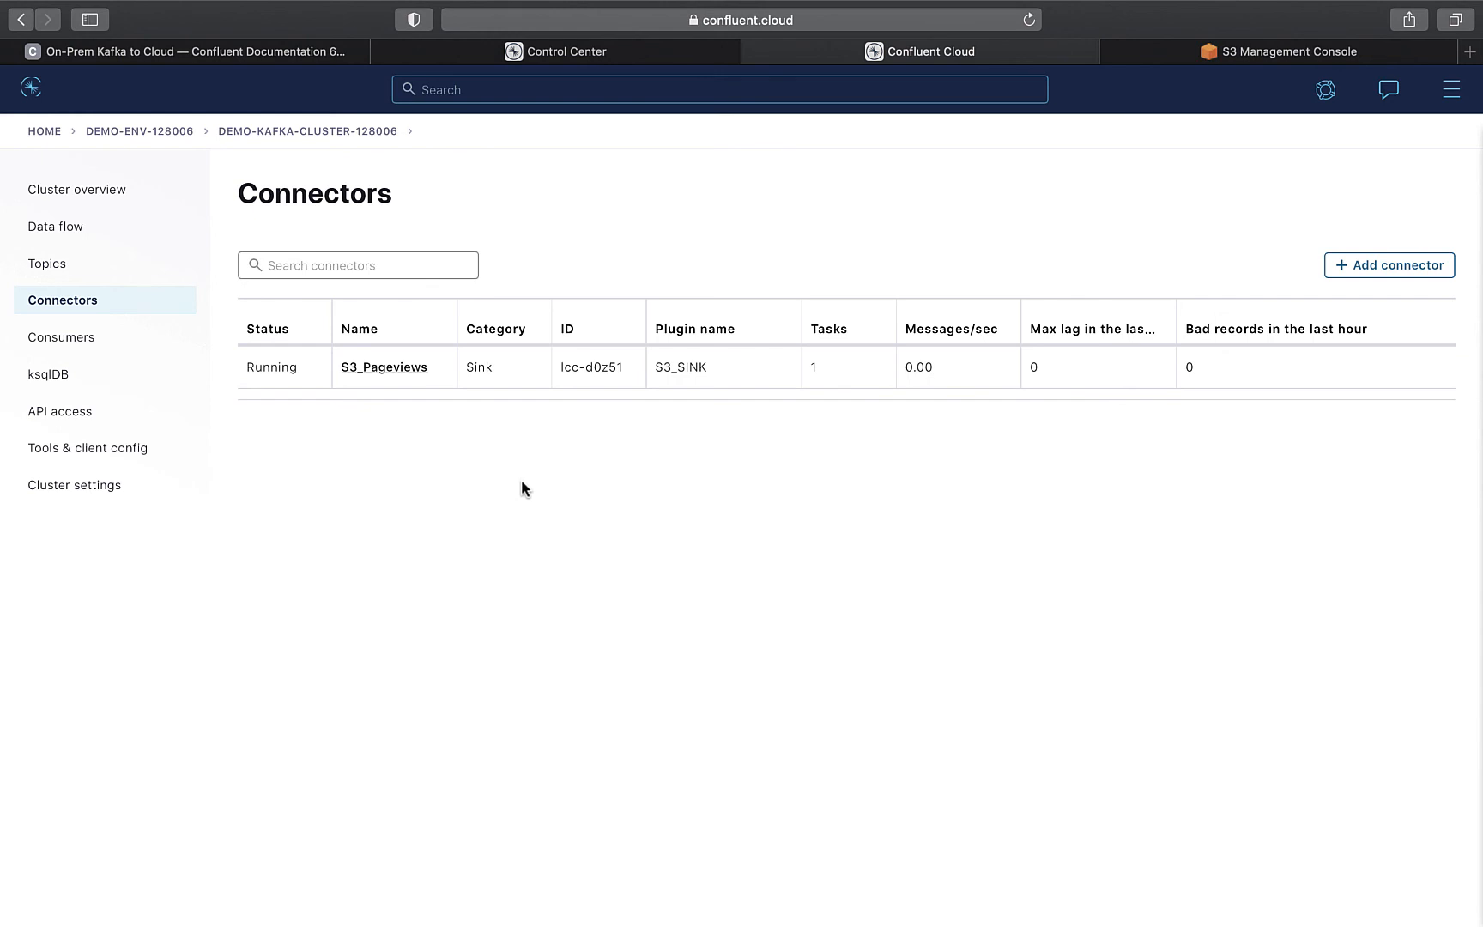
mouse_move(549, 492)
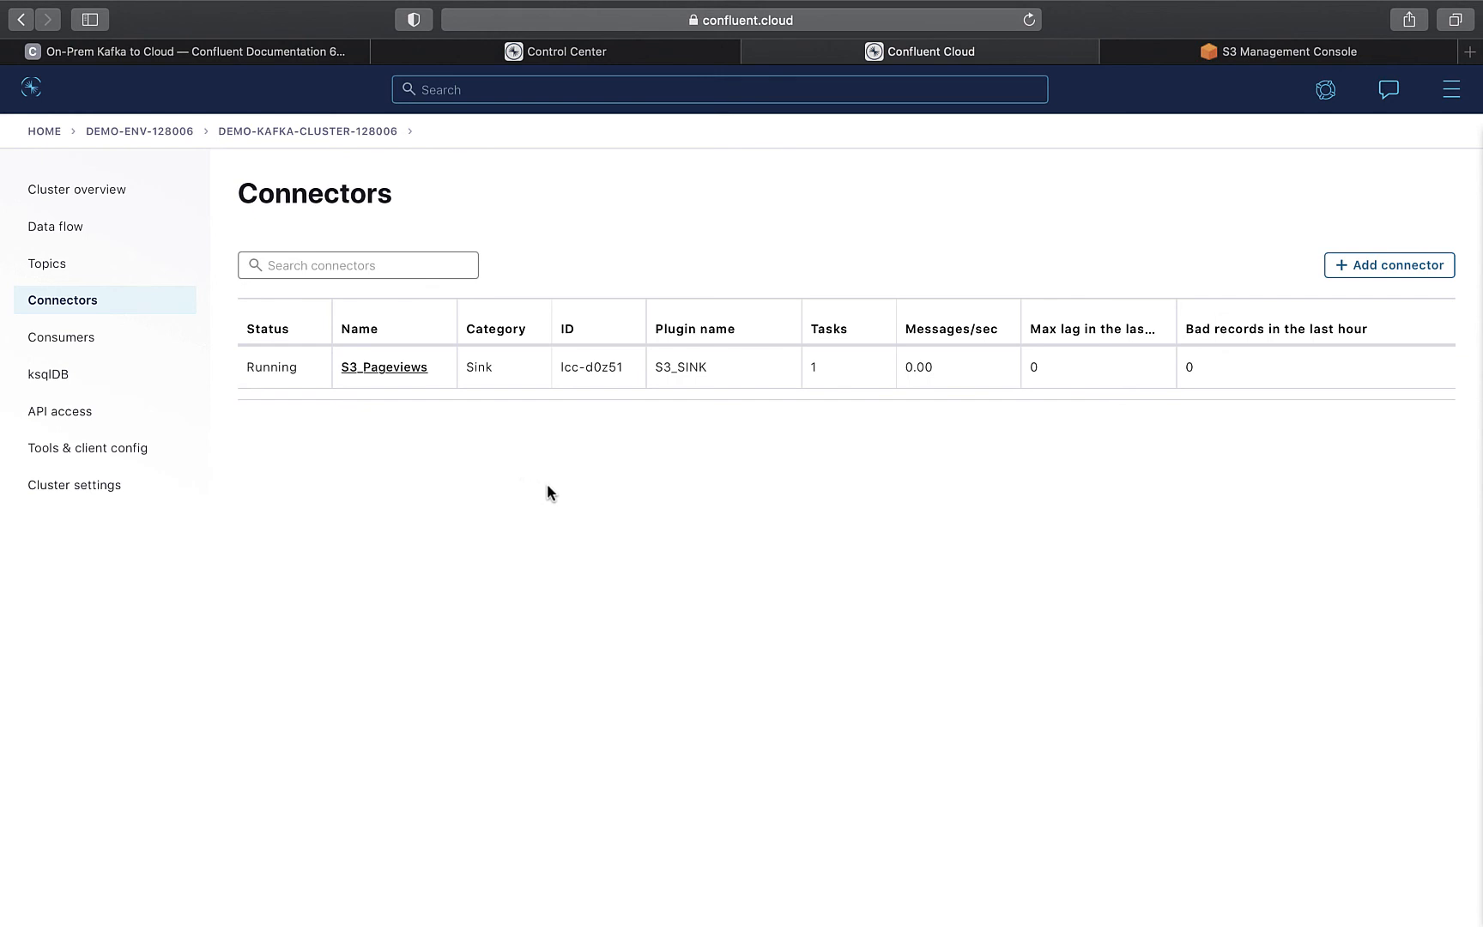
Step: Browse the Add connector catalog of sinks and sources such as Amazon S3 Sink
left_click(1387, 264)
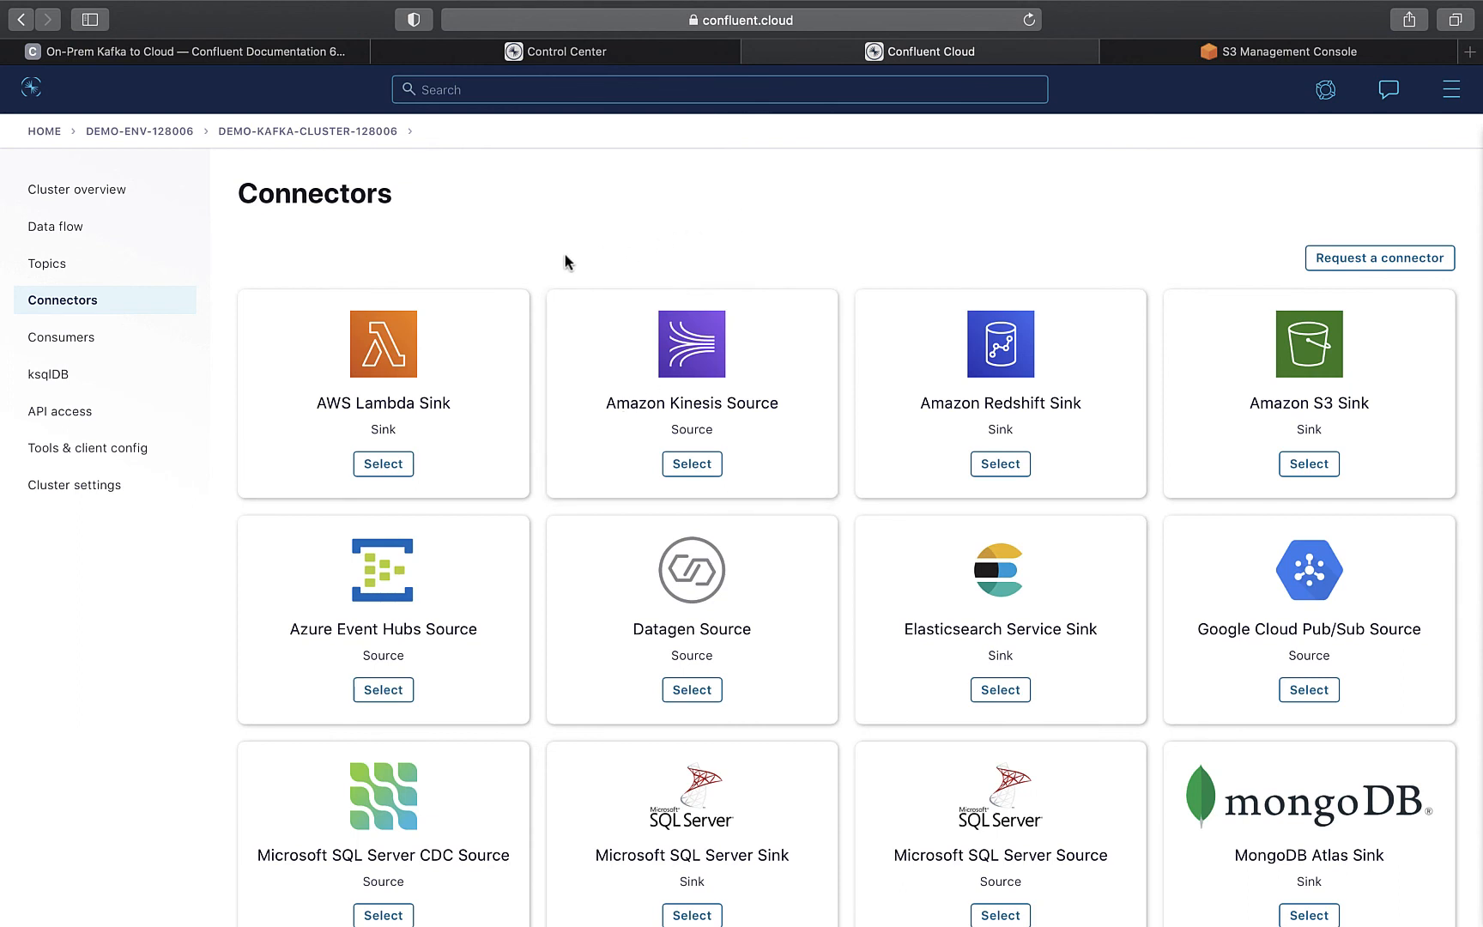
mouse_move(461, 411)
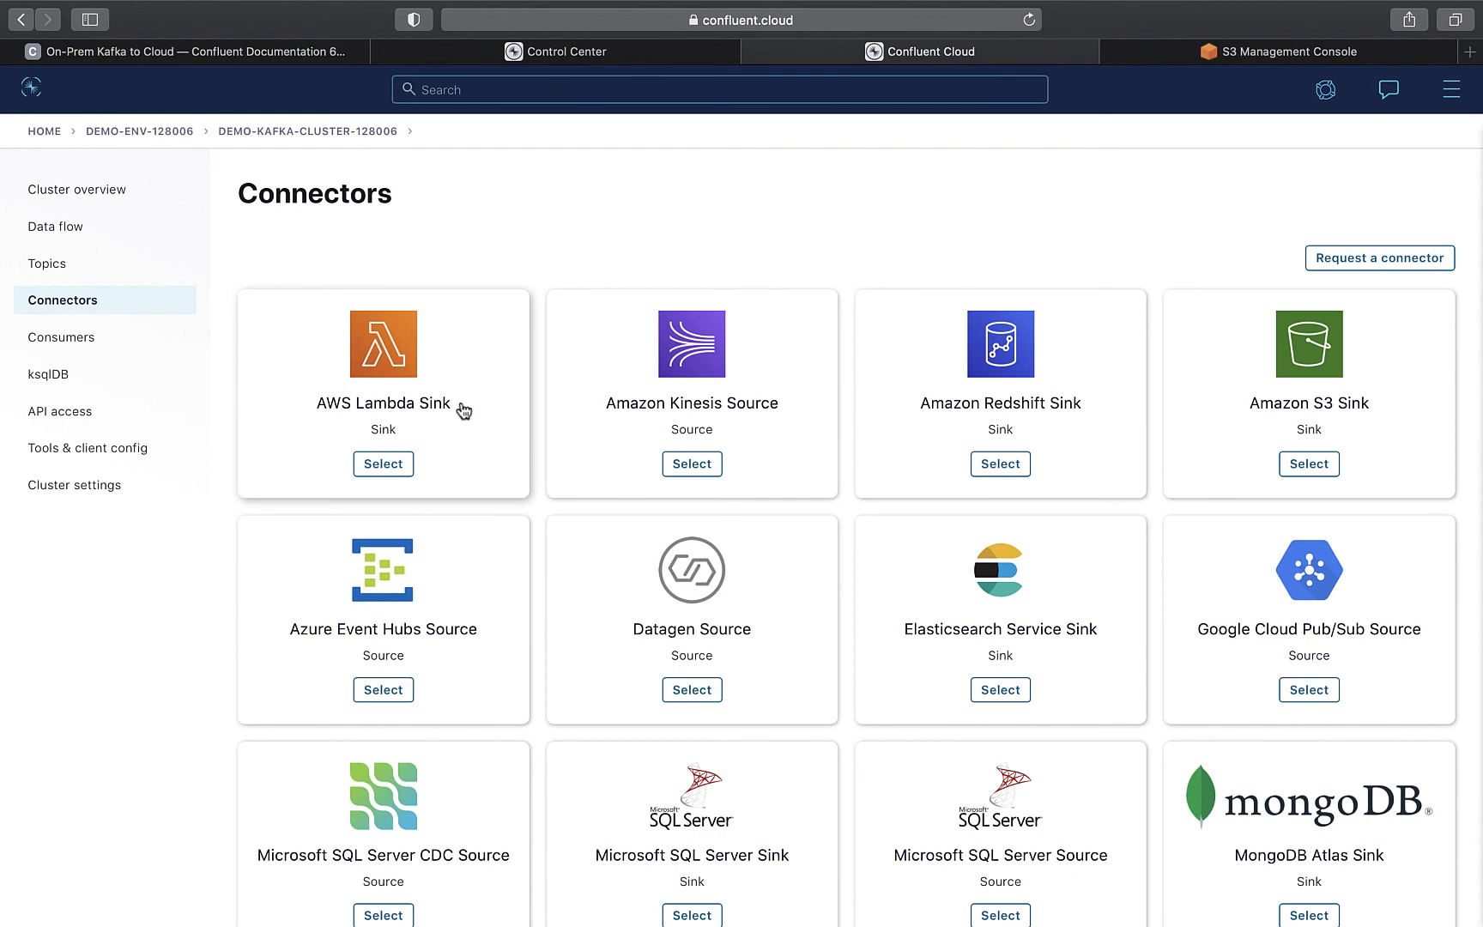
mouse_move(748, 369)
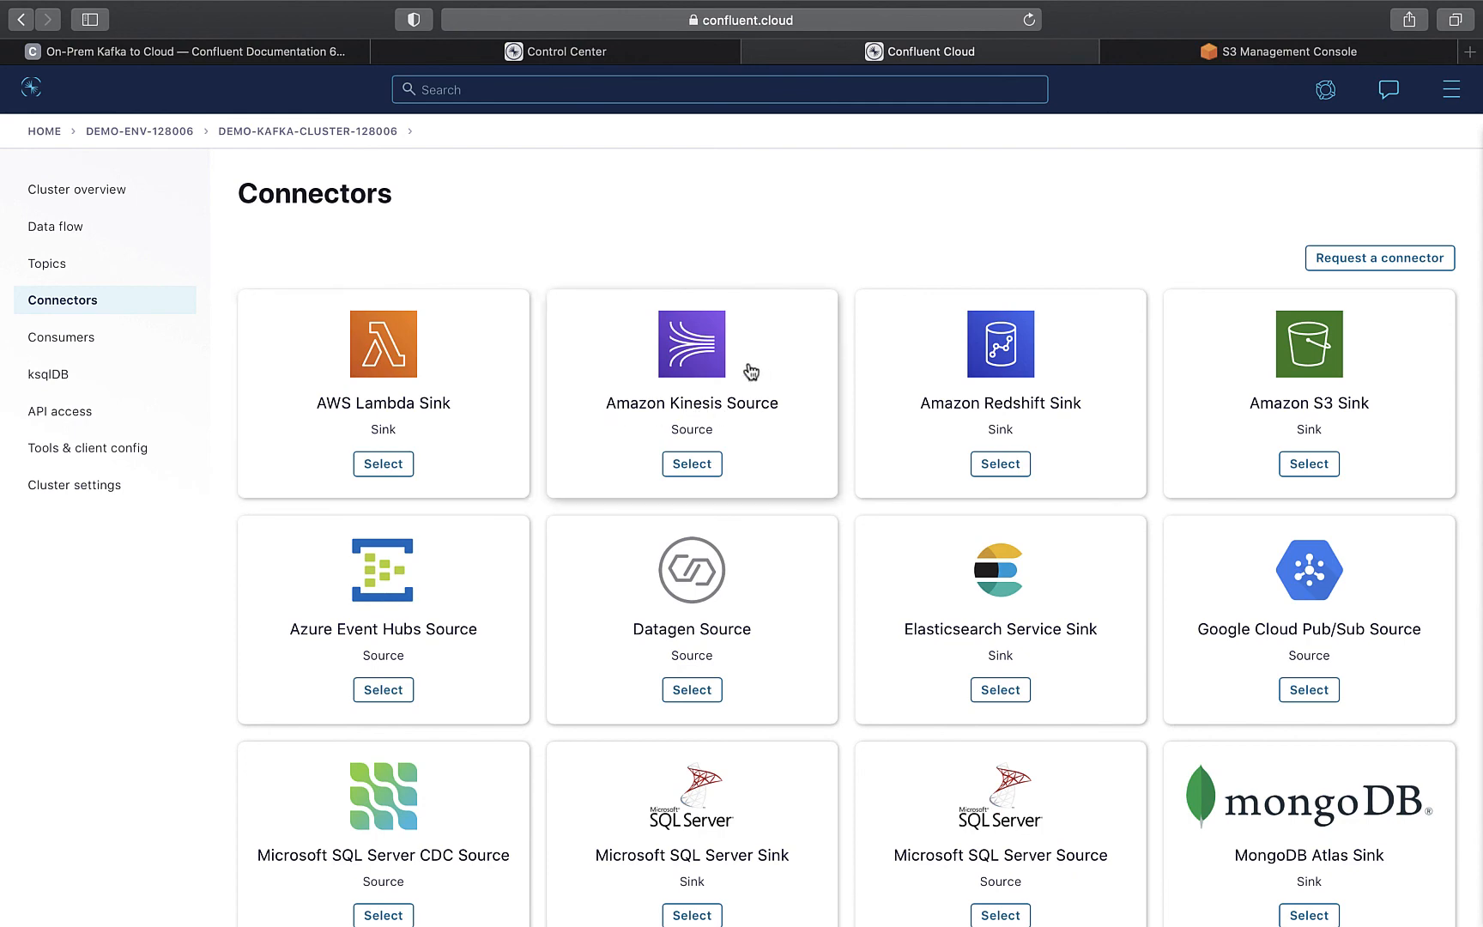
scroll("down", 3)
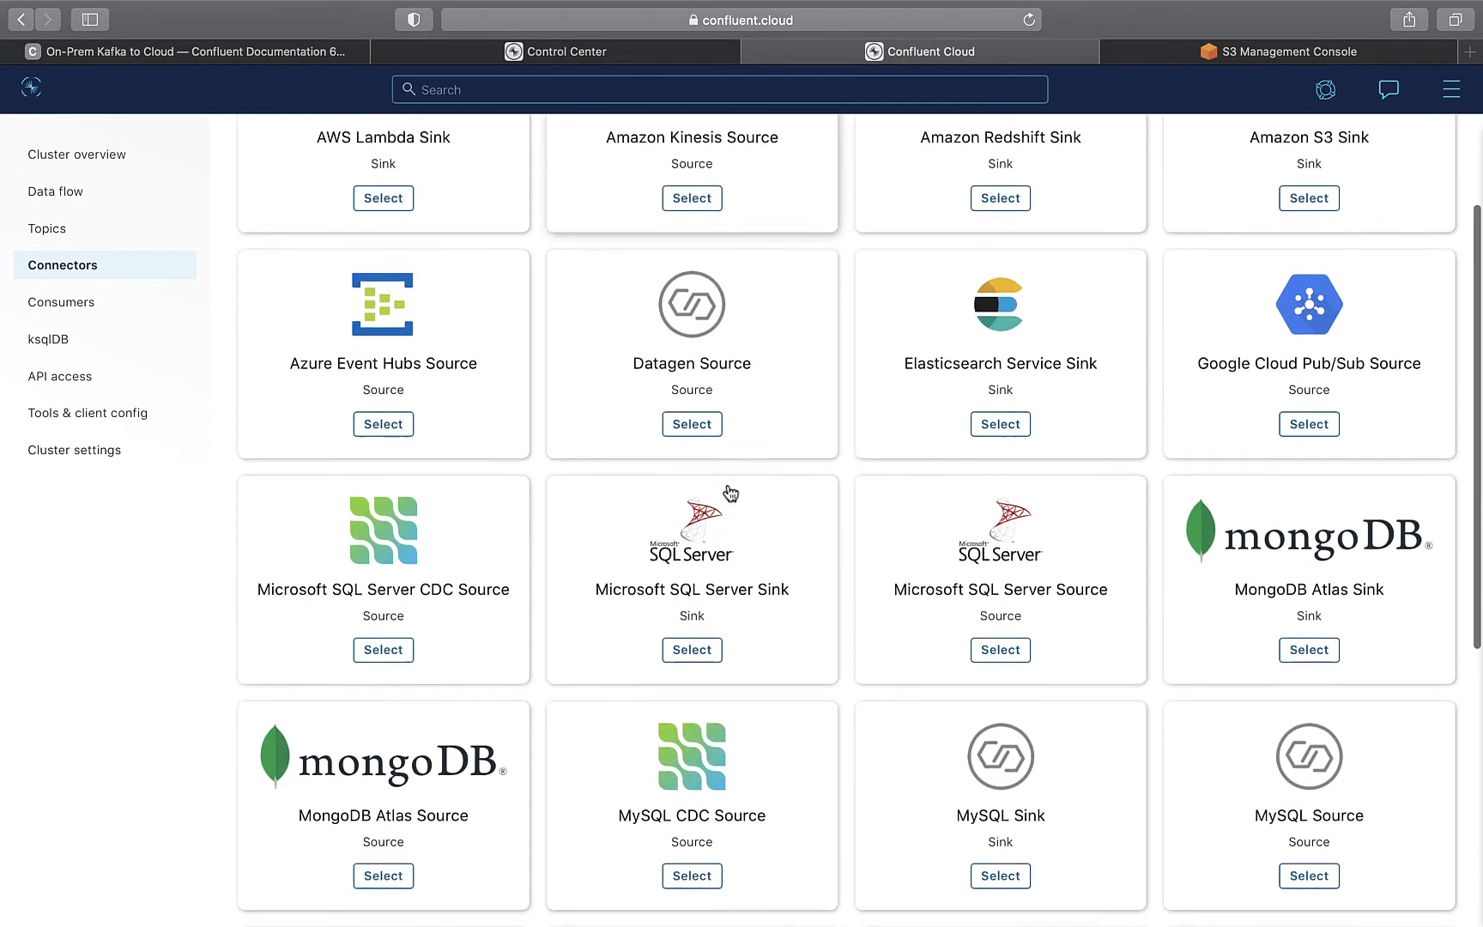
scroll("down", 3)
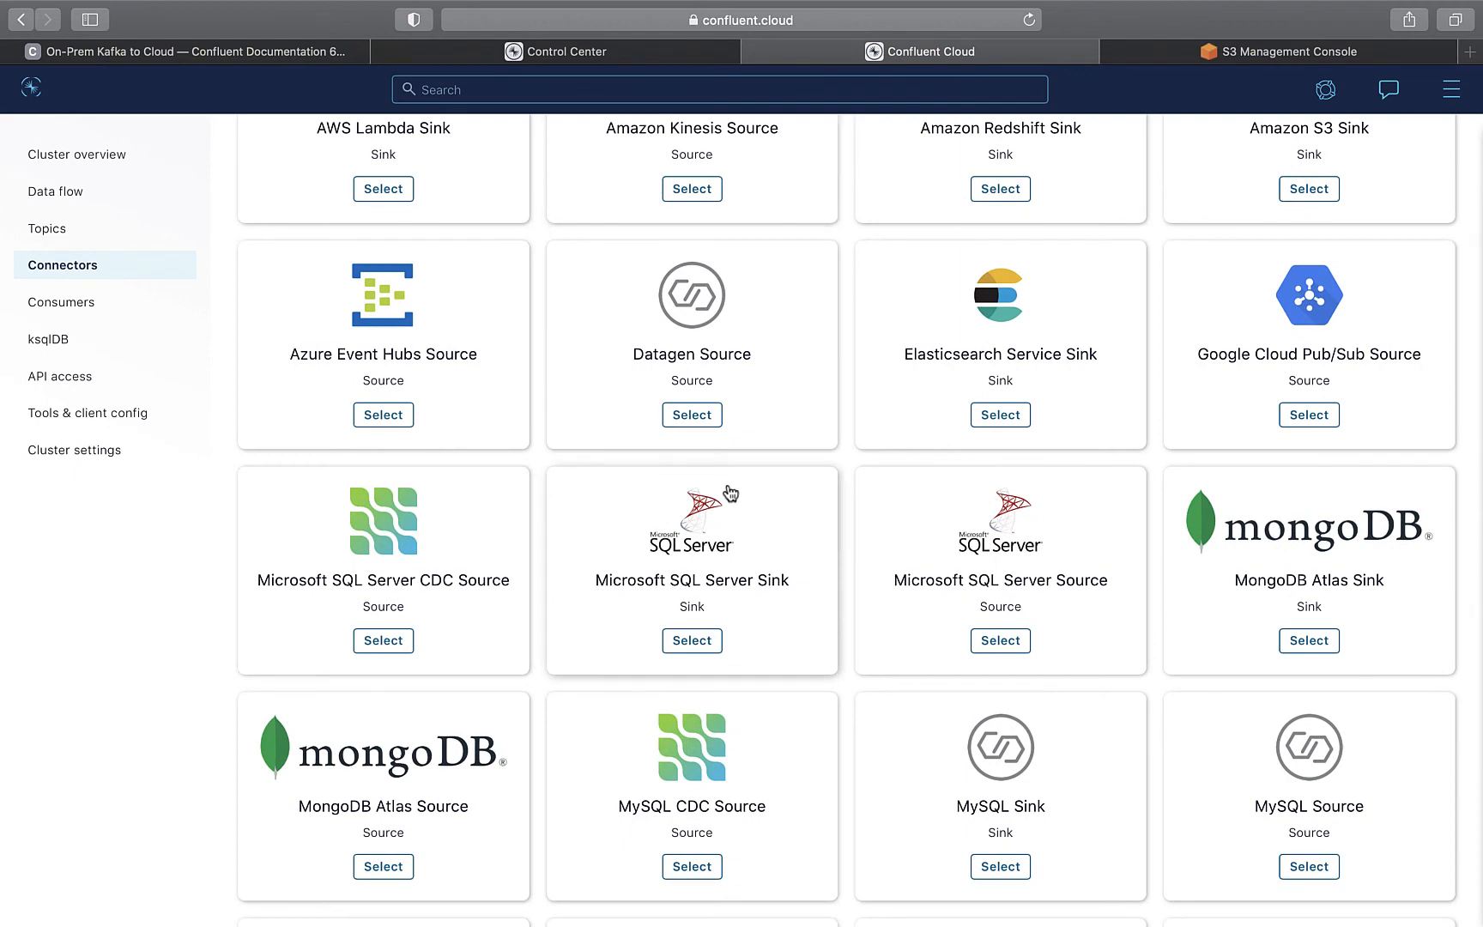
scroll("down", 3)
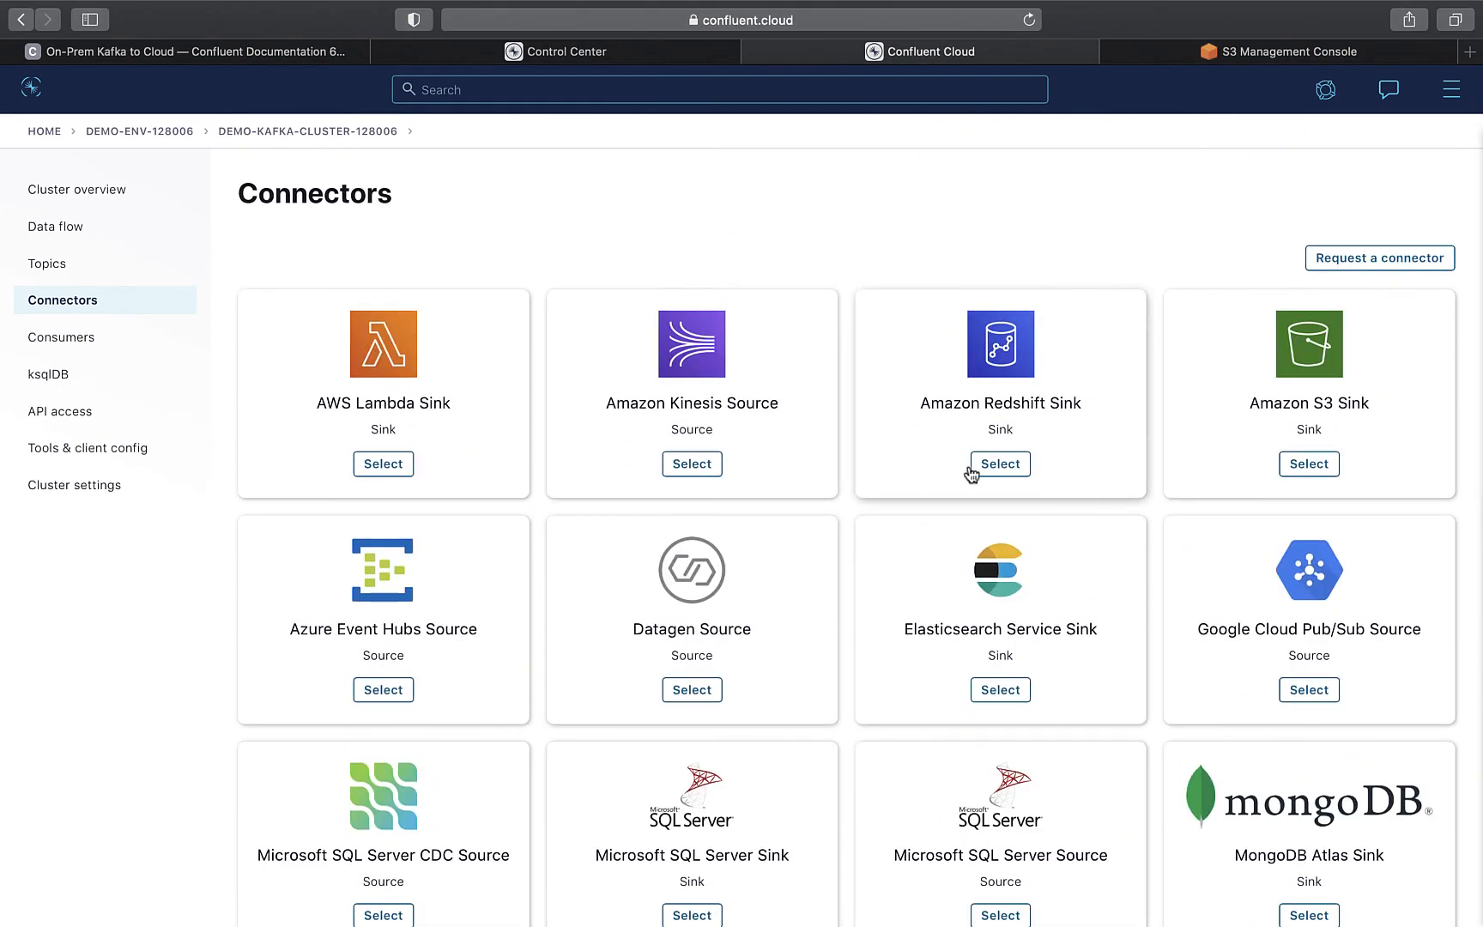
mouse_move(1310, 464)
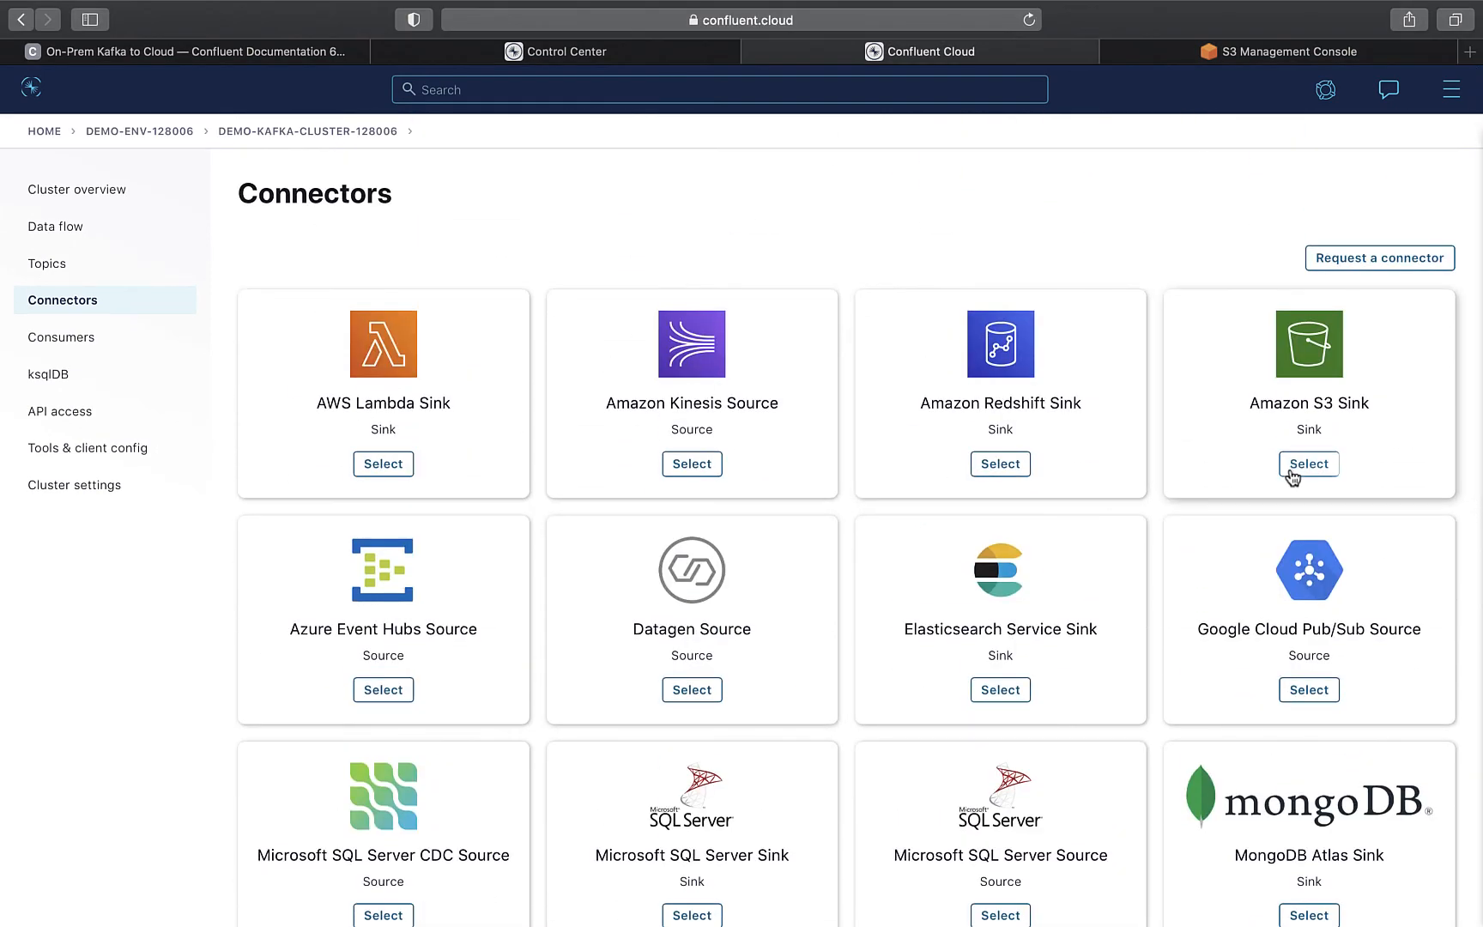
Step: Start an Amazon S3 Sink connector with topic dlq-lcc-d0z51 selected
left_click(1307, 464)
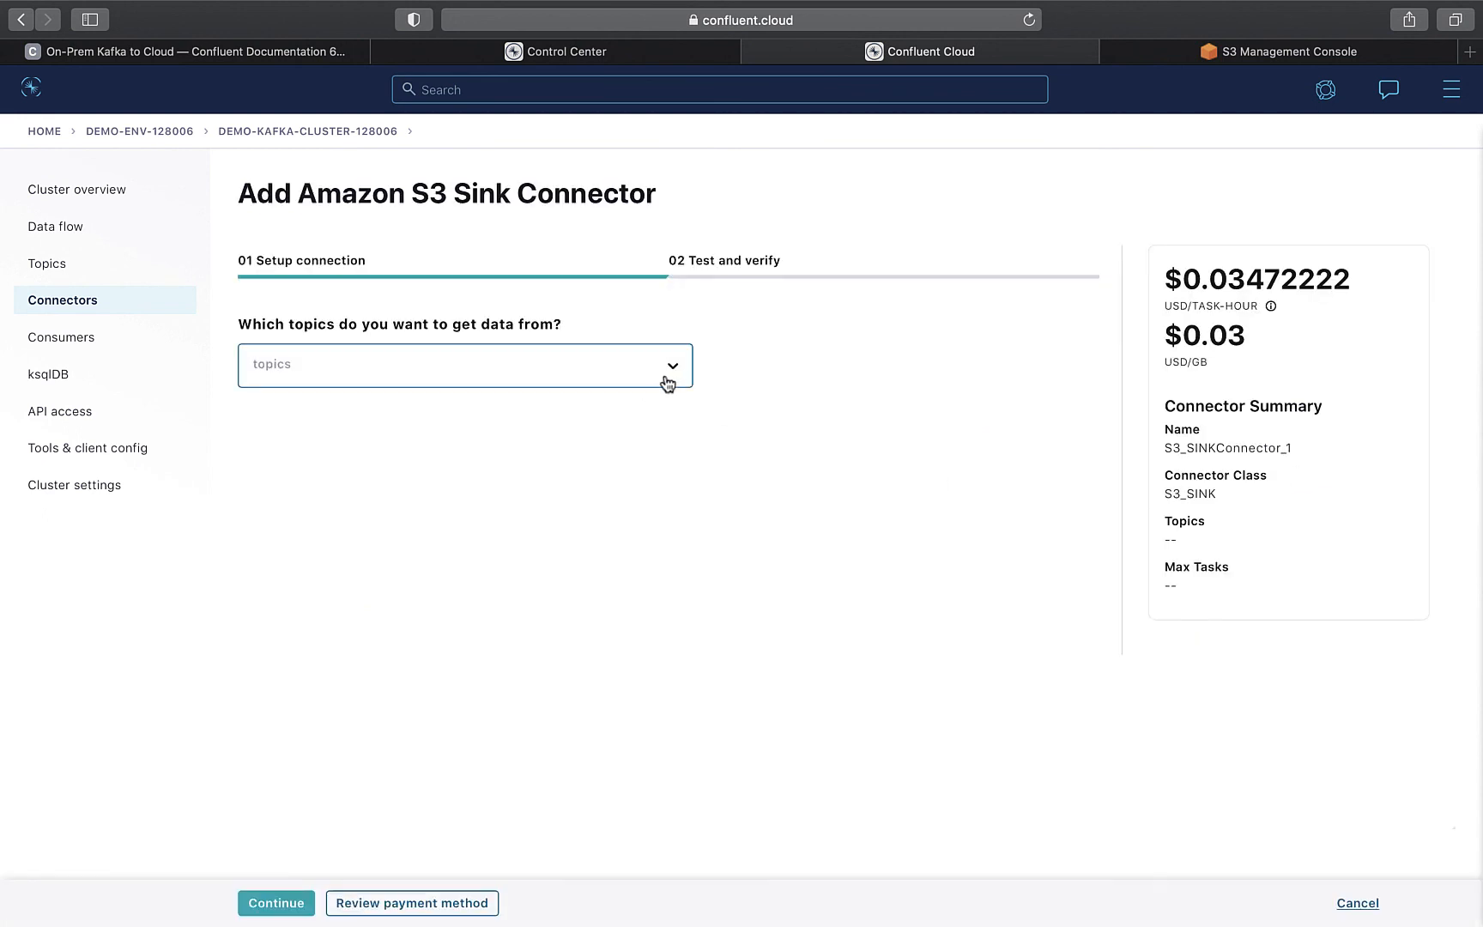
left_click(463, 366)
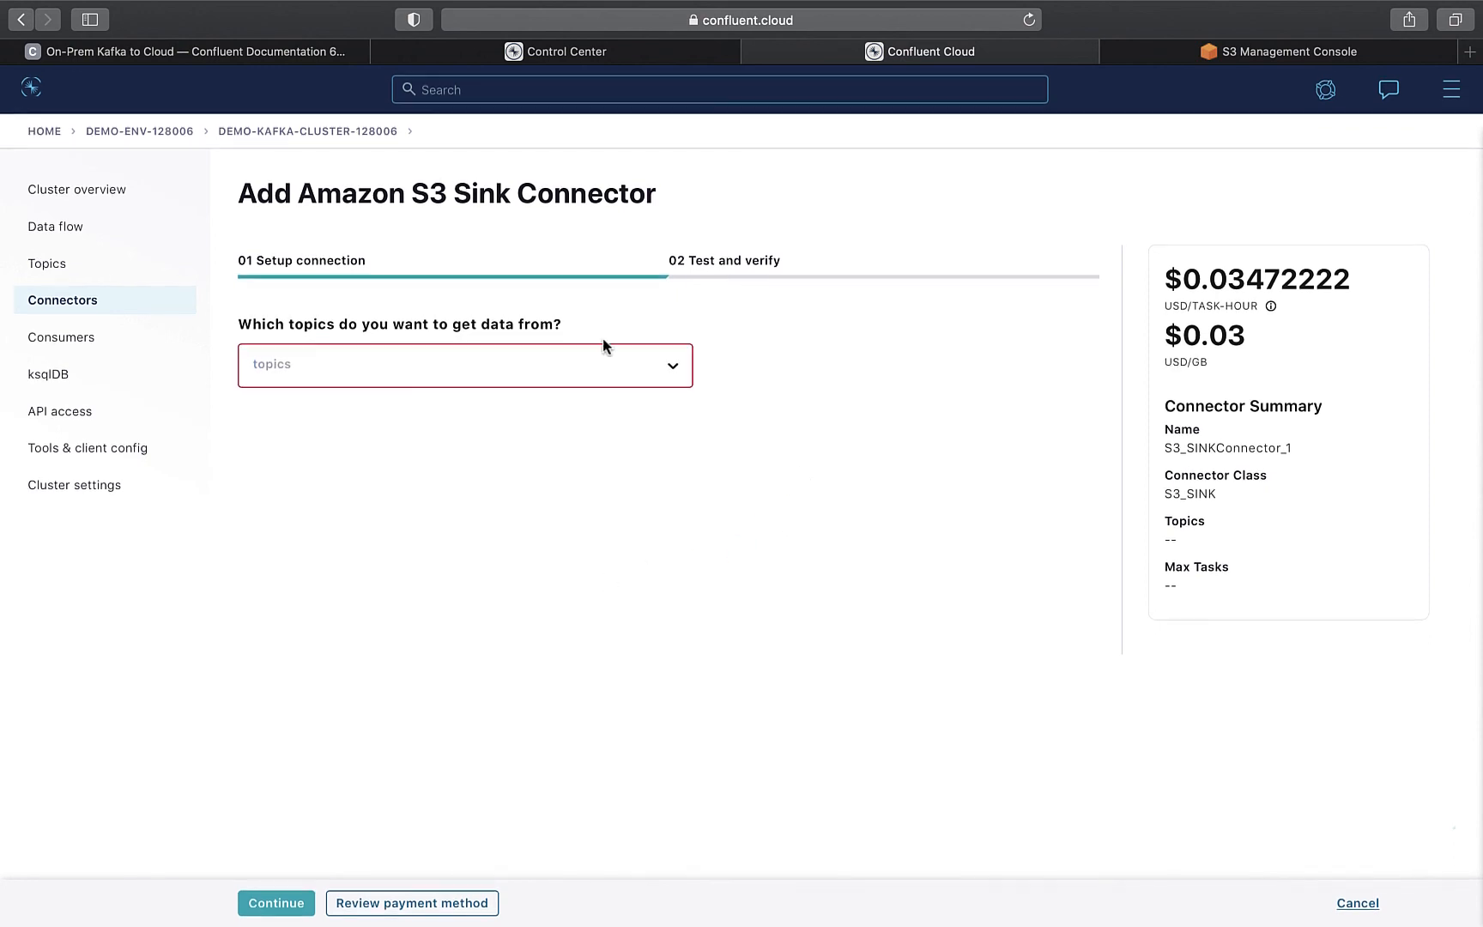
left_click(465, 365)
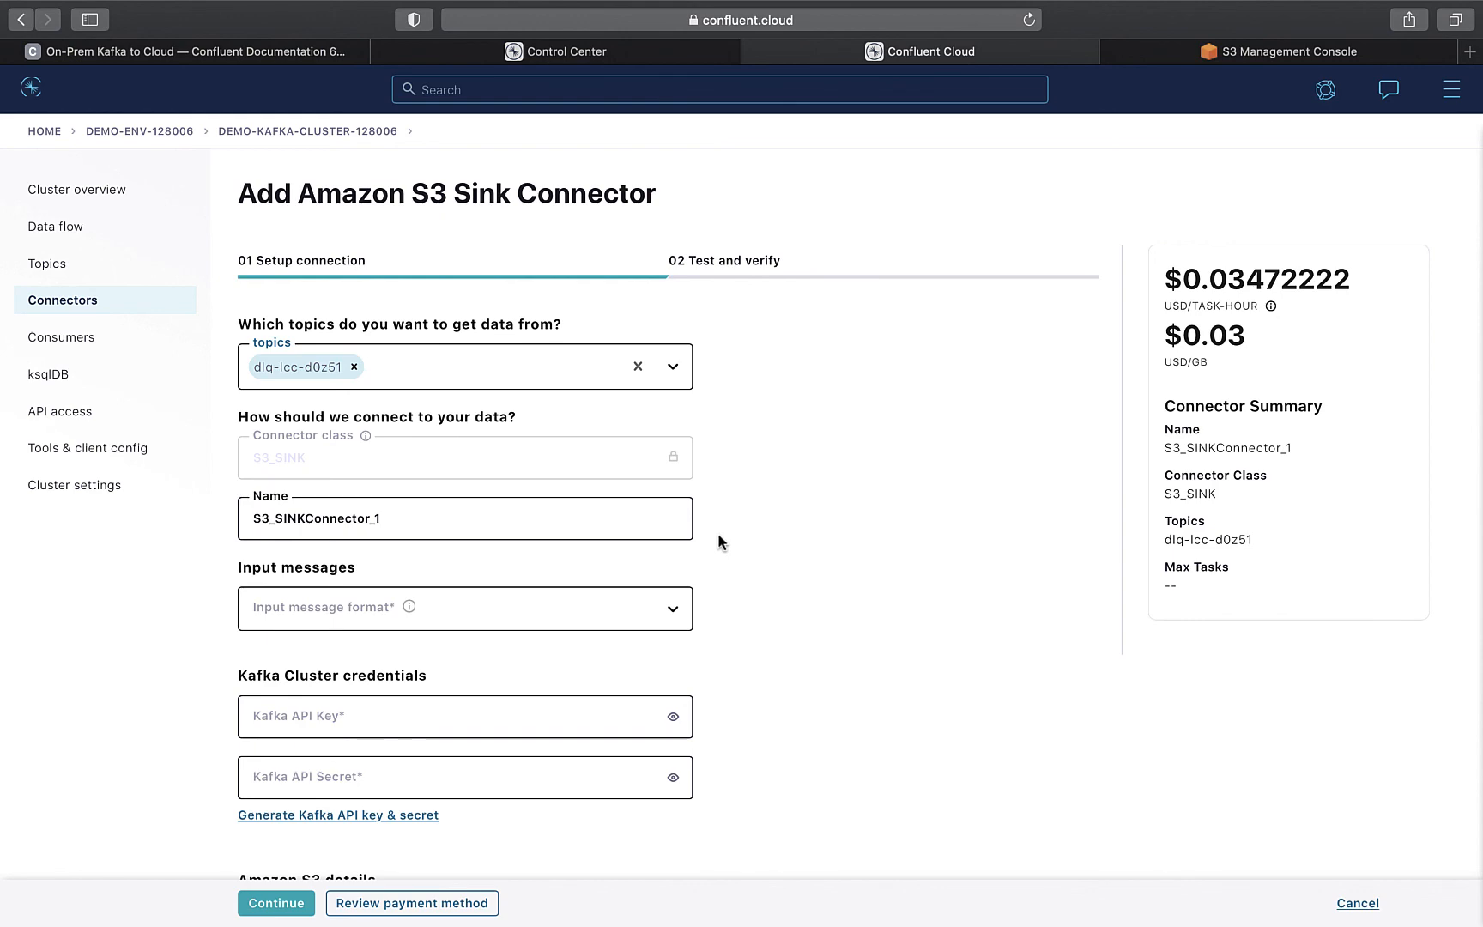
scroll("down", 3)
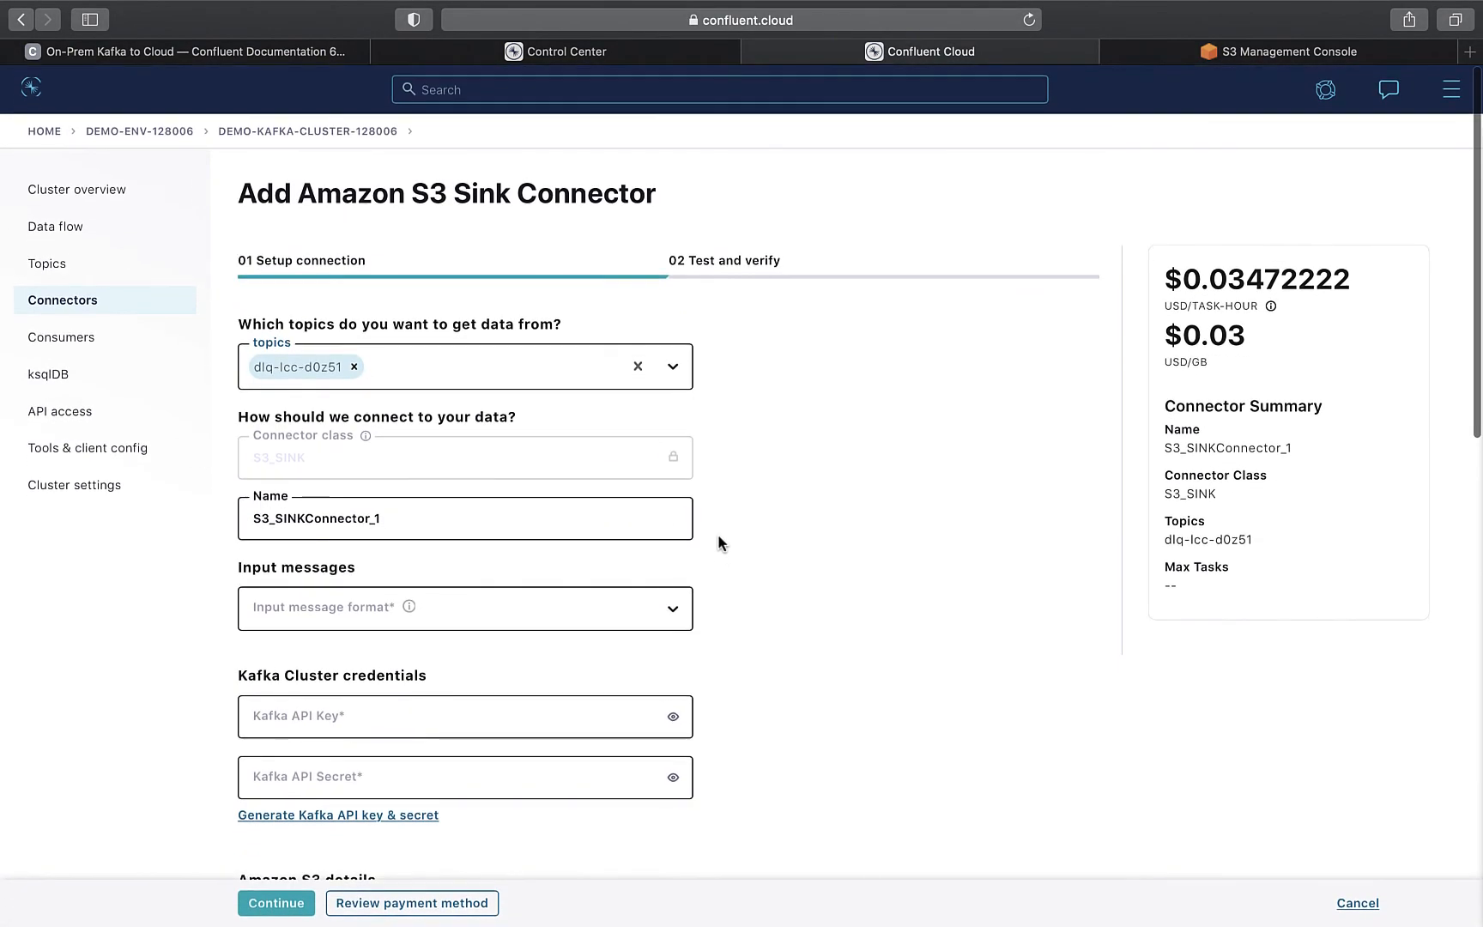
mouse_move(242, 59)
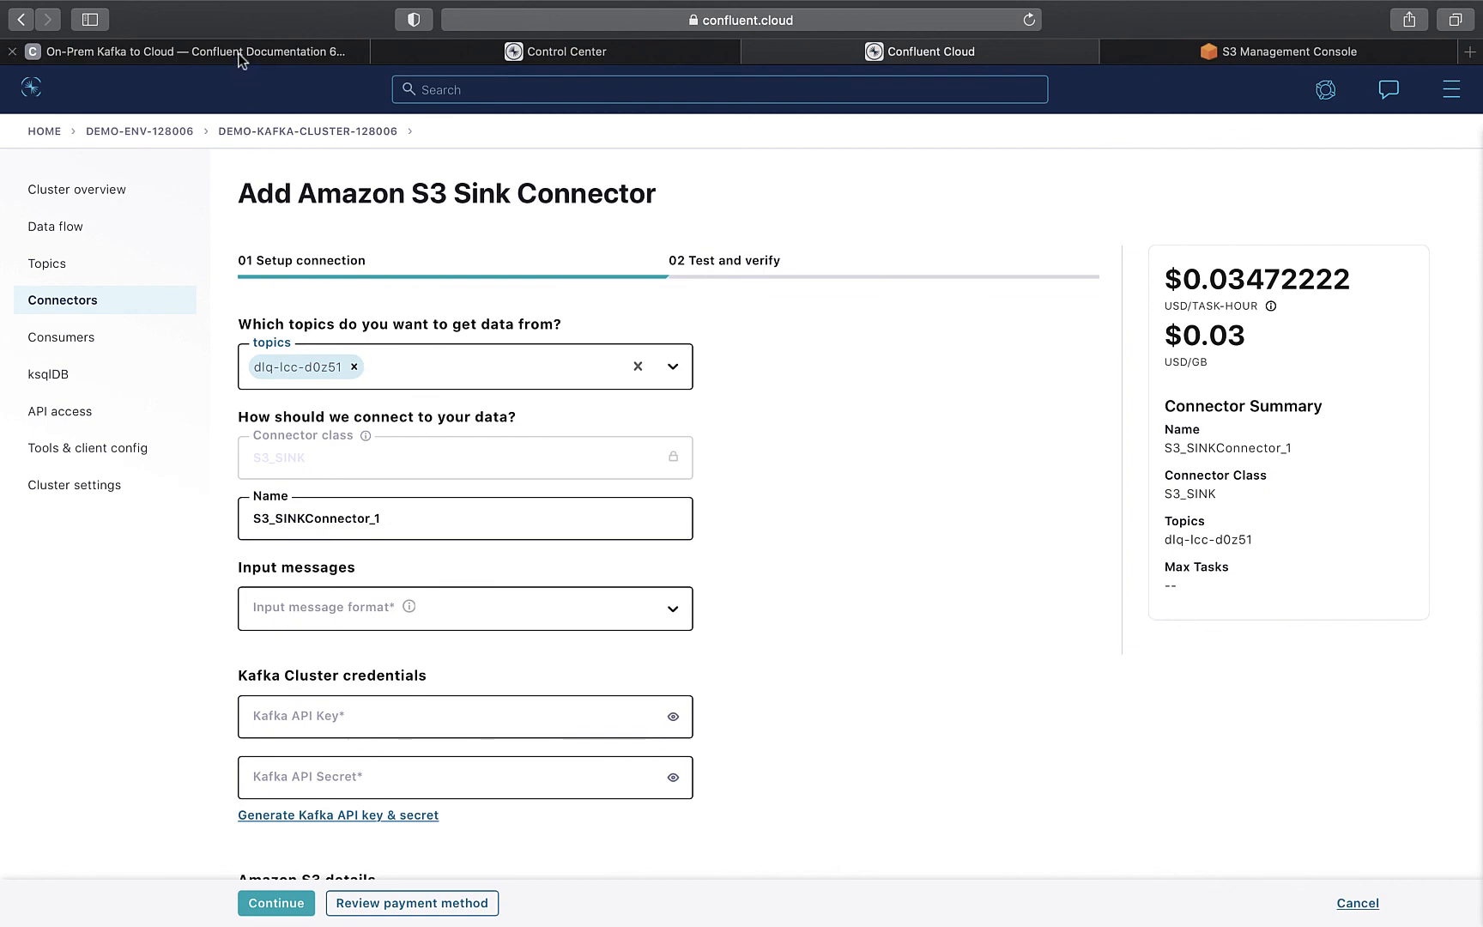
Step: Return to the On-Prem Kafka to Cloud documentation and view the hybrid-cluster diagram
left_click(180, 52)
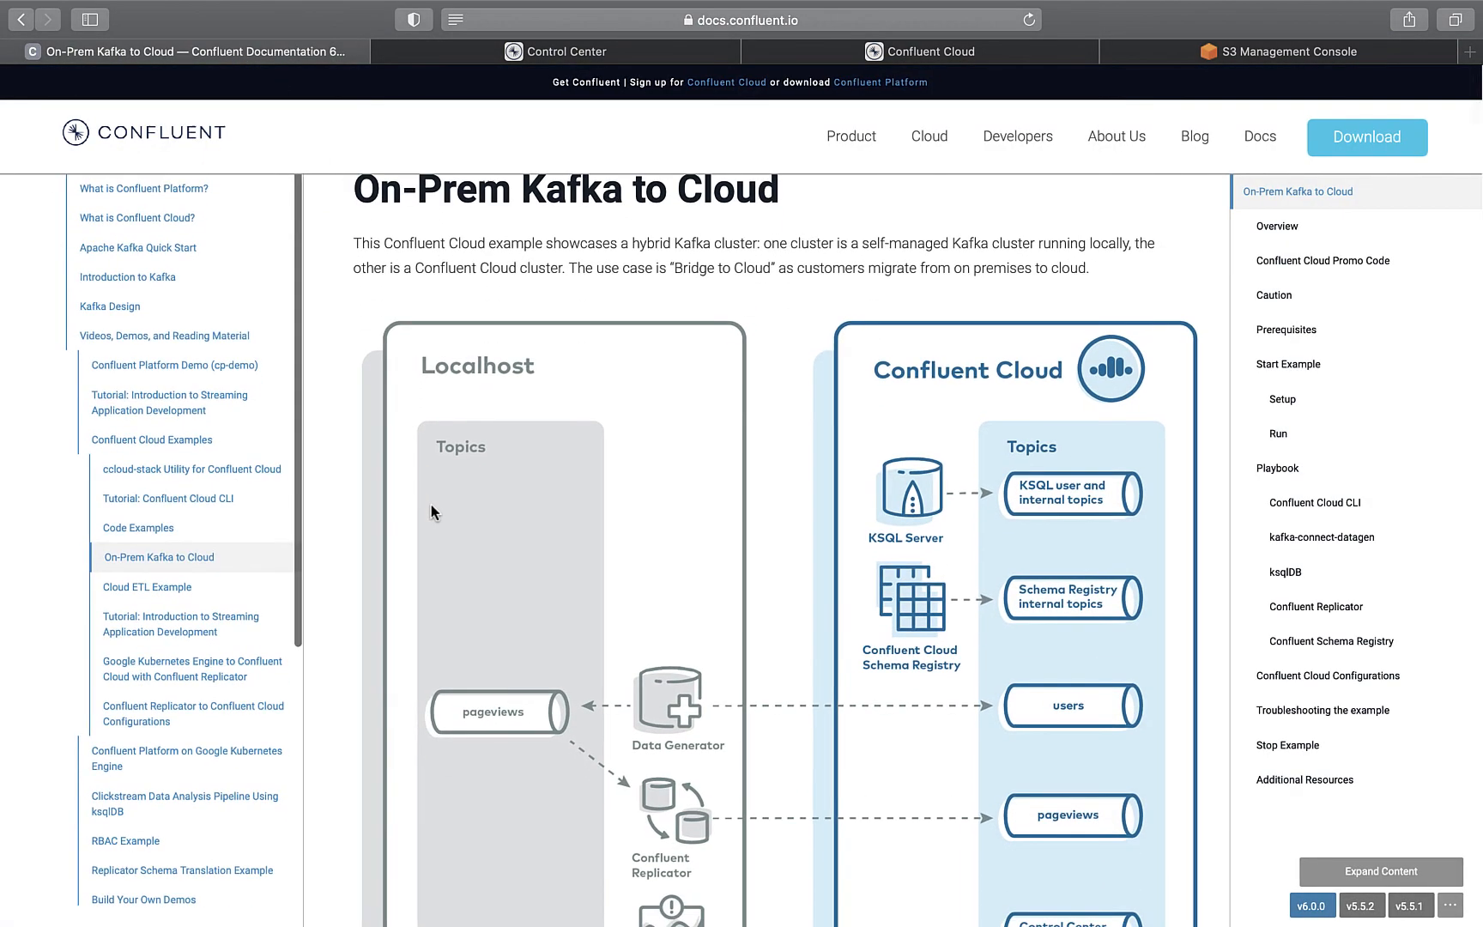
scroll("down", 3)
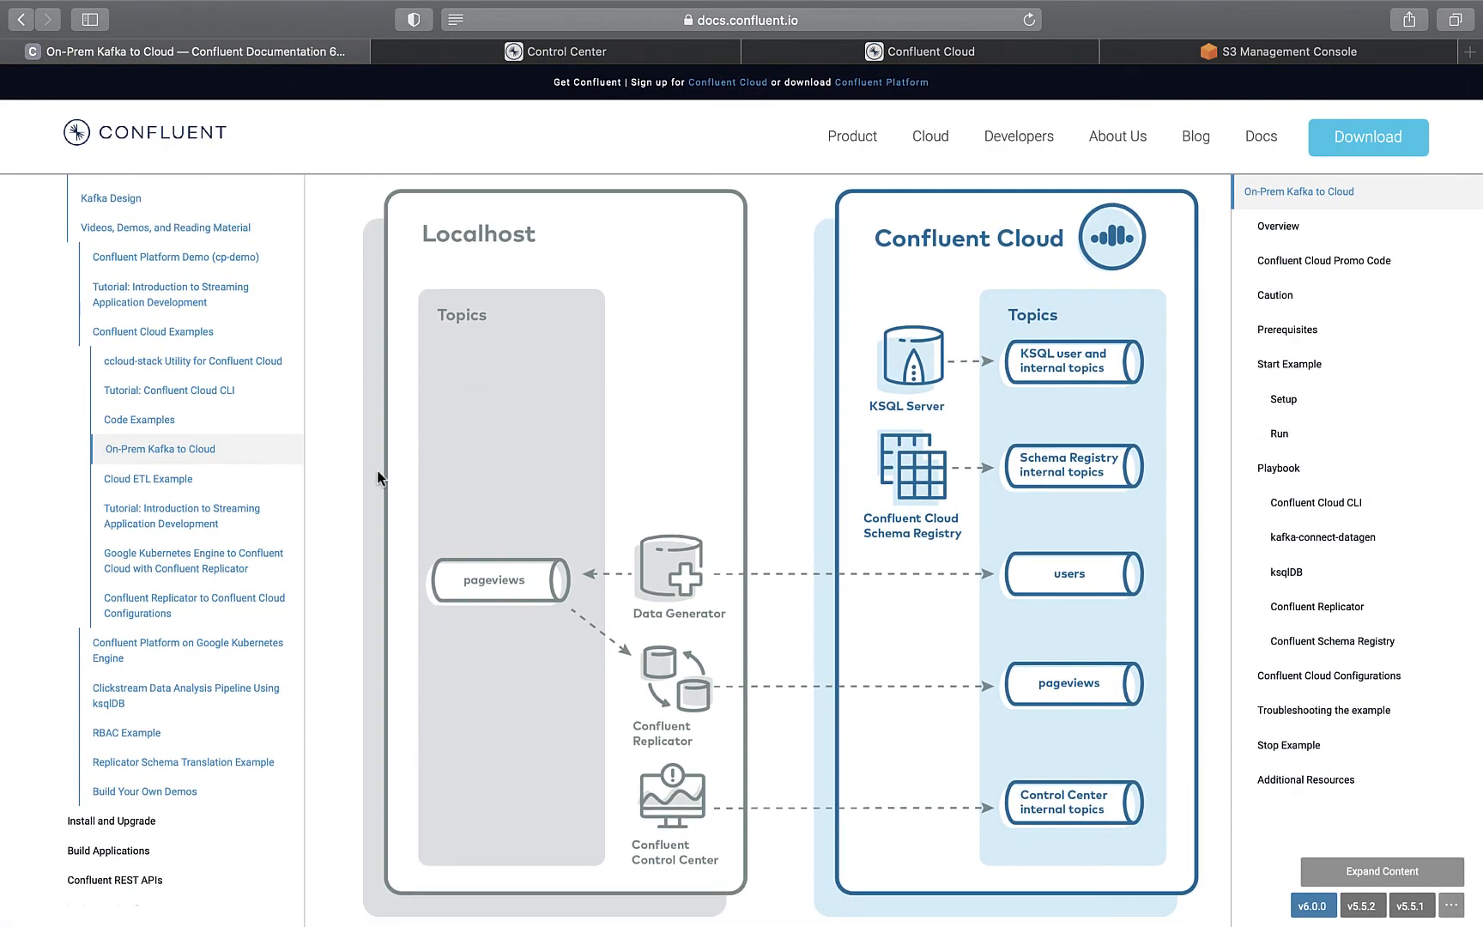